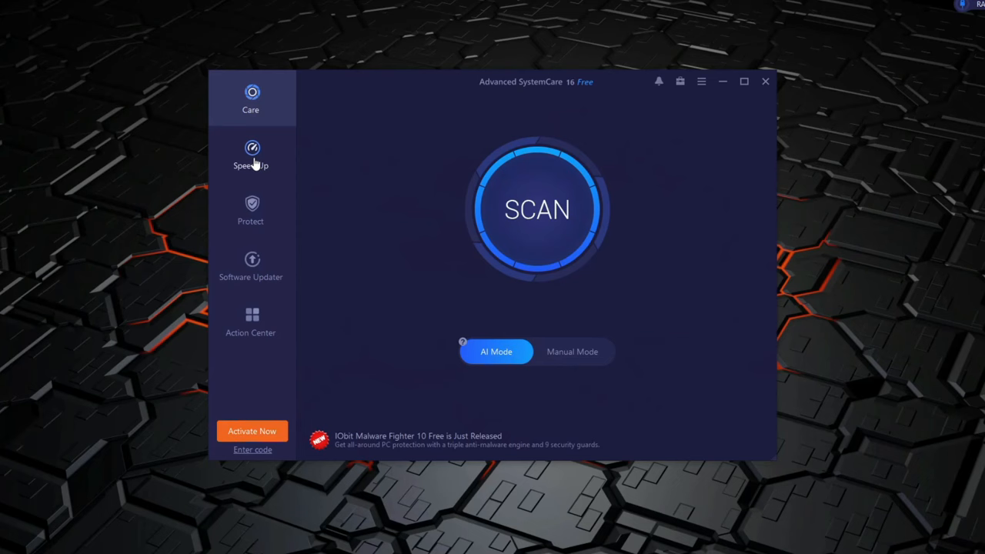
- Show the Speed Up overview with Turbo Boost, Startup Optimizer and other performance tools
{"action": "left_click", "coordinate": [249, 154]}
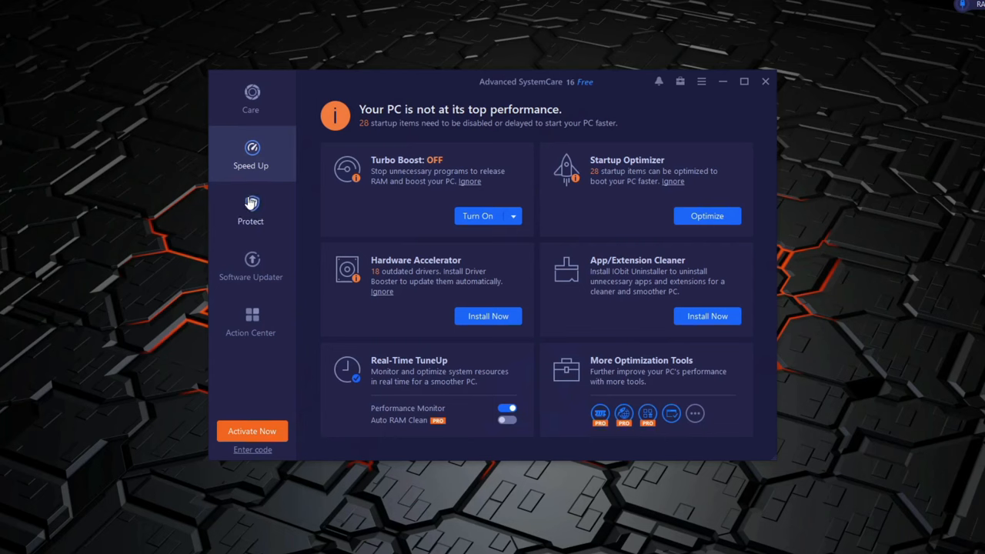
{"action": "left_click", "coordinate": [251, 209]}
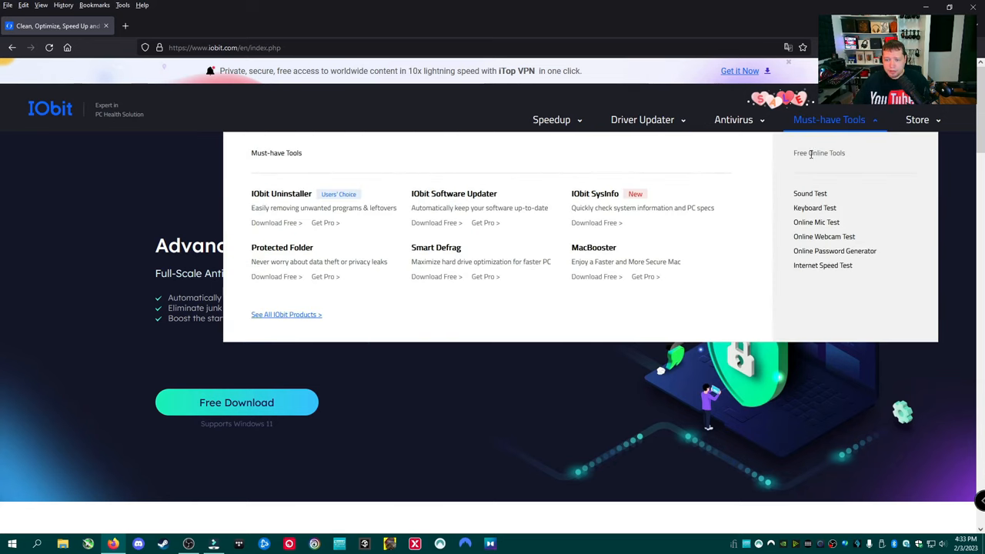
{"action": "mouse_move", "coordinate": [436, 247]}
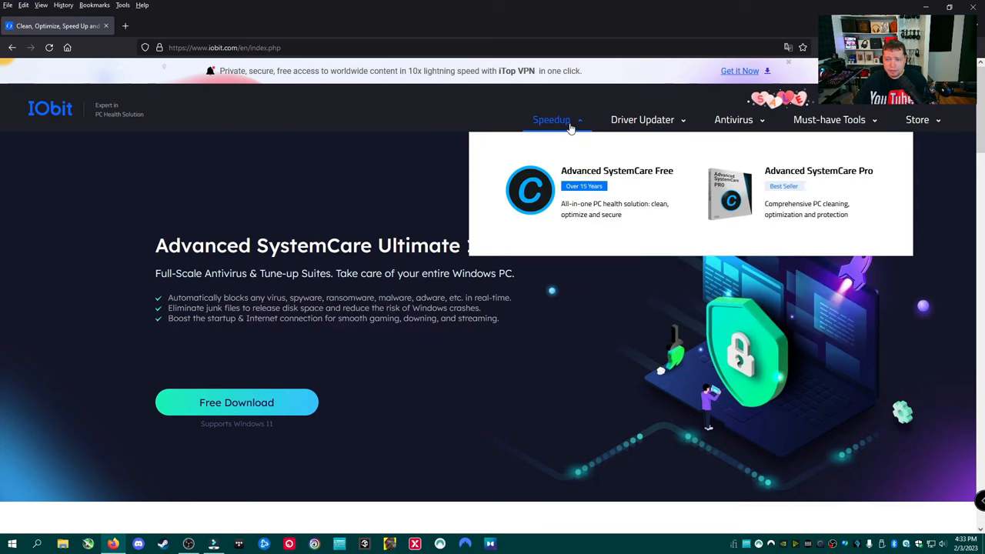
{"action": "mouse_move", "coordinate": [791, 179]}
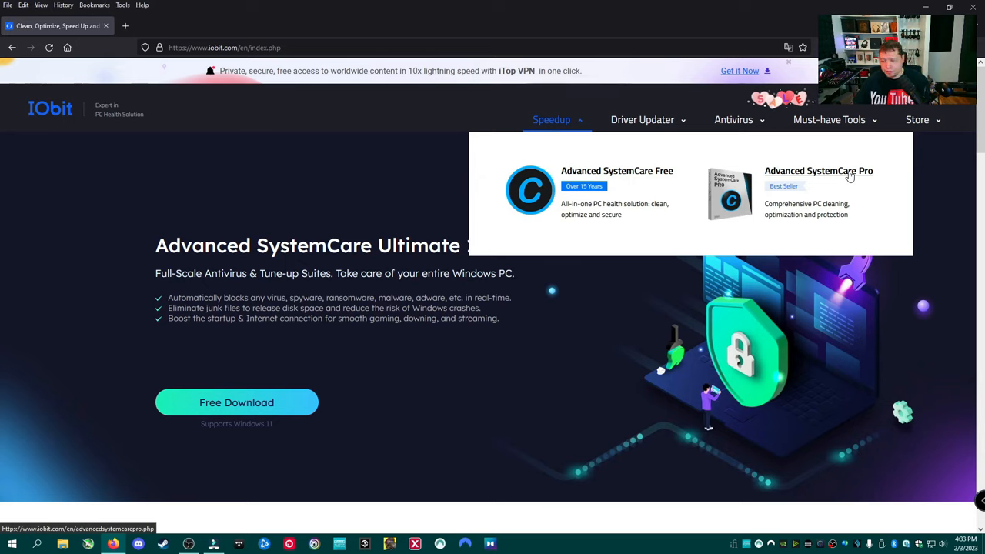
- From the Advanced SystemCare Pro page, download the free installer and save it to Downloads
{"action": "left_click", "coordinate": [819, 171]}
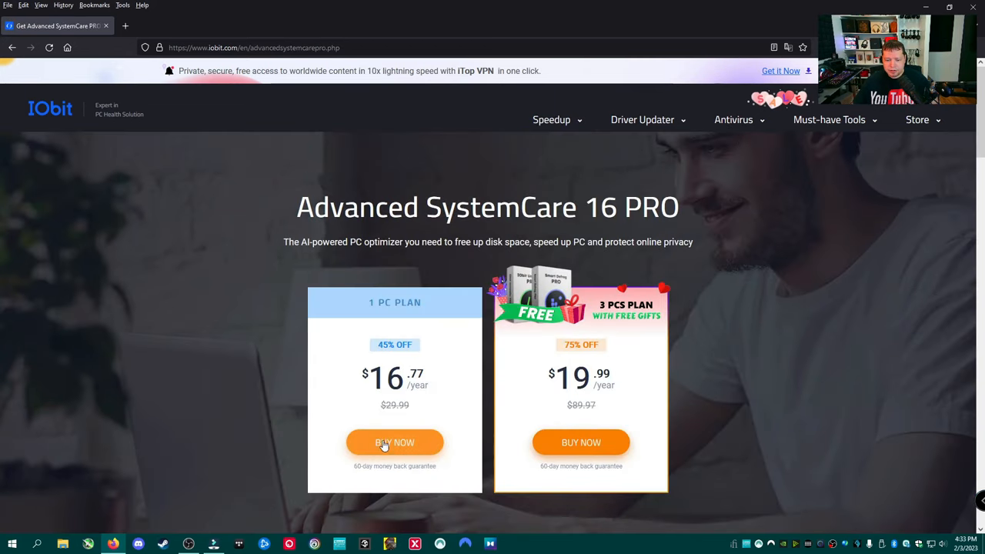
{"action": "scroll", "scroll_direction": "down", "scroll_amount": 3}
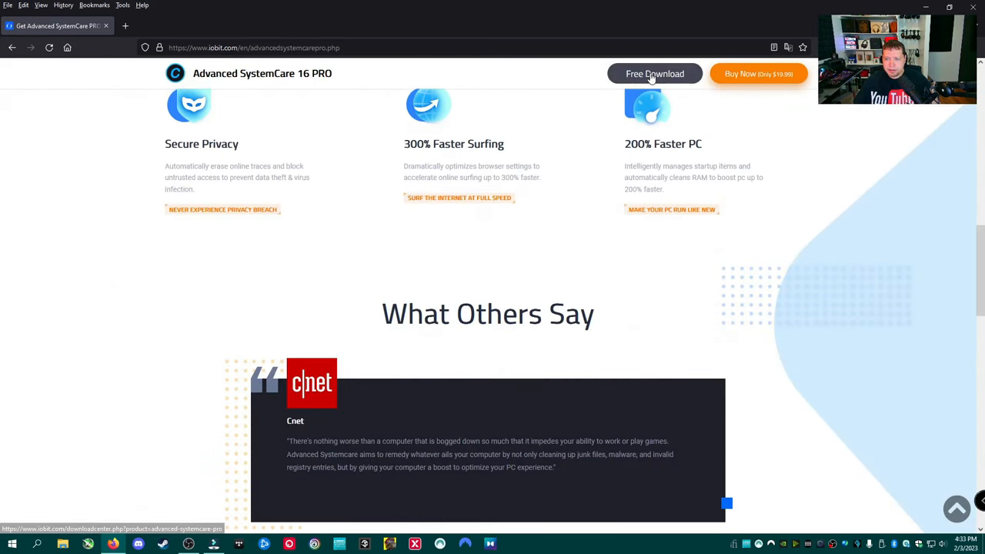
{"action": "left_click", "coordinate": [654, 74]}
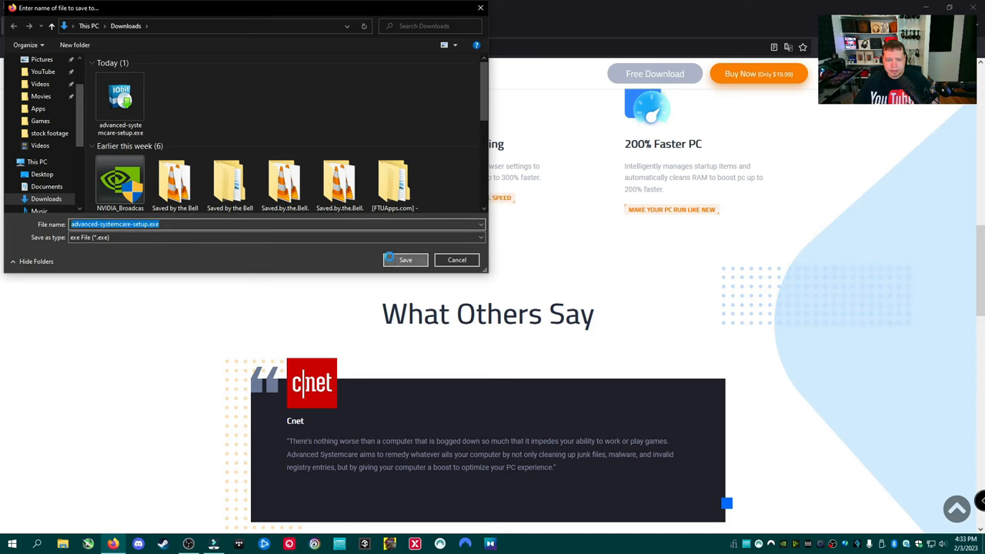
{"action": "left_click", "coordinate": [405, 258]}
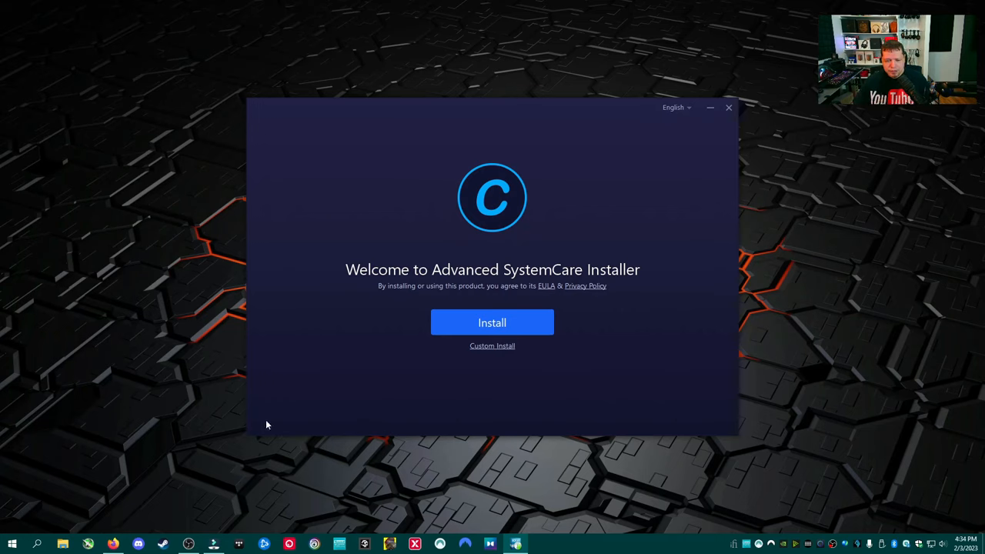
{"action": "mouse_move", "coordinate": [280, 428]}
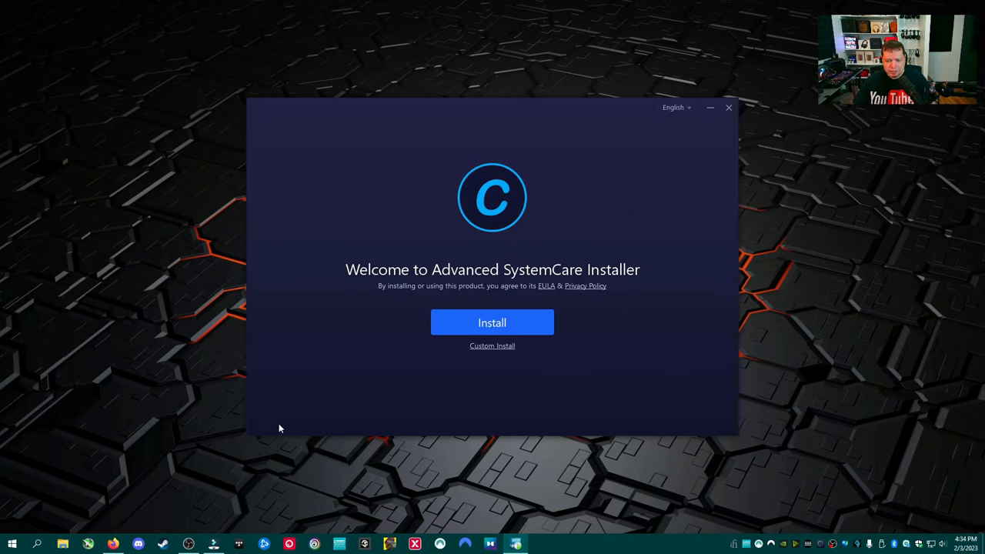
{"action": "mouse_move", "coordinate": [265, 425]}
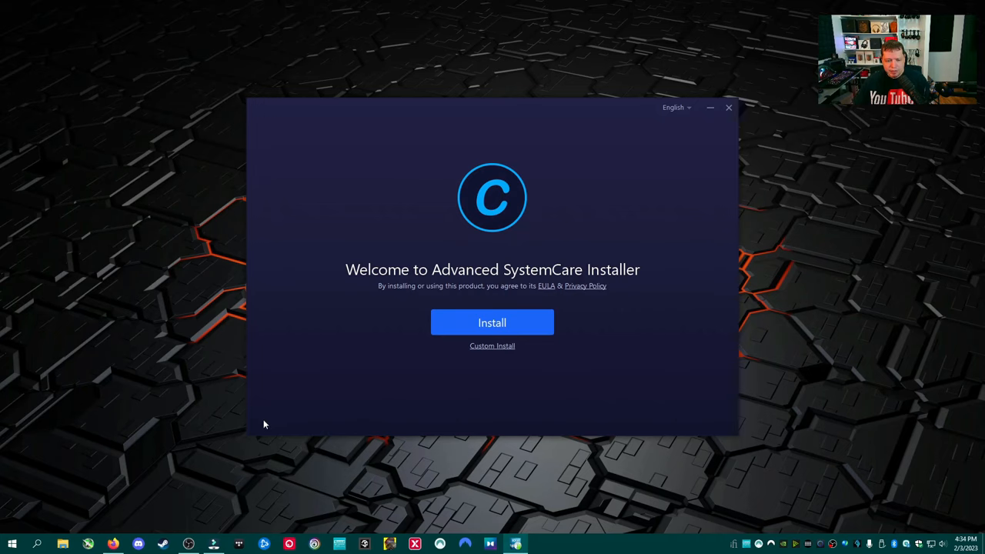
{"action": "mouse_move", "coordinate": [286, 426]}
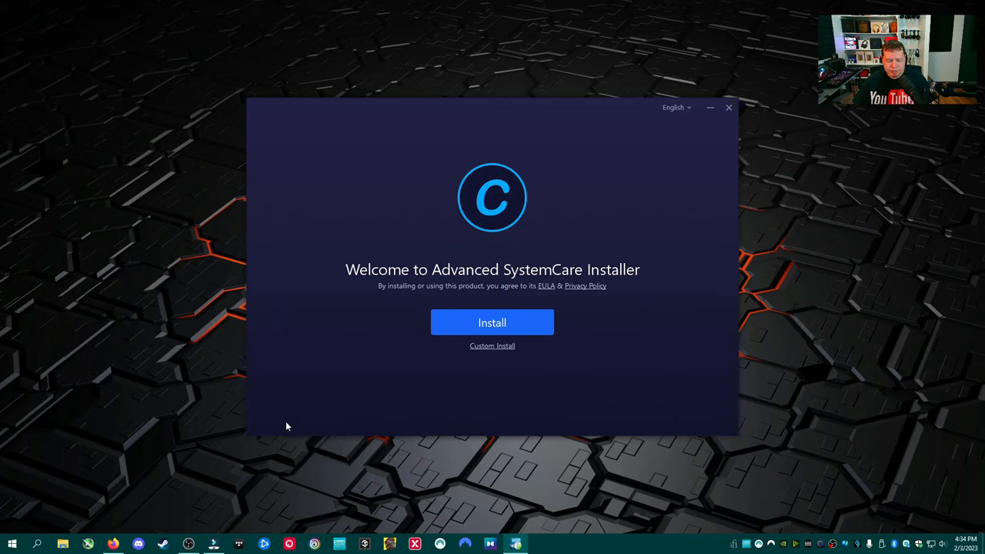
{"action": "mouse_move", "coordinate": [357, 424]}
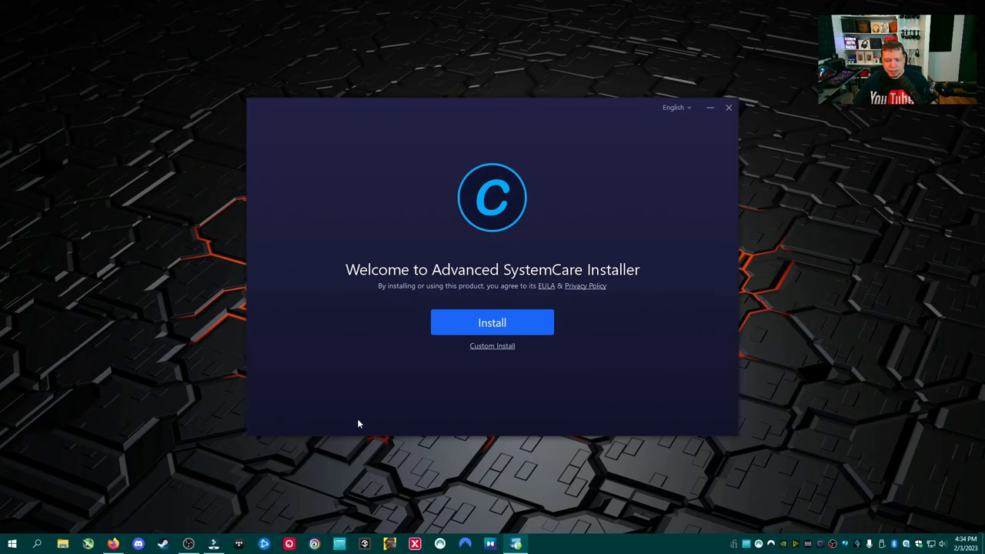
{"action": "mouse_move", "coordinate": [356, 435]}
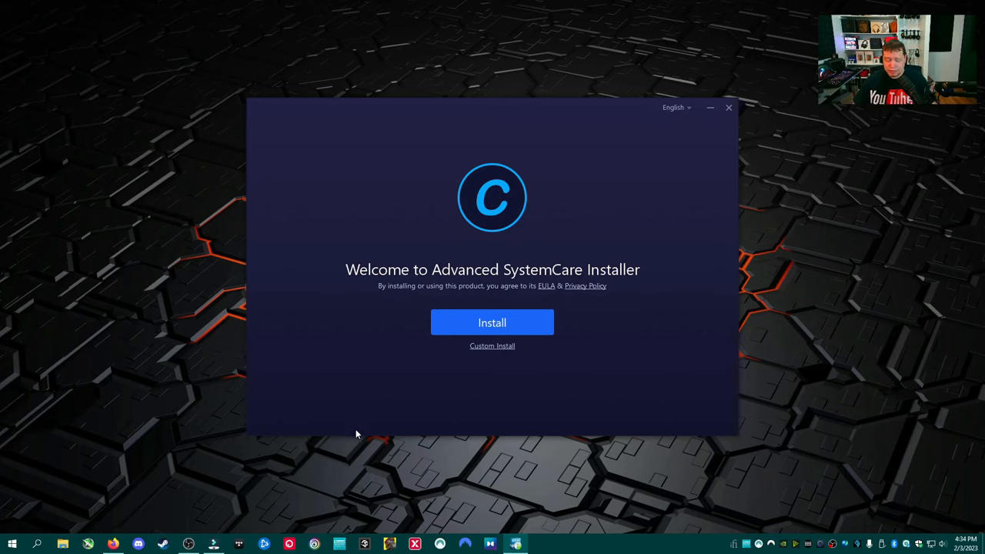
{"action": "mouse_move", "coordinate": [271, 425]}
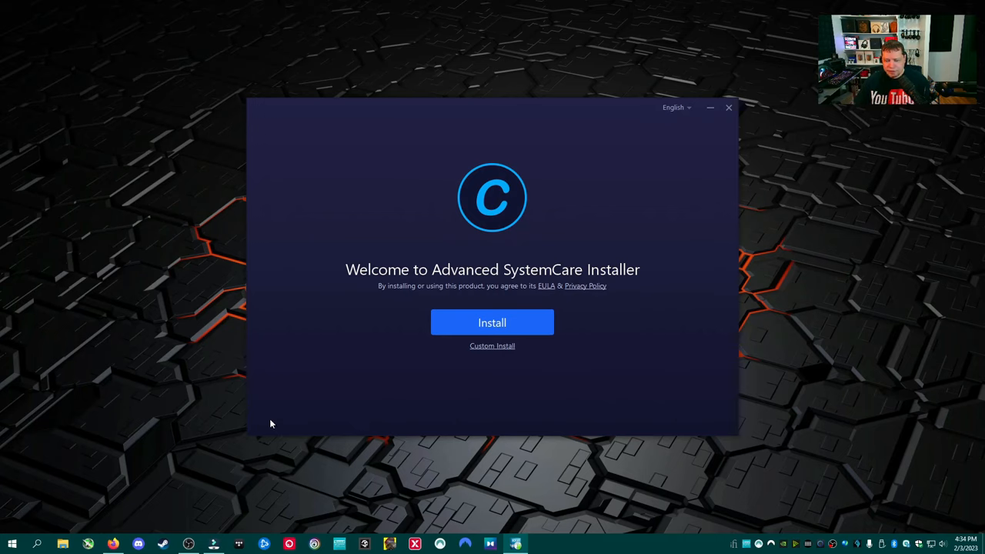
{"action": "mouse_move", "coordinate": [493, 345]}
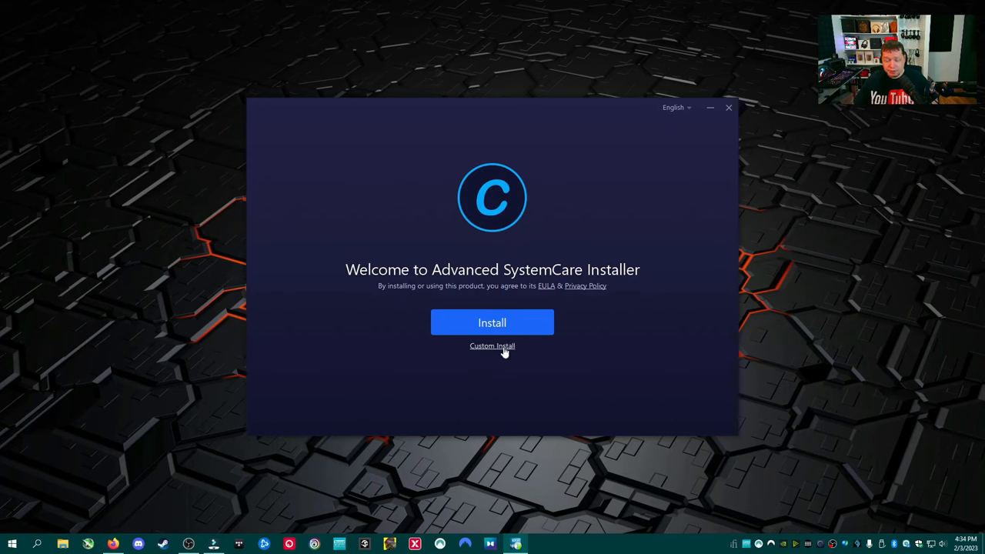
- Choose Custom Install and untick Pin to taskbar and Load Tray at Windows startup
{"action": "left_click", "coordinate": [492, 345]}
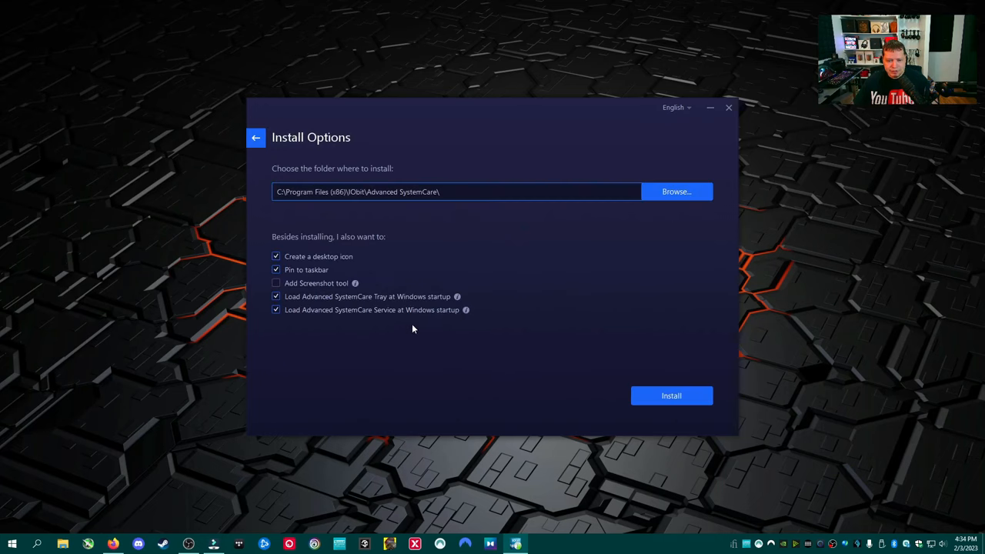
{"action": "left_click", "coordinate": [276, 255]}
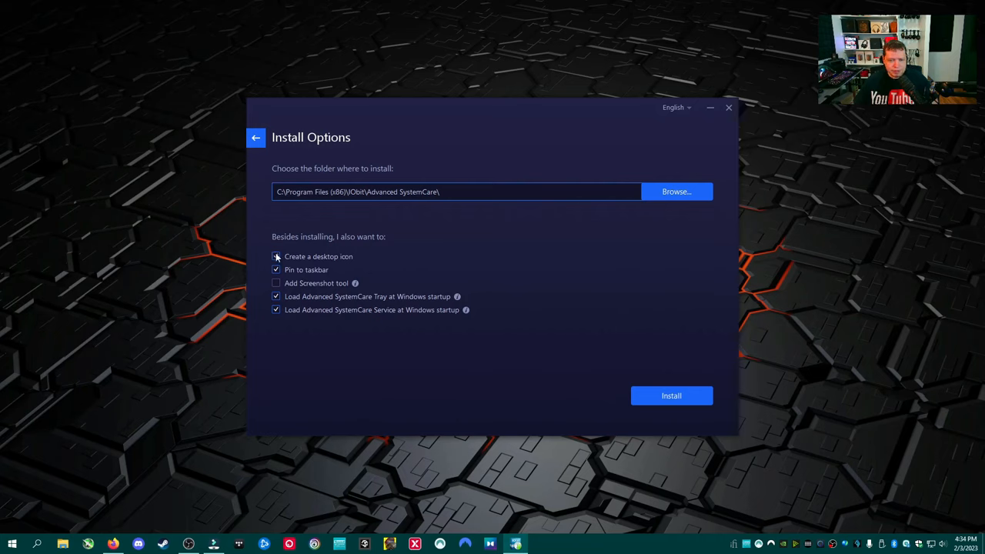
{"action": "left_click", "coordinate": [277, 256]}
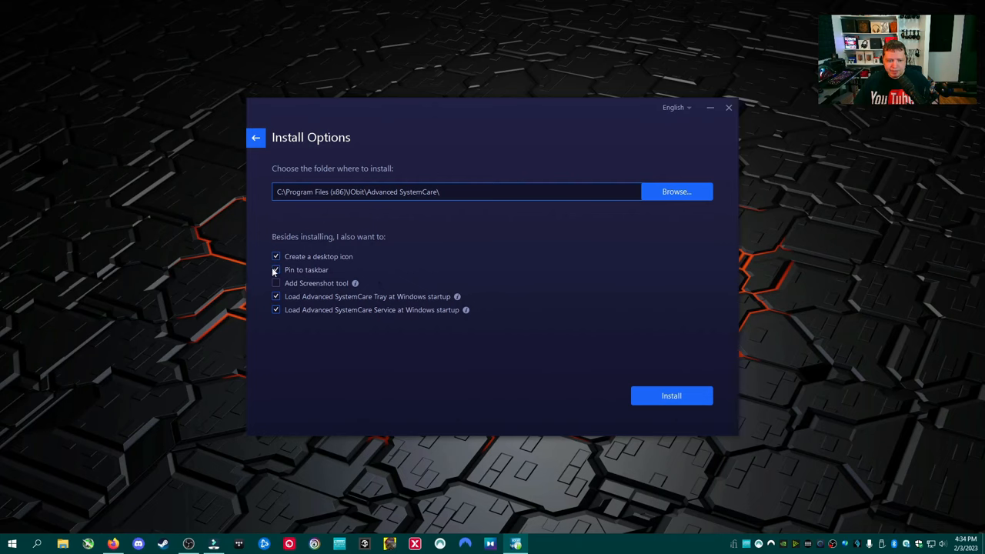
{"action": "left_click", "coordinate": [275, 269]}
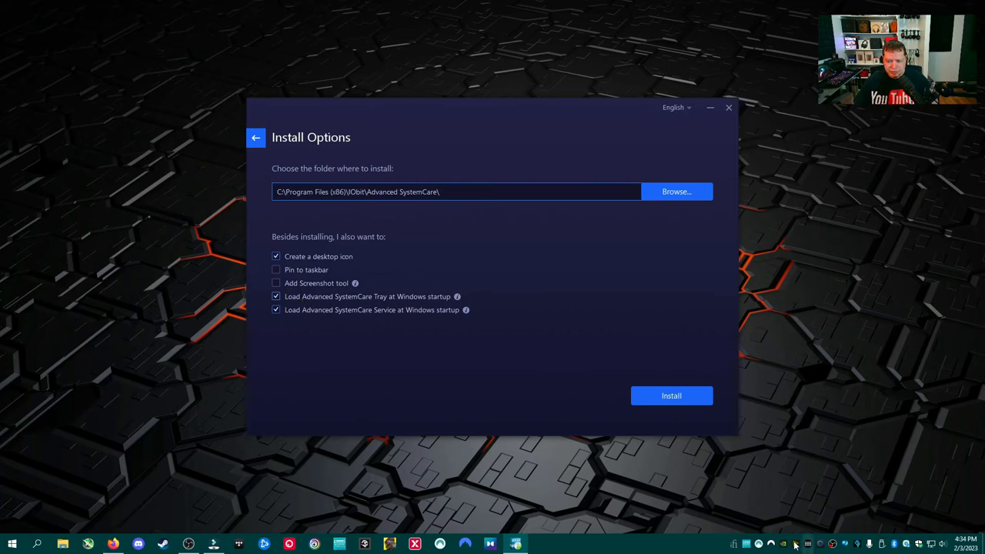
{"action": "left_click", "coordinate": [276, 296]}
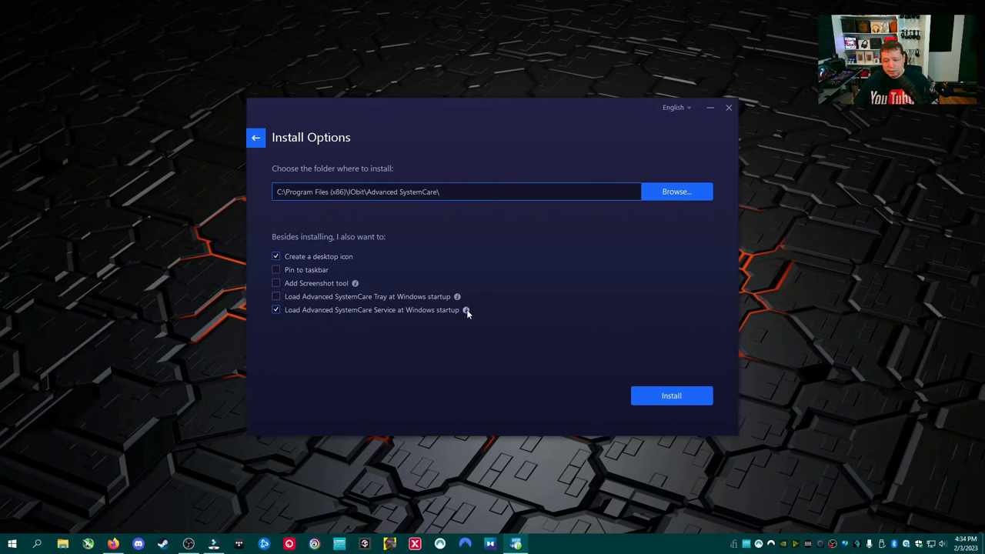
{"action": "mouse_move", "coordinate": [465, 309]}
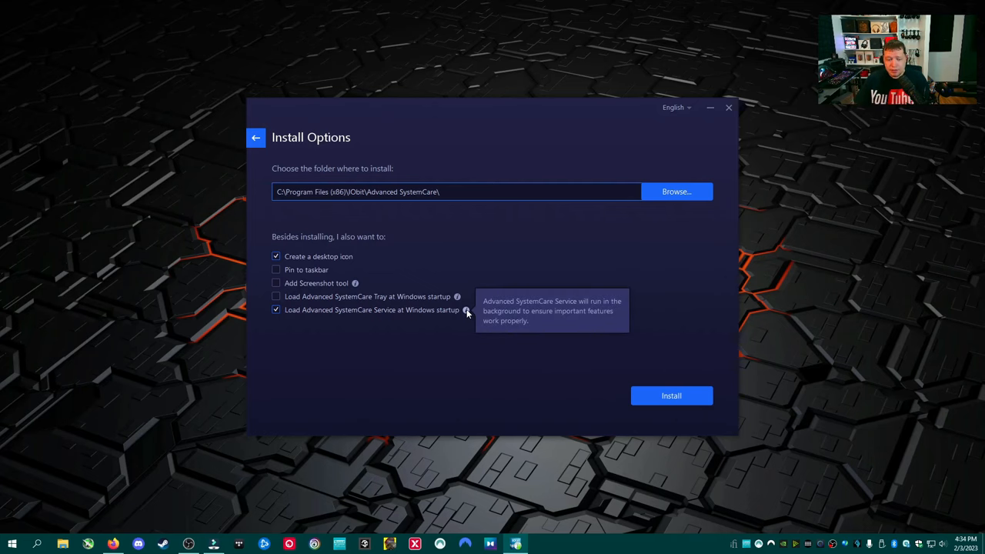
- Untick the startup service, then answer No to the warning so the service stays enabled
{"action": "left_click", "coordinate": [278, 309]}
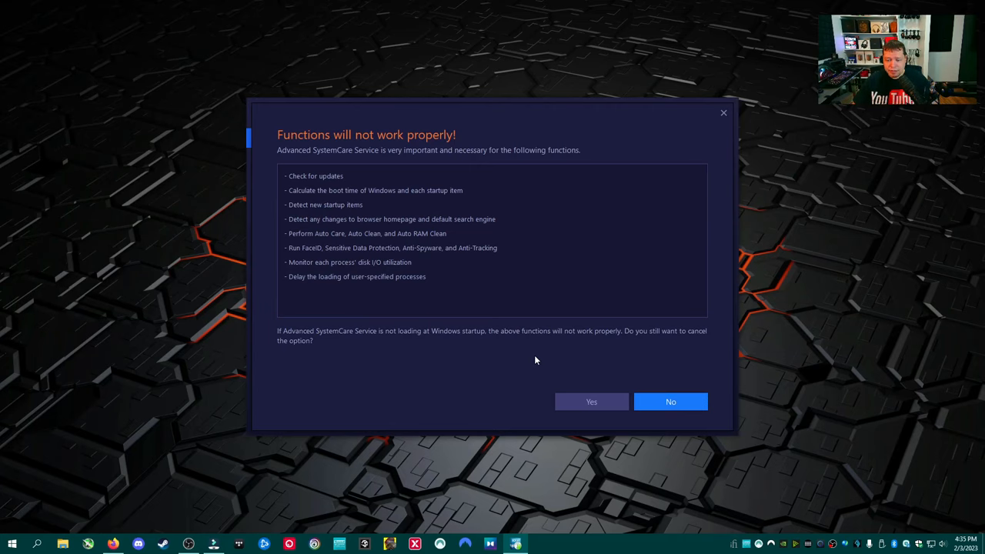
{"action": "left_click", "coordinate": [672, 400]}
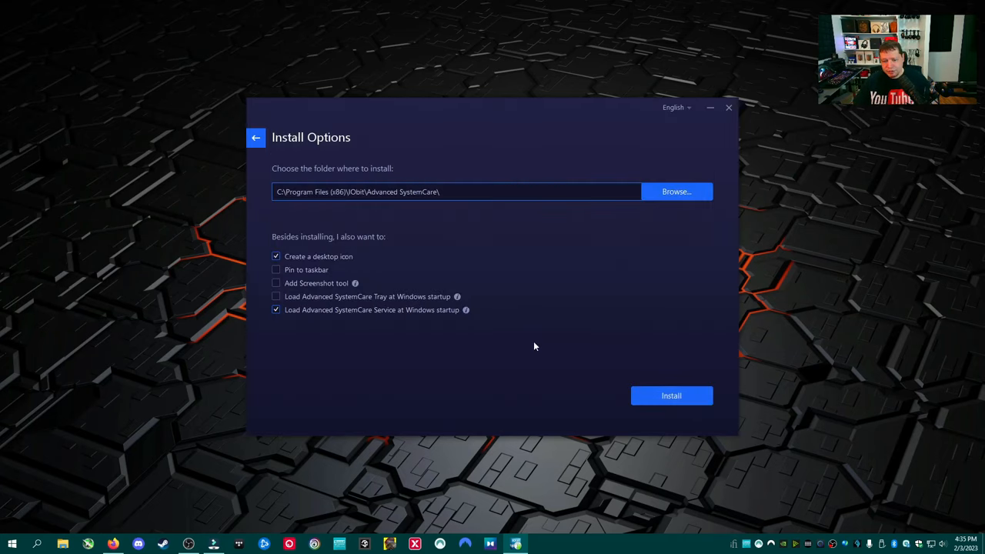
{"action": "mouse_move", "coordinate": [508, 333]}
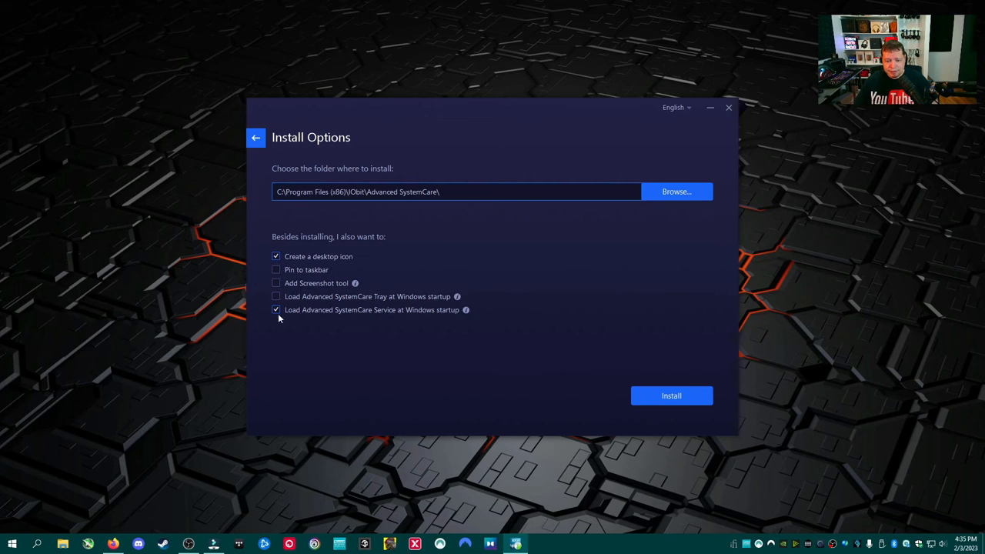
- Install, declining the iTop Easy Desktop offer and newsletter, and untick 'Learn more online'
{"action": "left_click", "coordinate": [671, 395]}
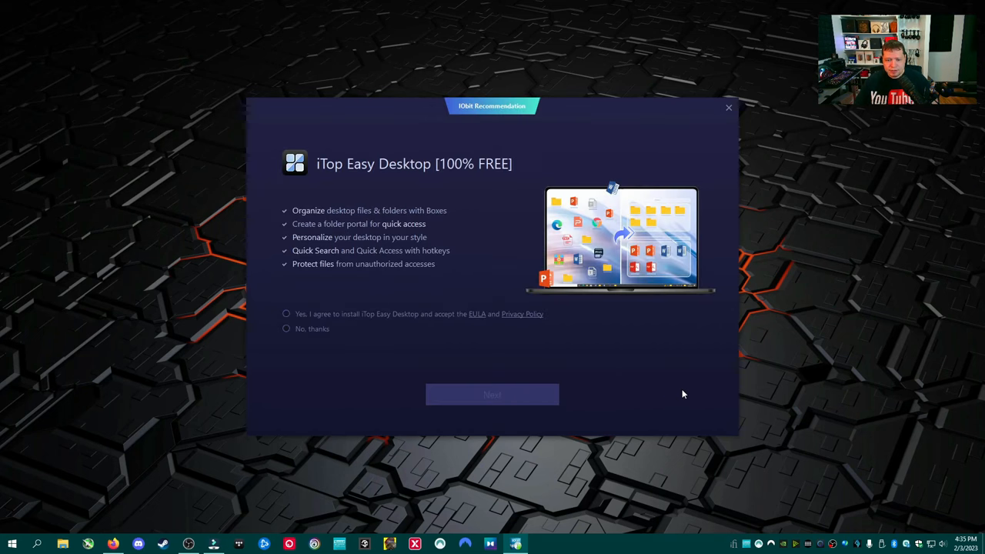
{"action": "mouse_move", "coordinate": [379, 348]}
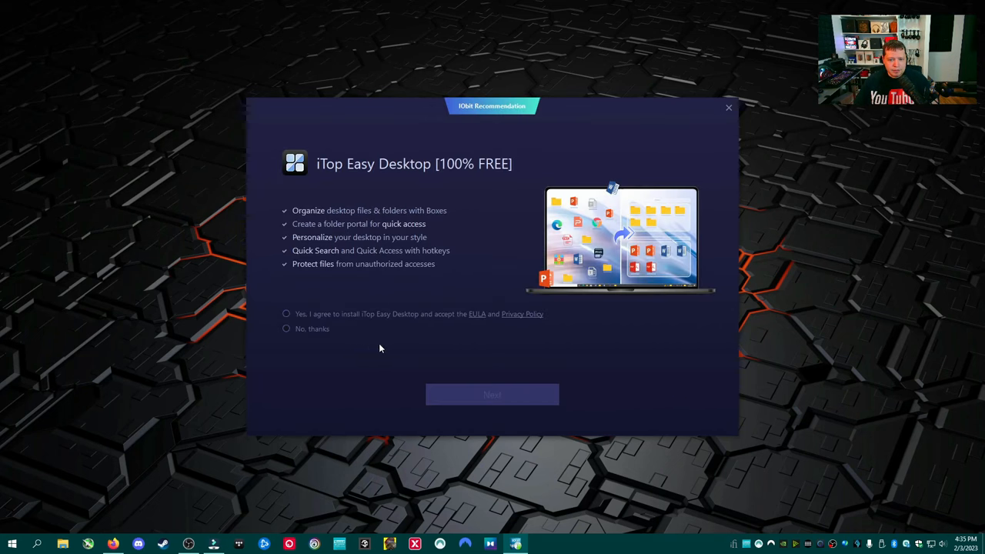
{"action": "mouse_move", "coordinate": [332, 185]}
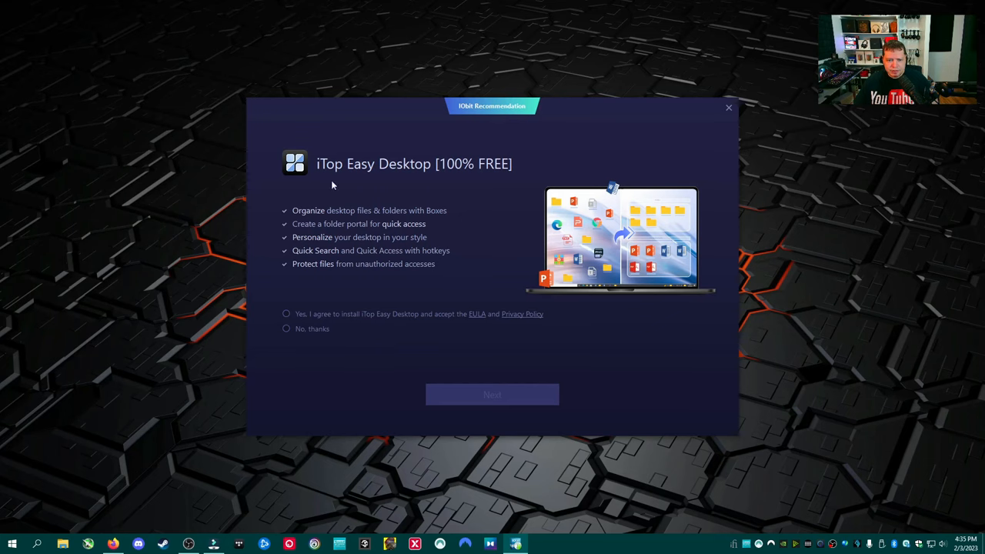
{"action": "mouse_move", "coordinate": [293, 345]}
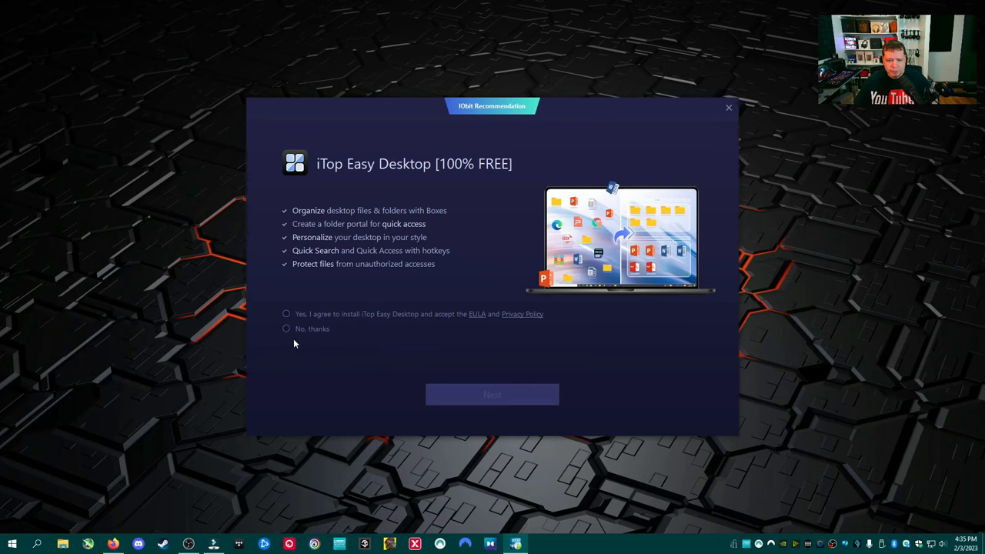
{"action": "left_click", "coordinate": [493, 394]}
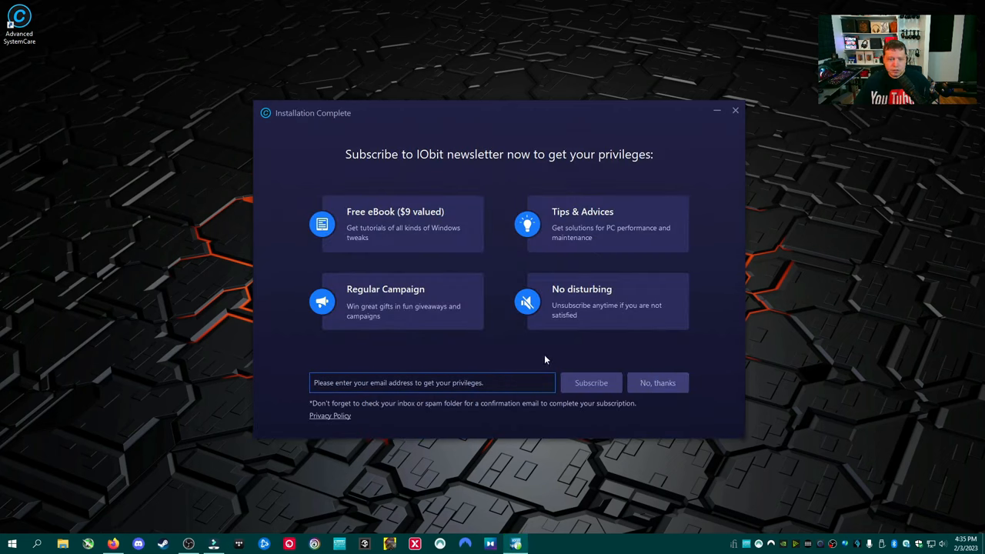
{"action": "mouse_move", "coordinate": [481, 356]}
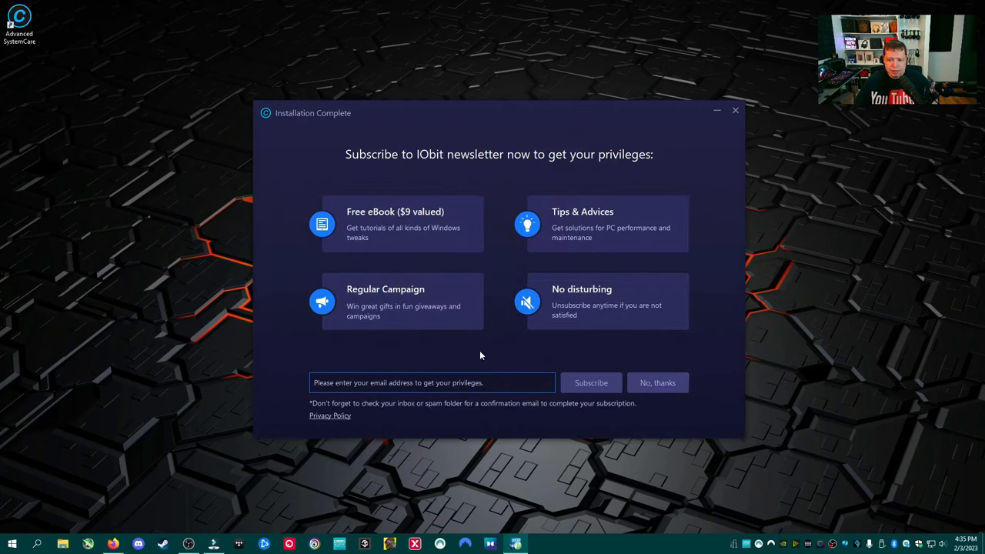
{"action": "mouse_move", "coordinate": [514, 354]}
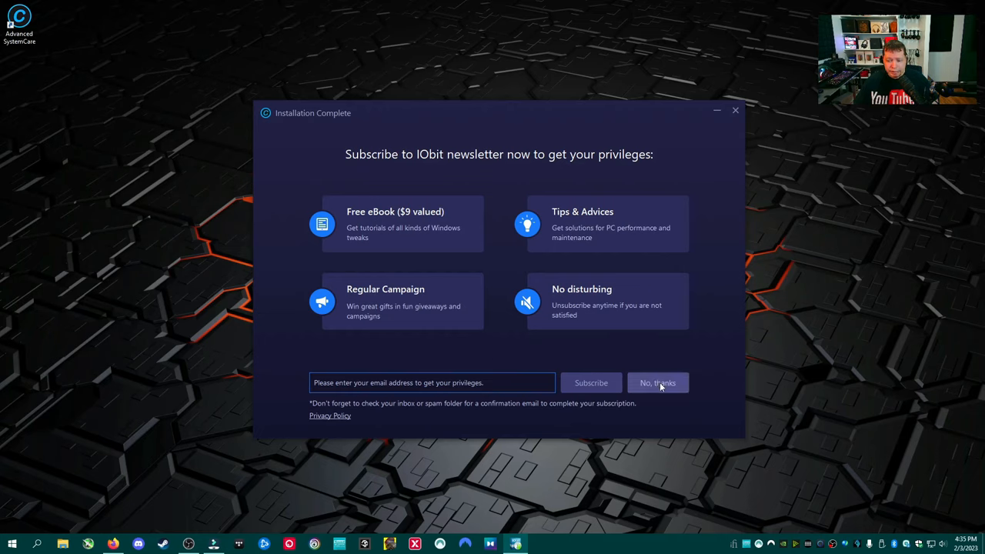
{"action": "left_click", "coordinate": [658, 381]}
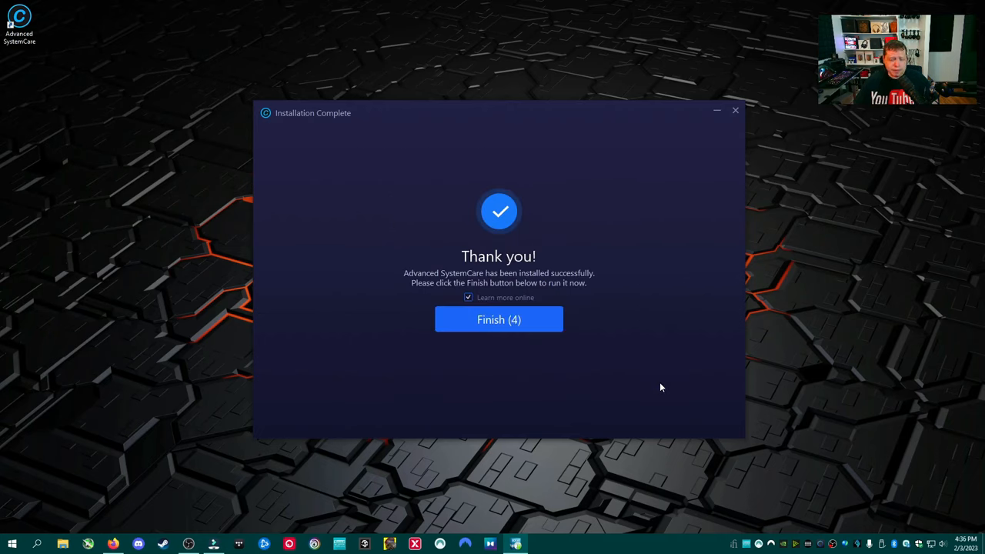
{"action": "left_click", "coordinate": [468, 299]}
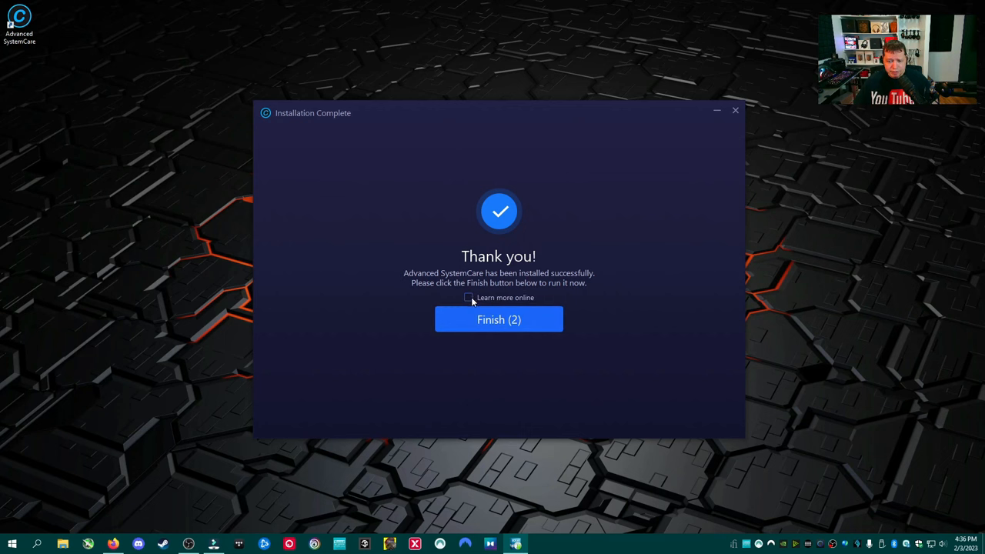
- Finish setup and dismiss the ASC.exe 'Entry Point Not Found' error with OK
{"action": "left_click", "coordinate": [498, 319]}
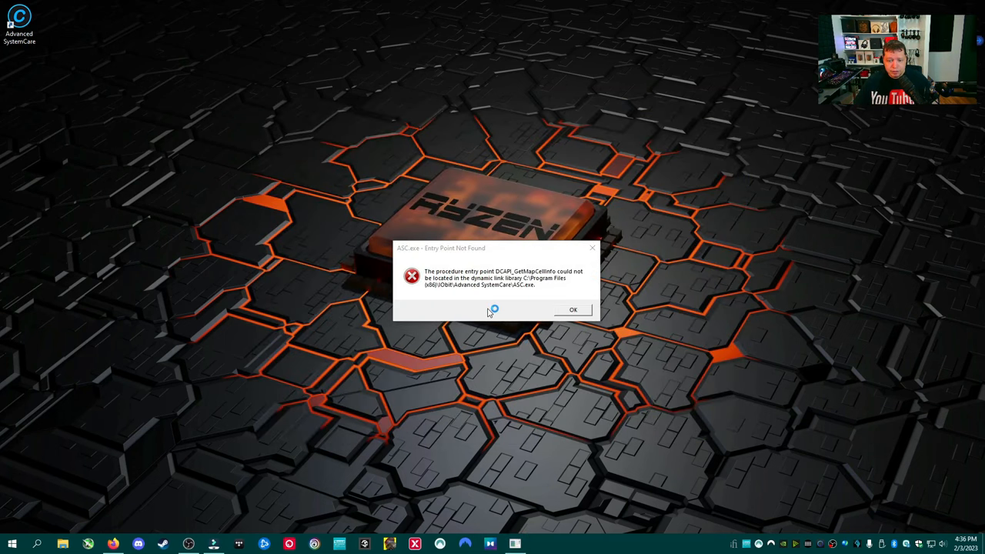
{"action": "mouse_move", "coordinate": [527, 298]}
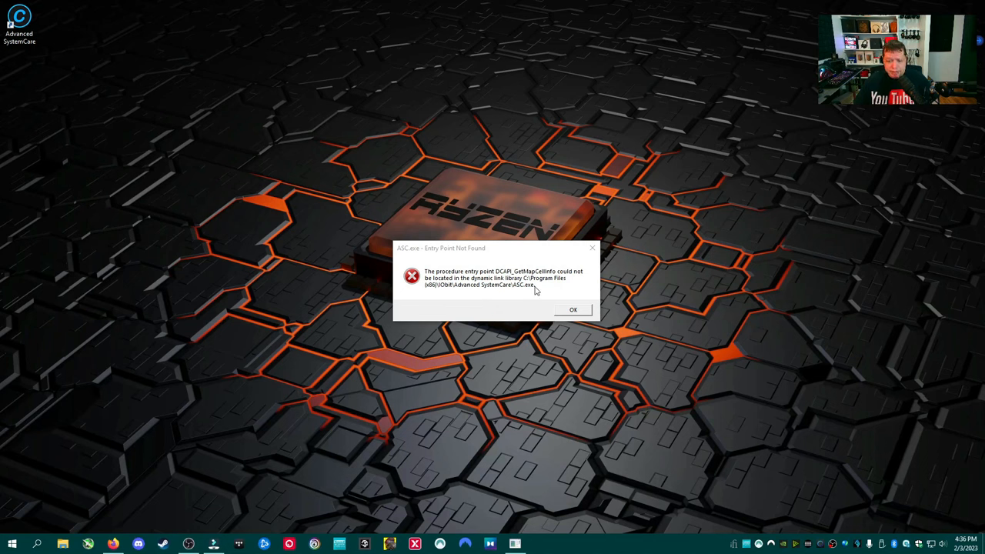
{"action": "mouse_move", "coordinate": [573, 280]}
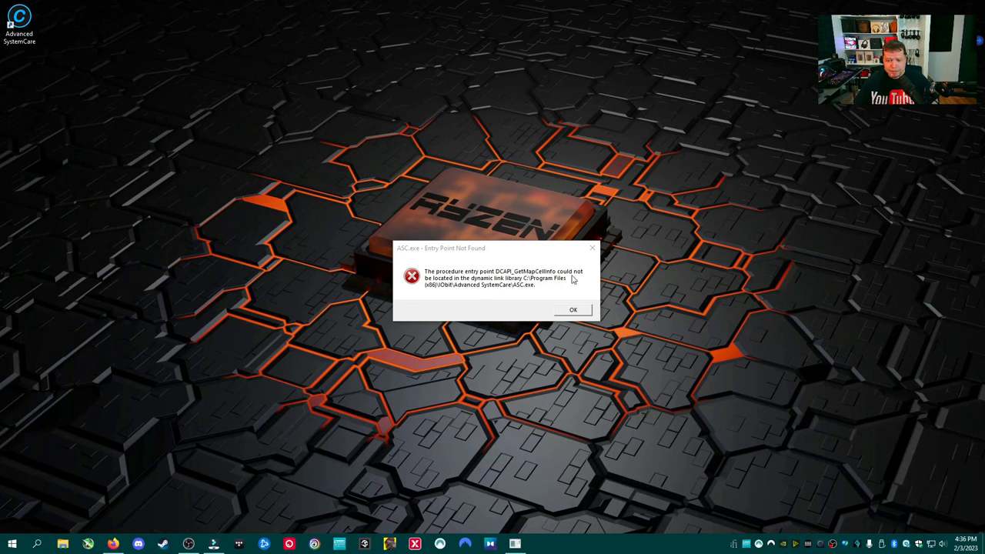
{"action": "mouse_move", "coordinate": [450, 289]}
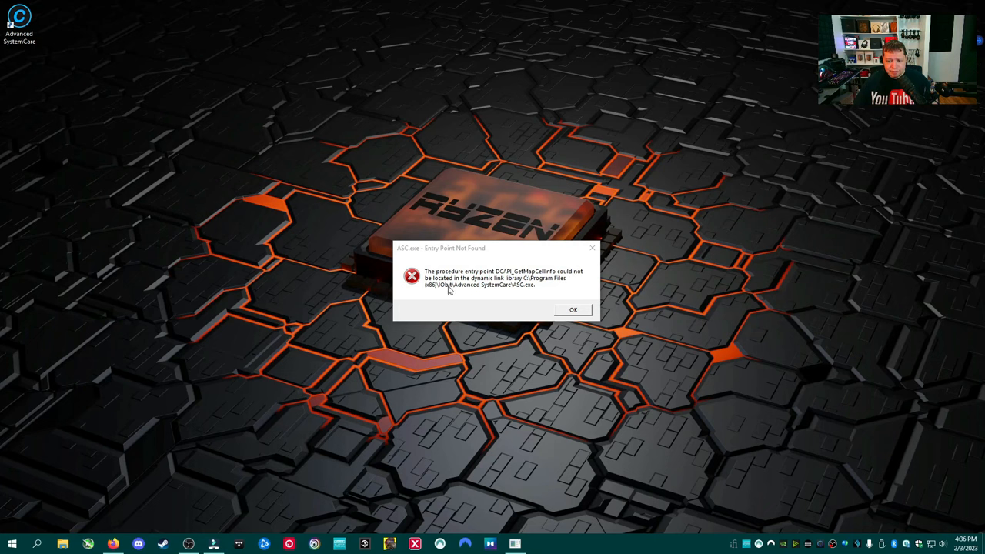
{"action": "mouse_move", "coordinate": [522, 294]}
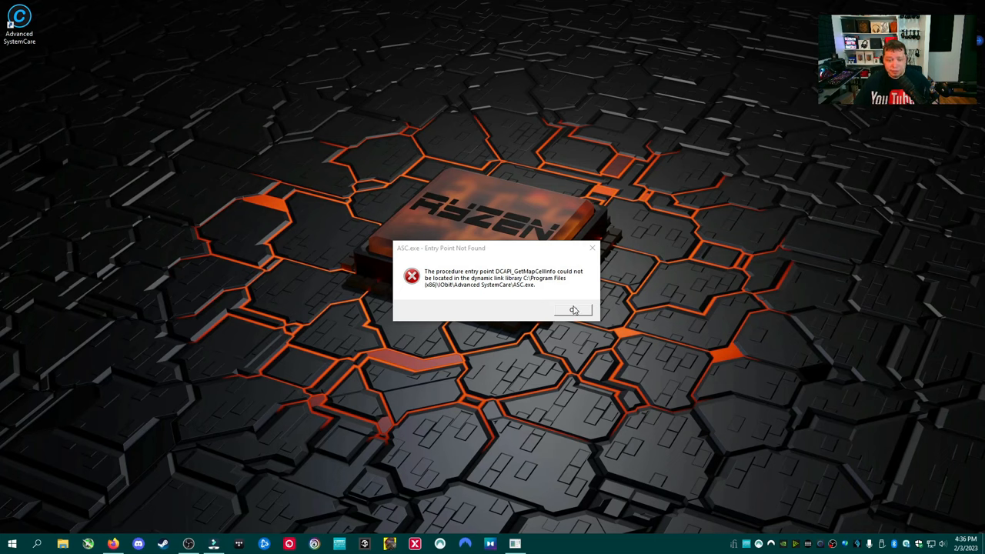
{"action": "left_click", "coordinate": [572, 309]}
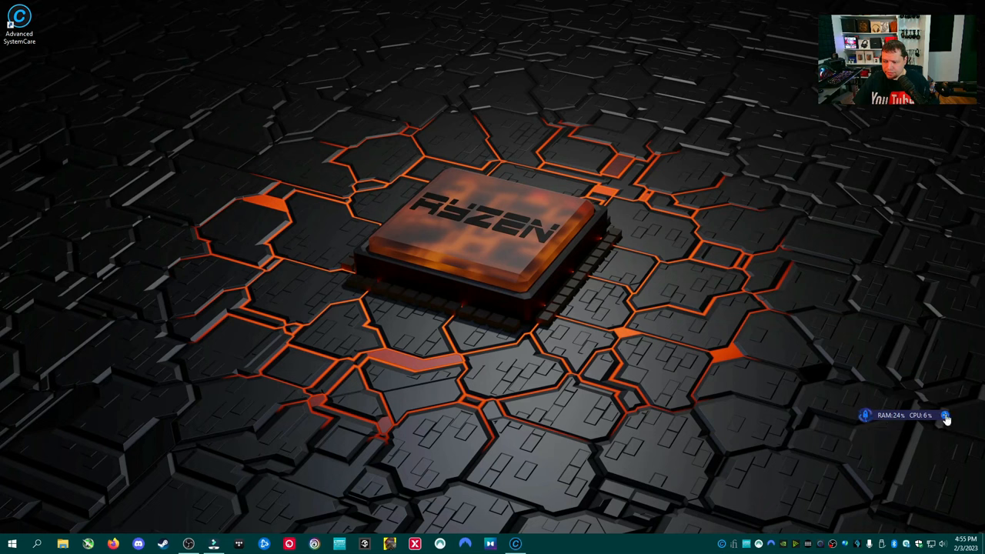
{"action": "left_click", "coordinate": [946, 416]}
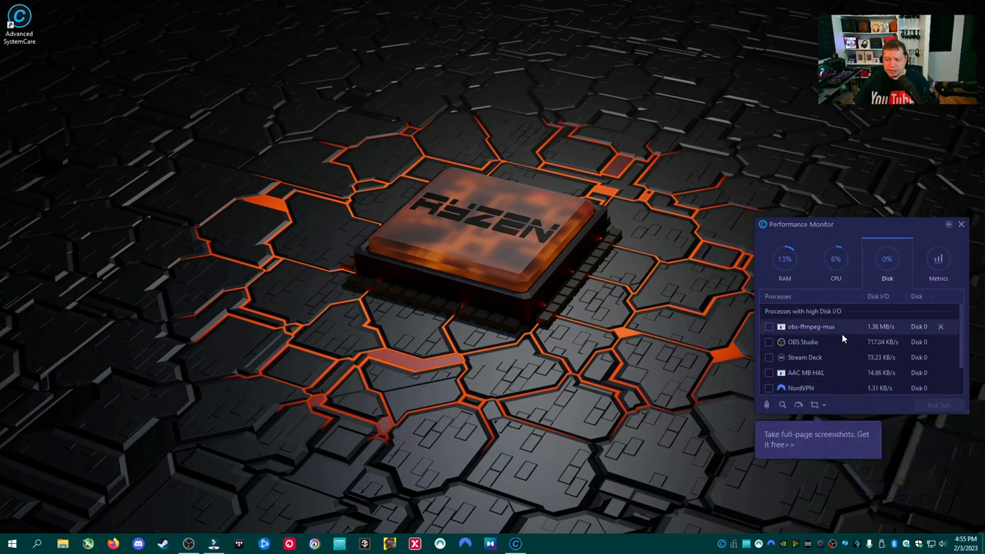
{"action": "mouse_move", "coordinate": [816, 342]}
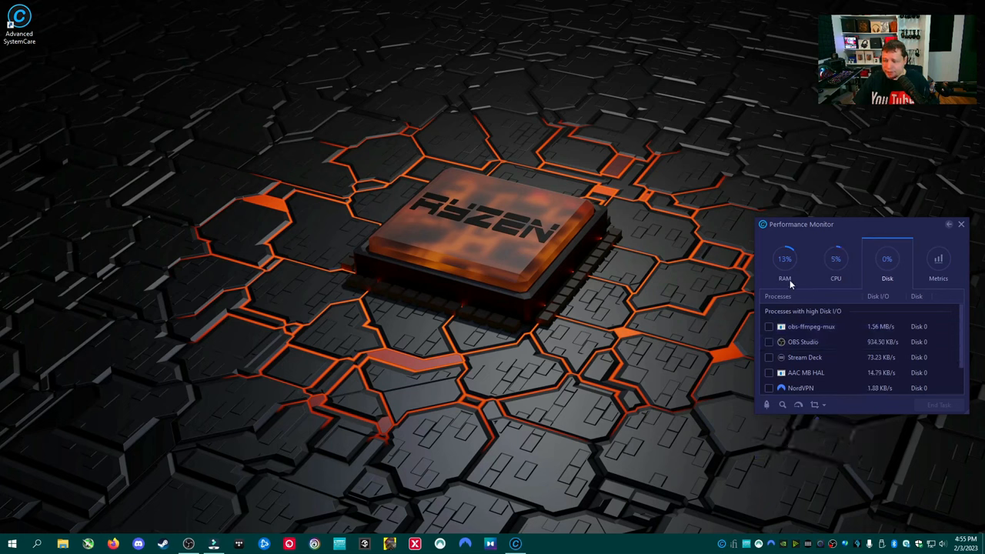
{"action": "left_click", "coordinate": [950, 224]}
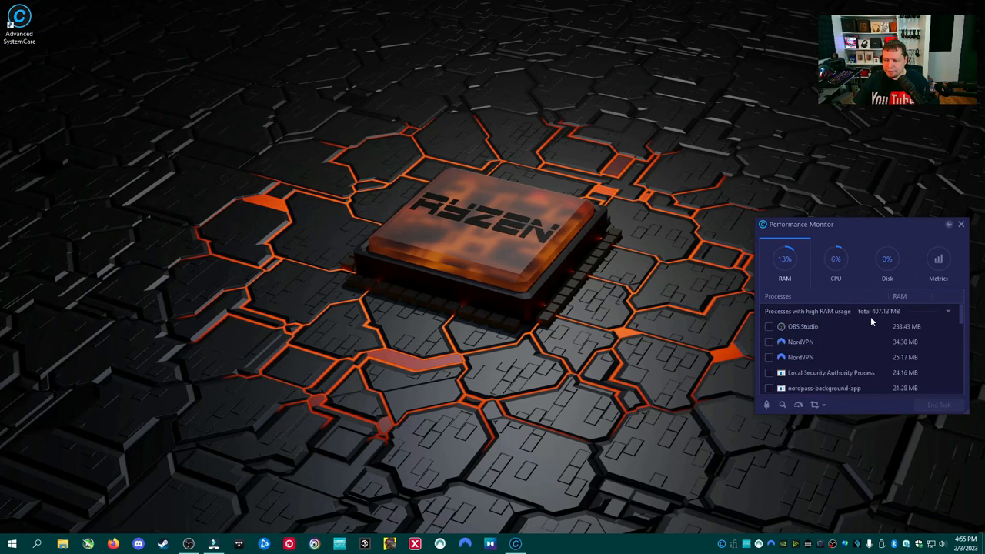
{"action": "left_click", "coordinate": [836, 262]}
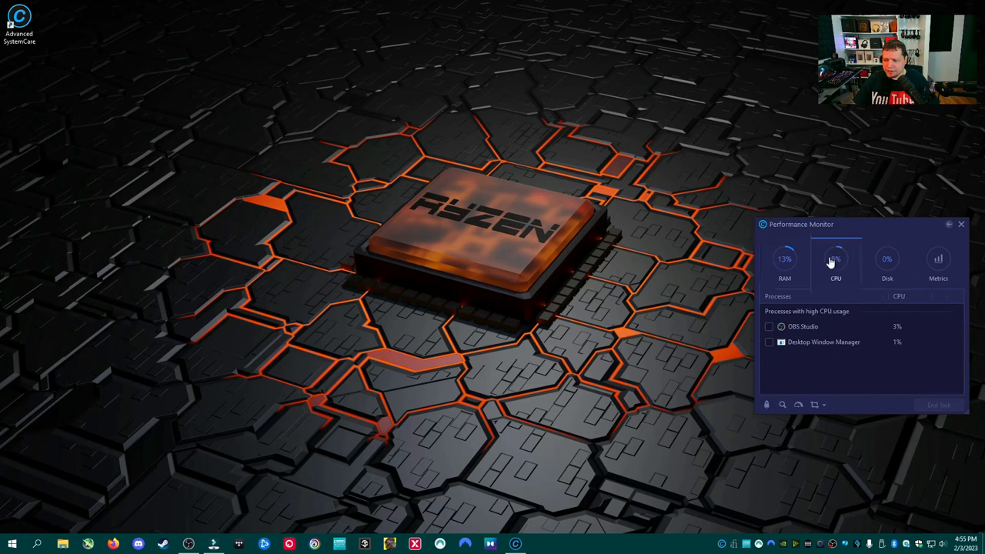
{"action": "left_click", "coordinate": [886, 259]}
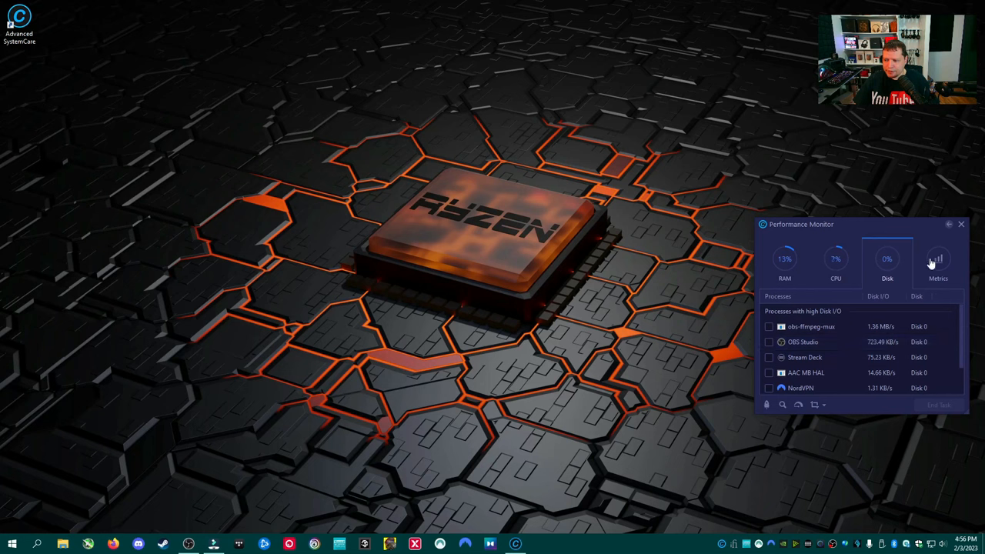
{"action": "left_click", "coordinate": [939, 262]}
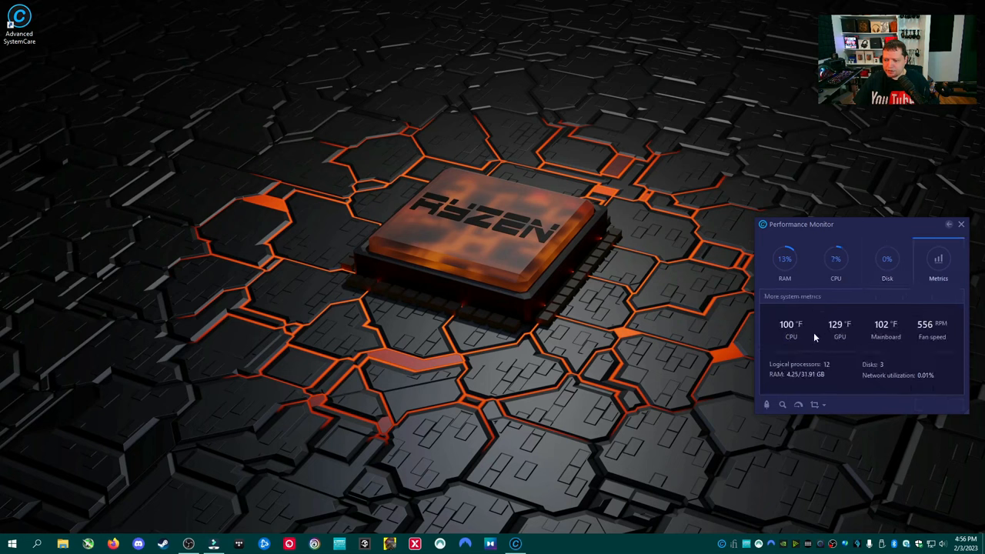
{"action": "mouse_move", "coordinate": [797, 404]}
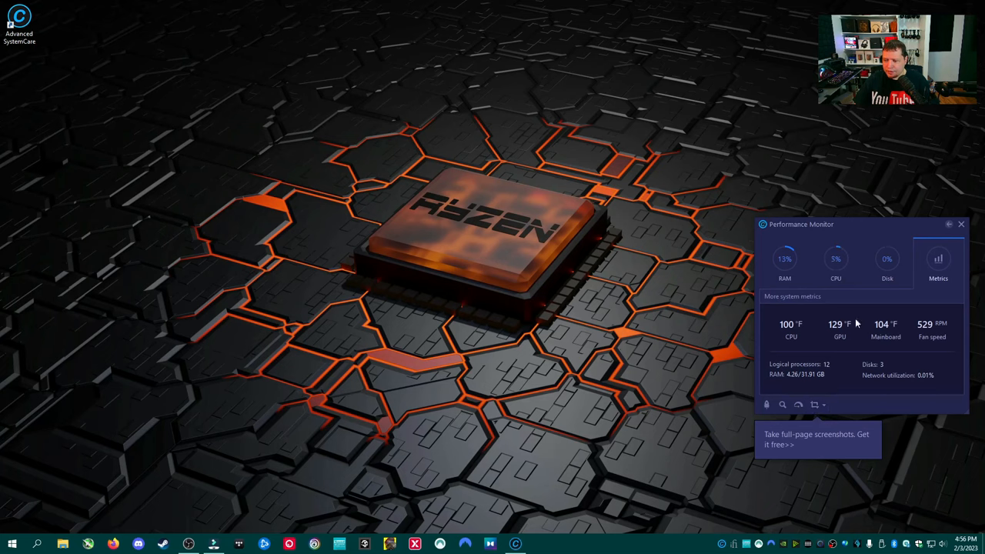
{"action": "left_click", "coordinate": [961, 225]}
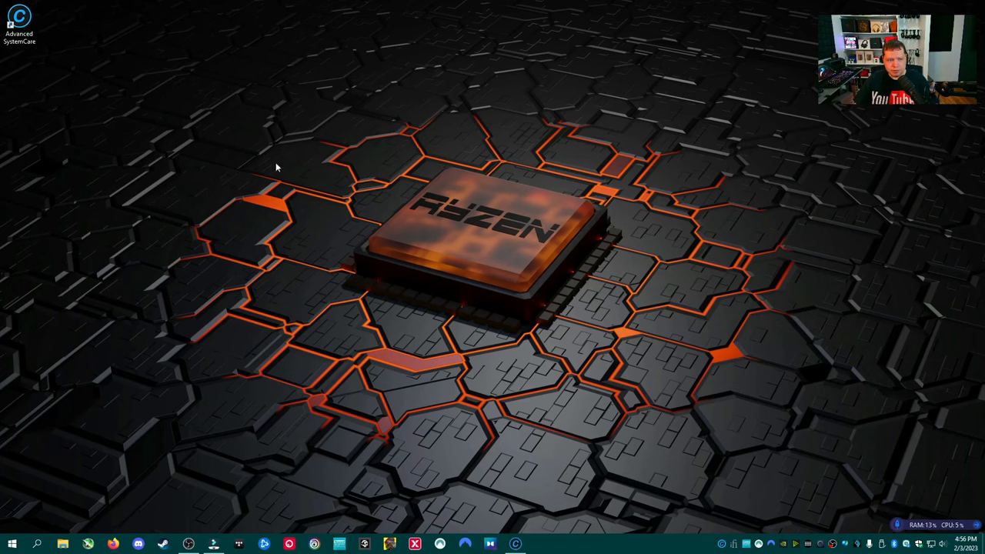
- Launch Advanced SystemCare, view the Manual Mode scan items, then return to AI Mode
{"action": "double_click", "coordinate": [18, 18]}
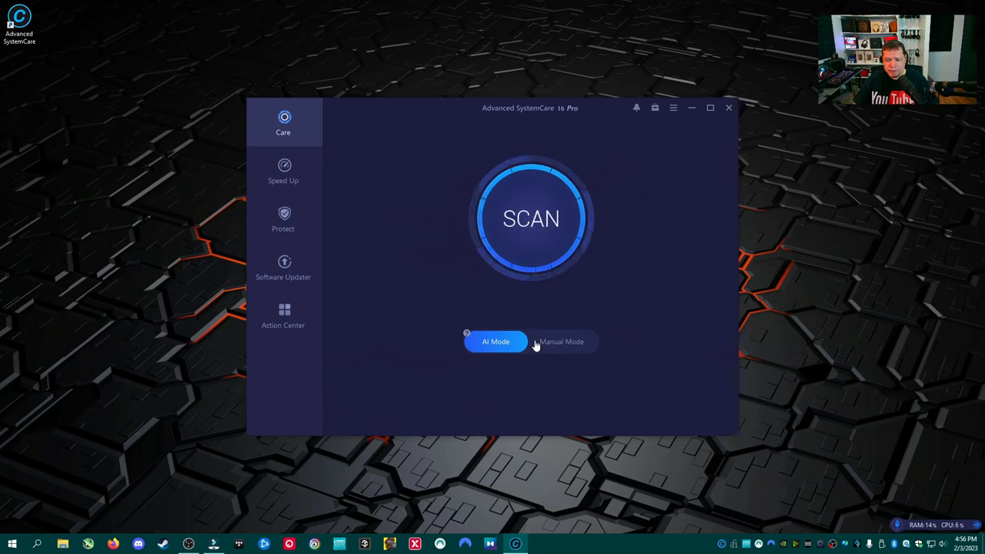
{"action": "left_click", "coordinate": [561, 342]}
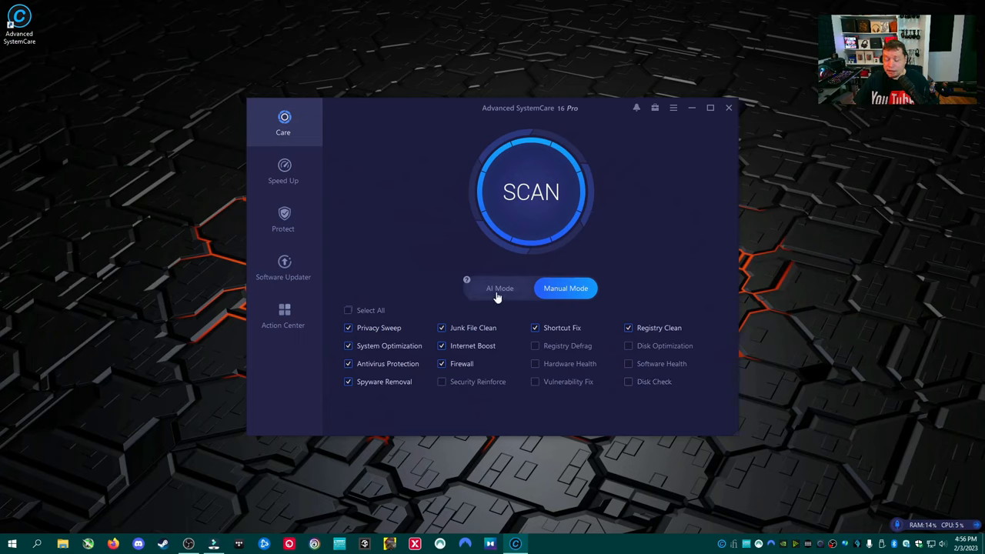
{"action": "left_click", "coordinate": [499, 288]}
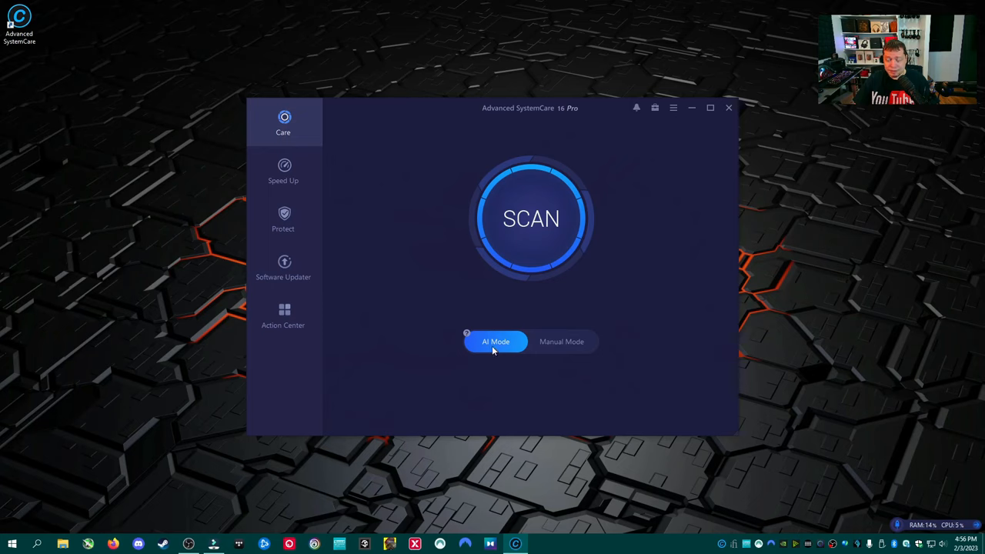
{"action": "mouse_move", "coordinate": [481, 342]}
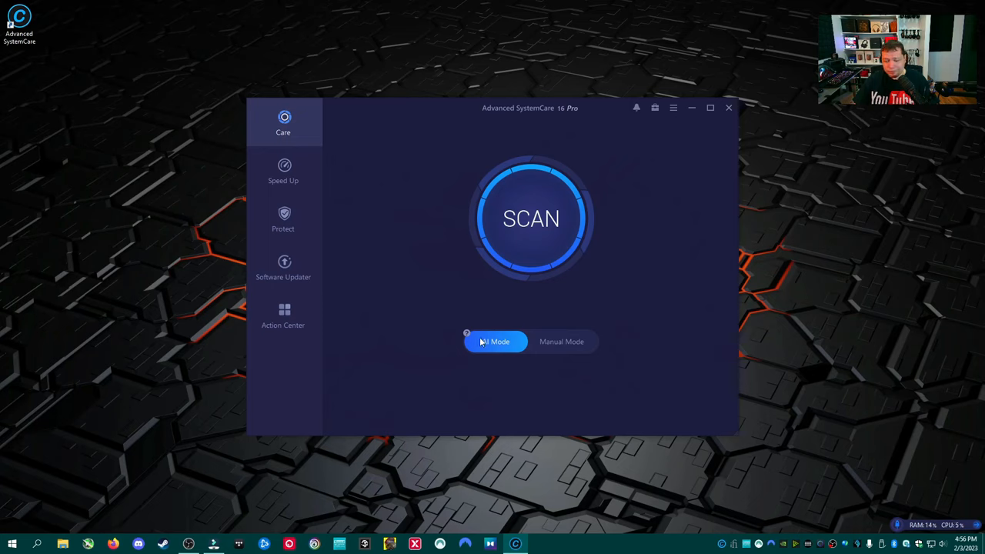
{"action": "mouse_move", "coordinate": [455, 299]}
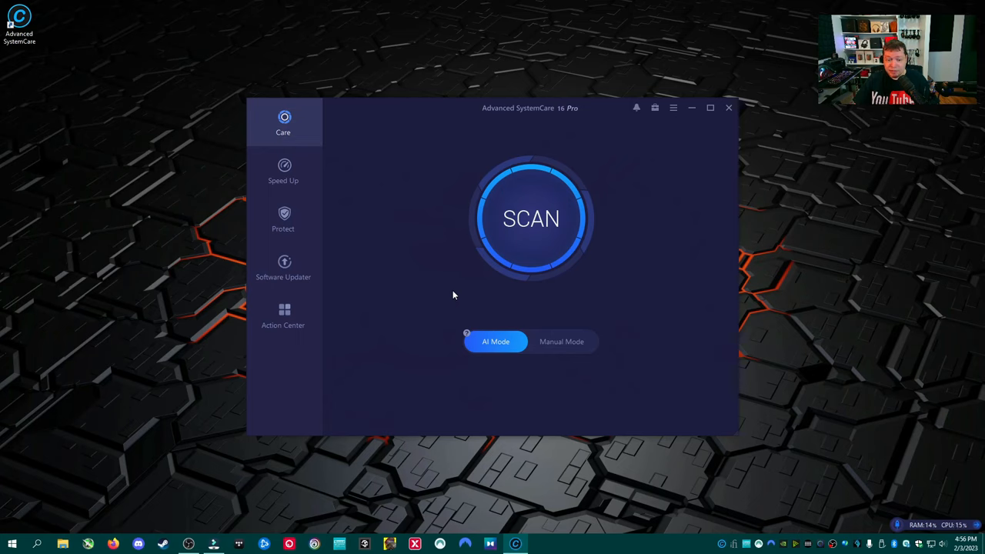
{"action": "mouse_move", "coordinate": [485, 353]}
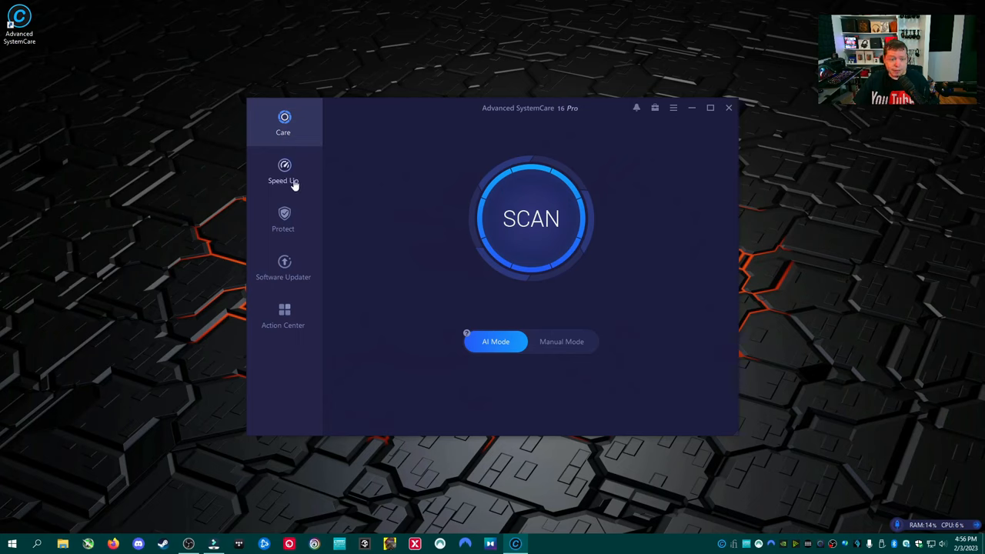
- Show the Speed Up page with Turbo Boost, Startup Optimizer and Hardware Accelerator
{"action": "left_click", "coordinate": [284, 171]}
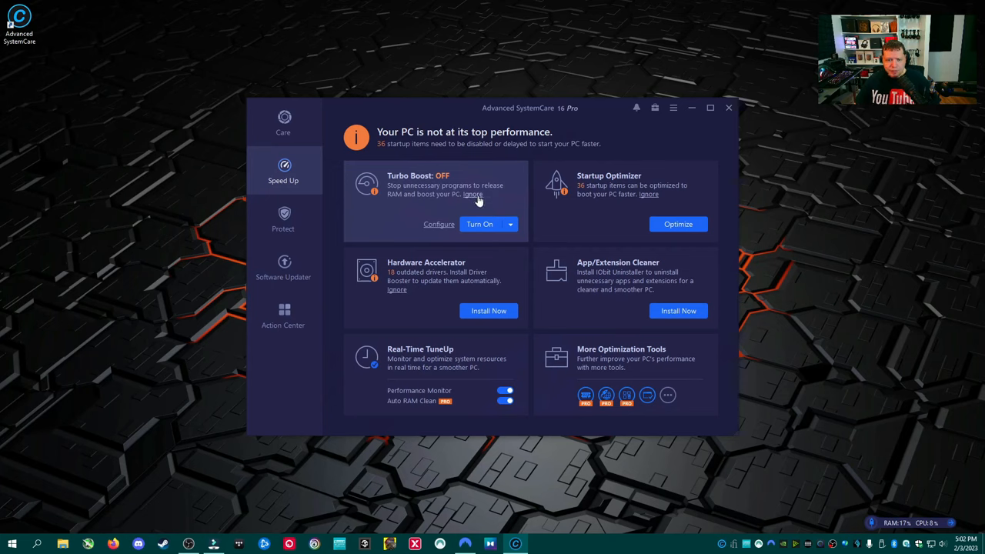
{"action": "mouse_move", "coordinate": [415, 213]}
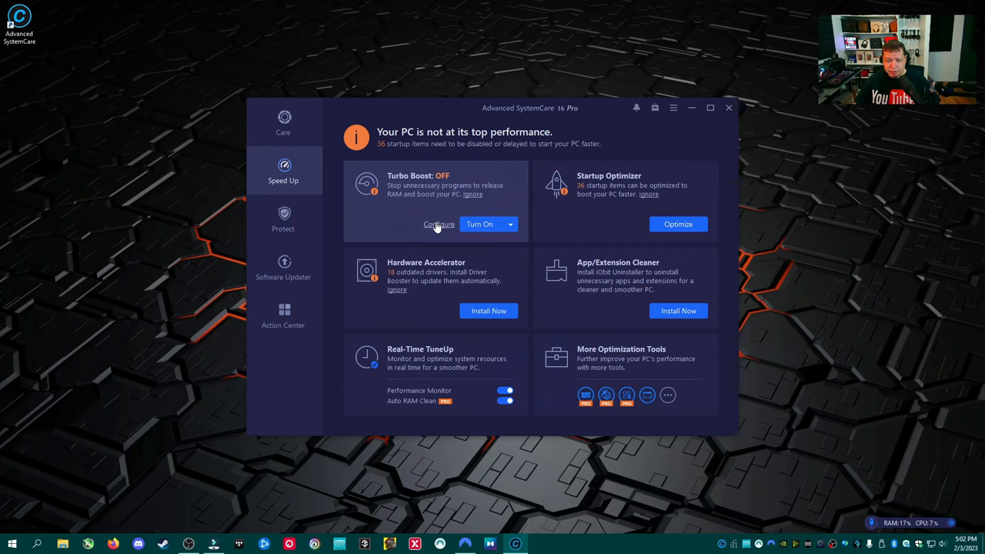
- Configure Turbo Boost, switching it from Work Mode to Game Mode, then return to Speed Up
{"action": "left_click", "coordinate": [439, 224]}
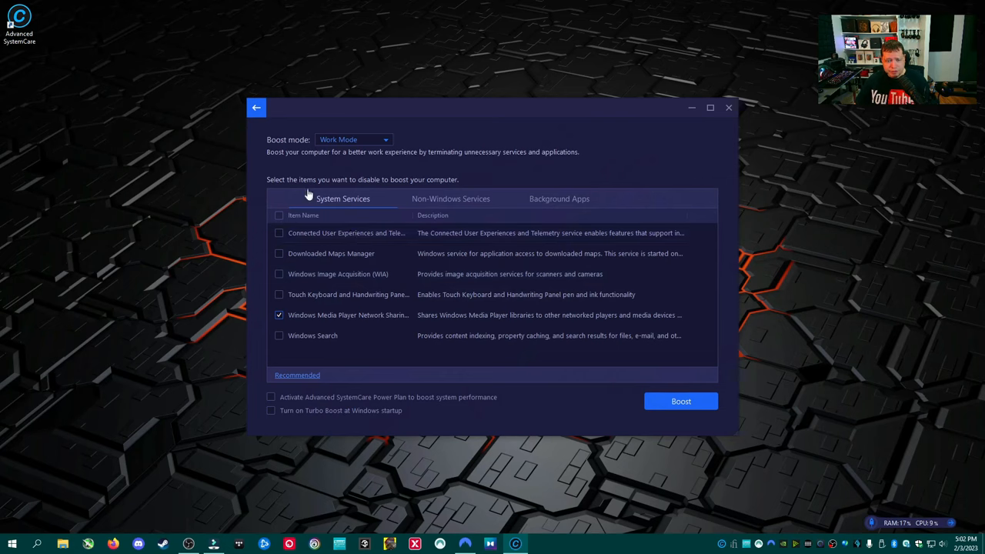
{"action": "left_click", "coordinate": [354, 139]}
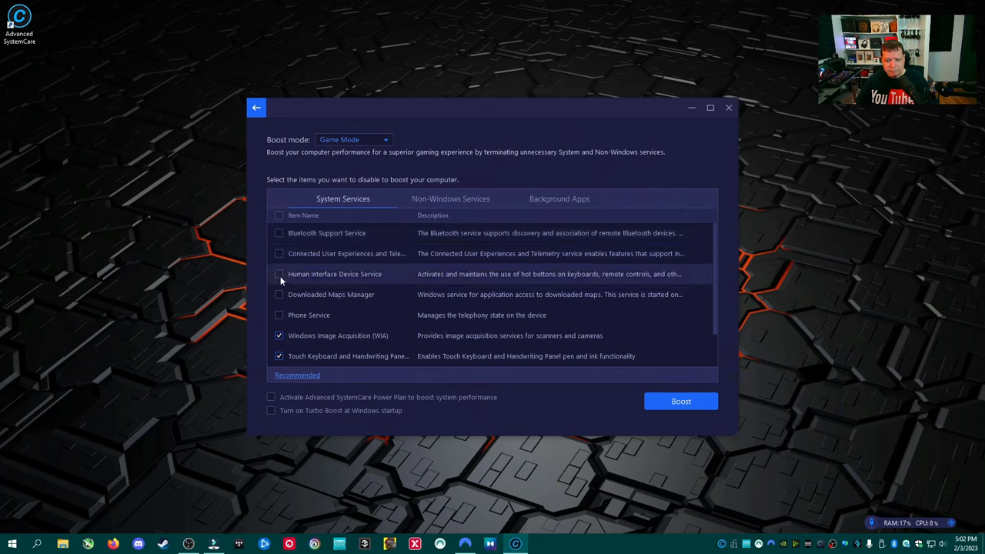
{"action": "scroll", "scroll_direction": "down", "scroll_amount": 3}
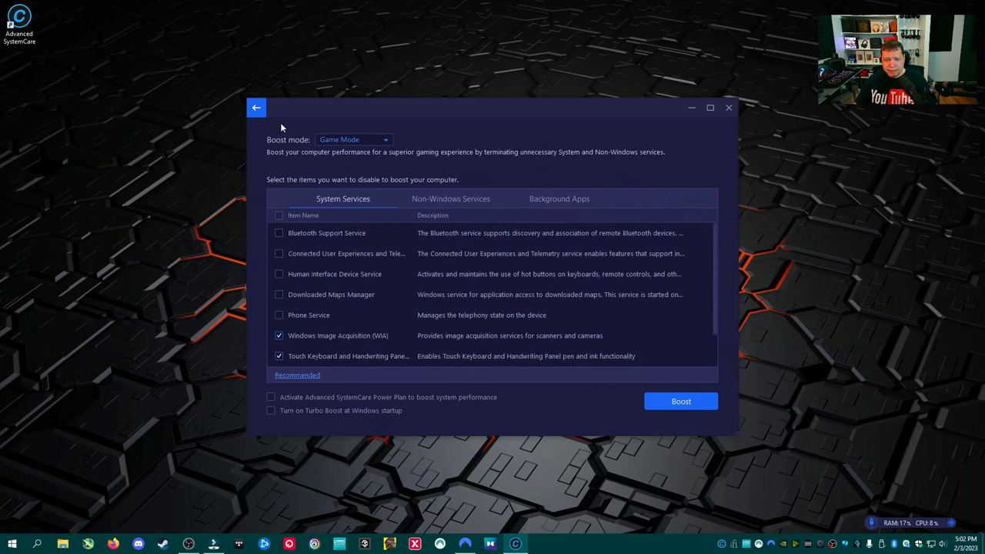
{"action": "left_click", "coordinate": [256, 108]}
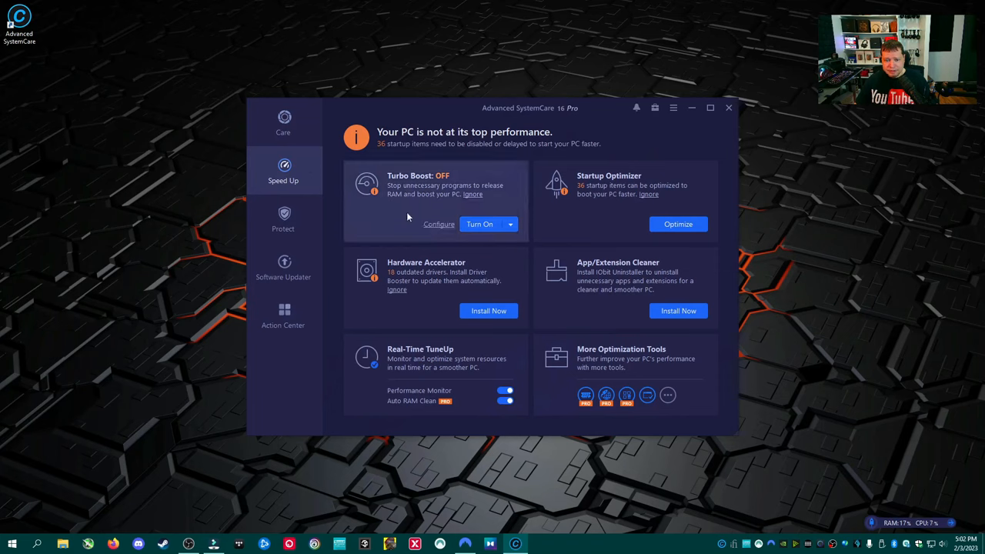
{"action": "mouse_move", "coordinate": [417, 205]}
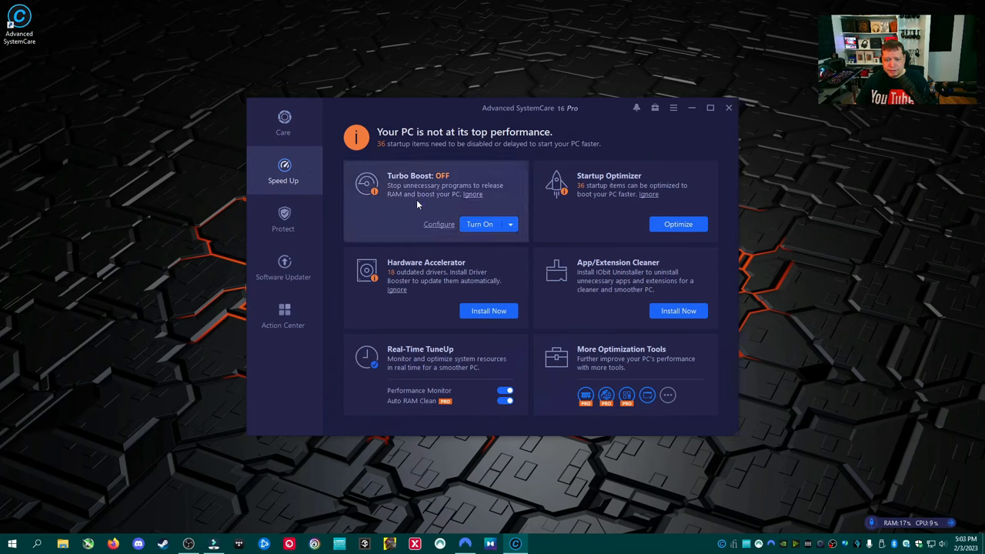
{"action": "mouse_move", "coordinate": [480, 224]}
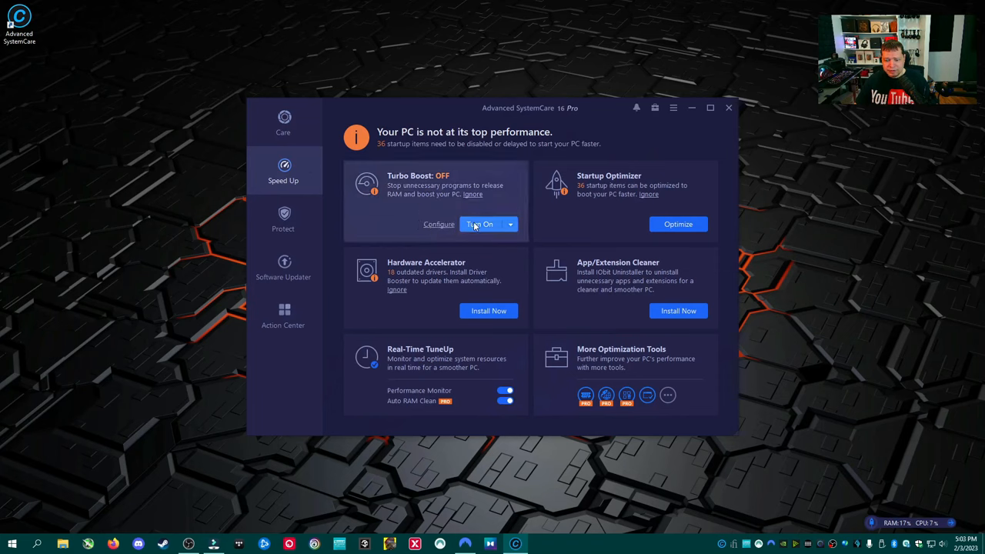
{"action": "mouse_move", "coordinate": [585, 549]}
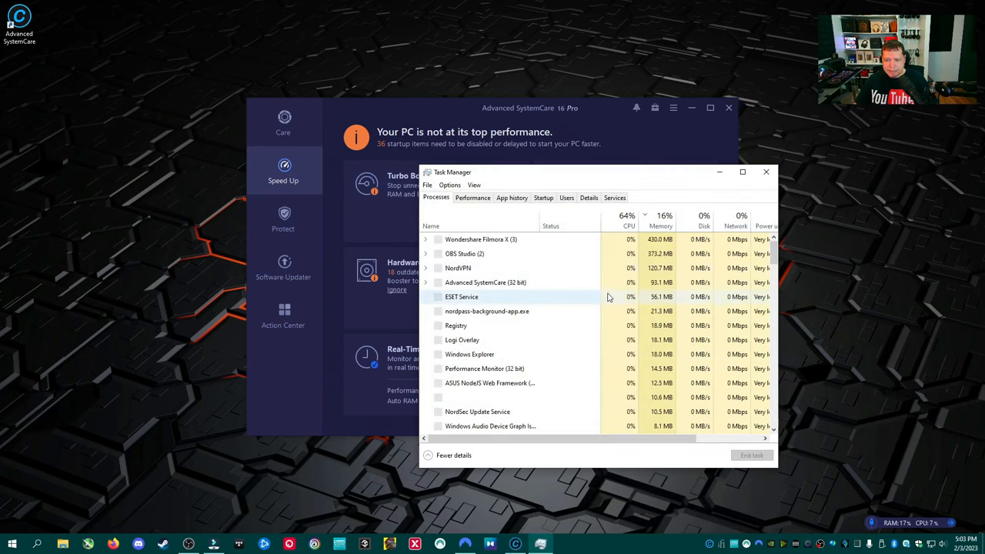
- Review the Startup apps list in Task Manager, then close Task Manager
{"action": "left_click", "coordinate": [543, 197]}
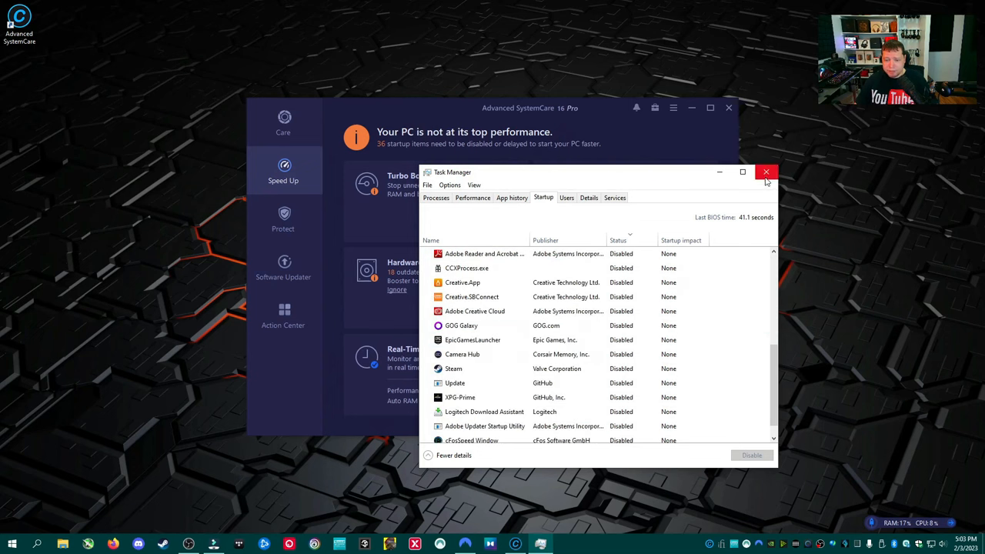
{"action": "left_click", "coordinate": [767, 172]}
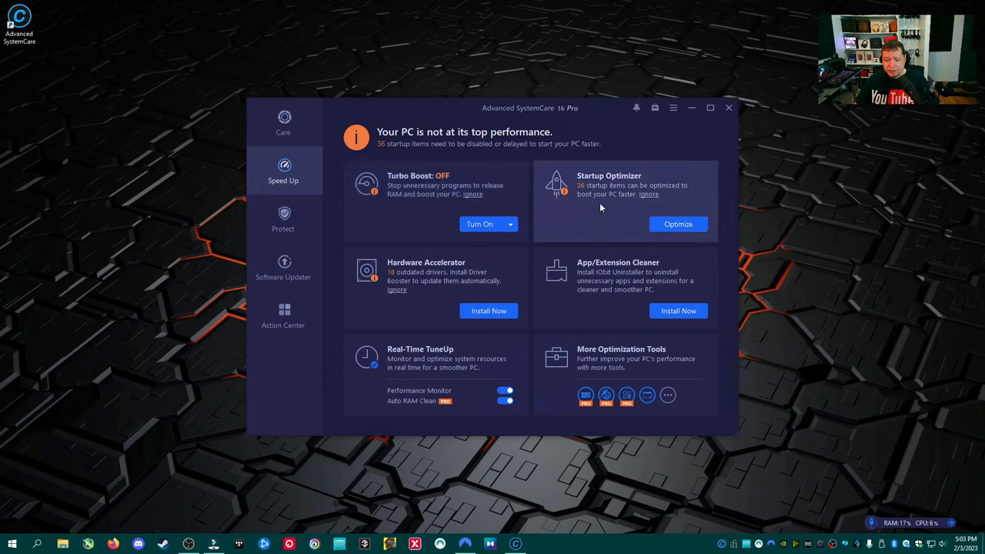
{"action": "mouse_move", "coordinate": [598, 223]}
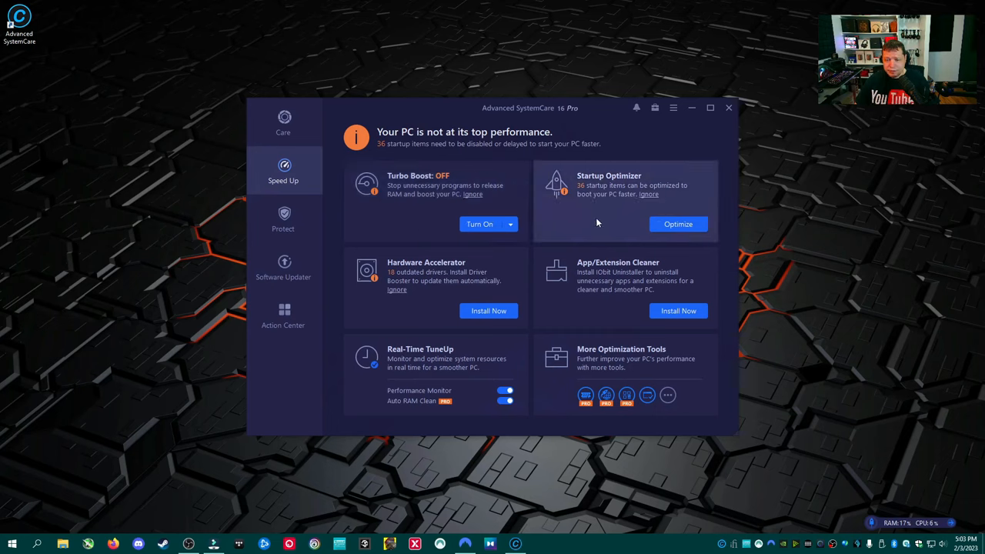
{"action": "mouse_move", "coordinate": [409, 297]}
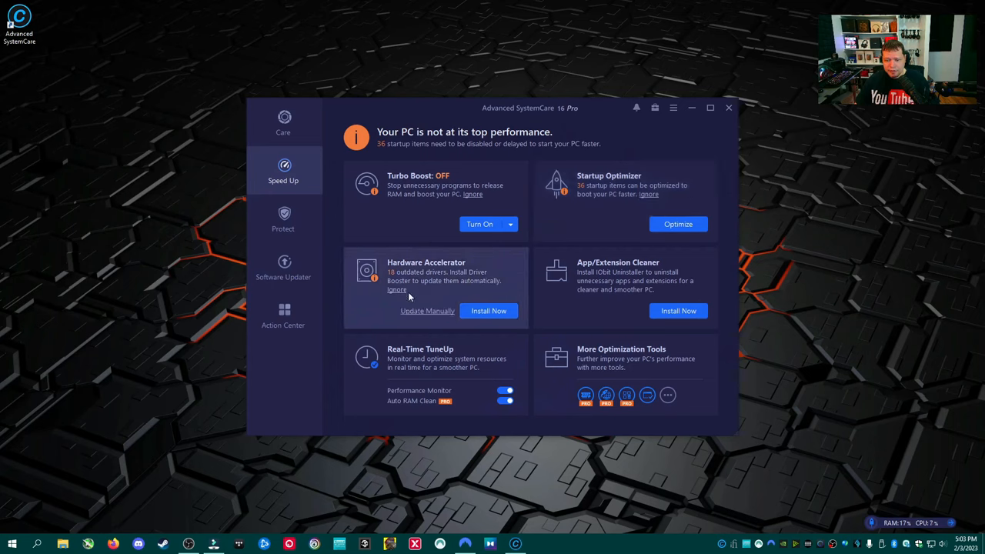
{"action": "mouse_move", "coordinate": [440, 293]}
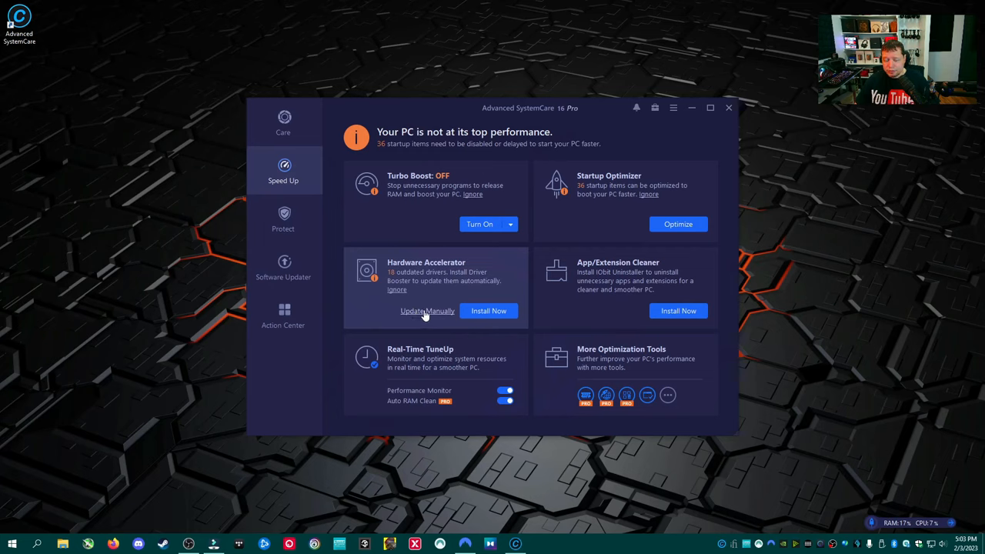
{"action": "mouse_move", "coordinate": [468, 280]}
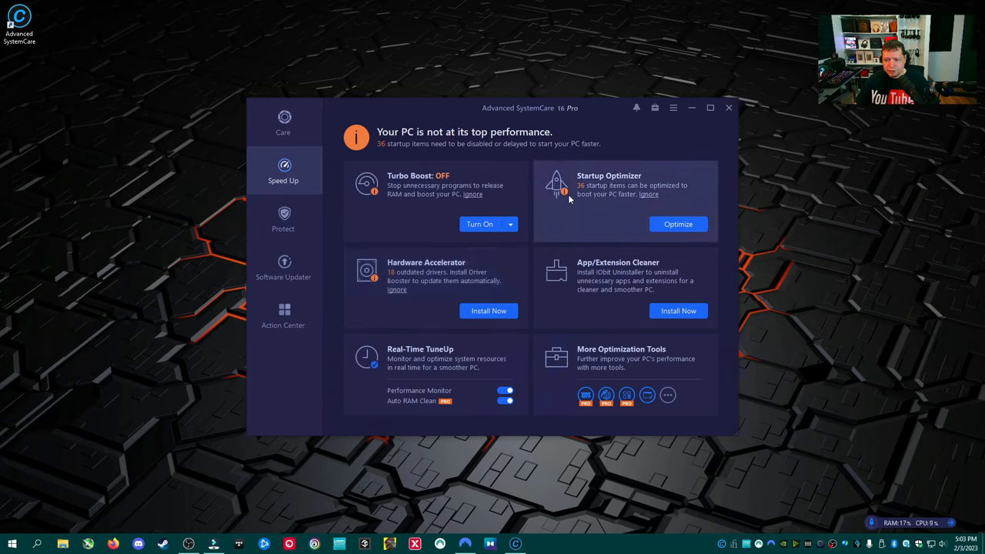
{"action": "left_click", "coordinate": [677, 224]}
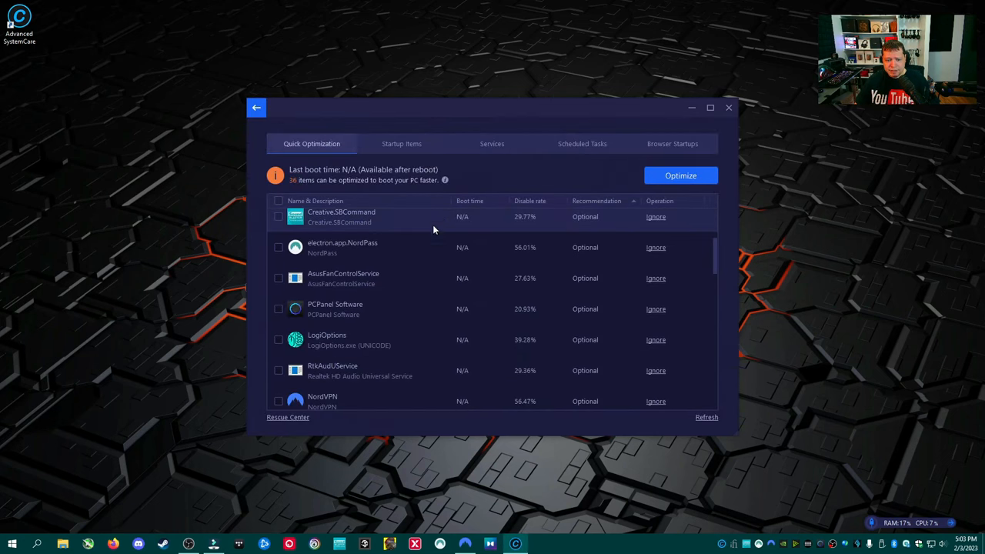
{"action": "scroll", "scroll_direction": "down", "scroll_amount": 3}
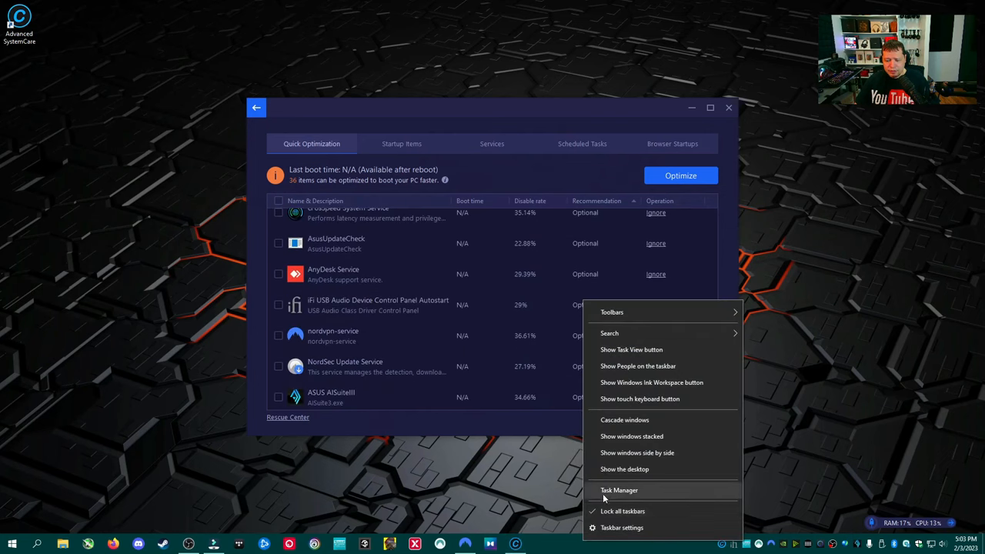
{"action": "left_click", "coordinate": [619, 490]}
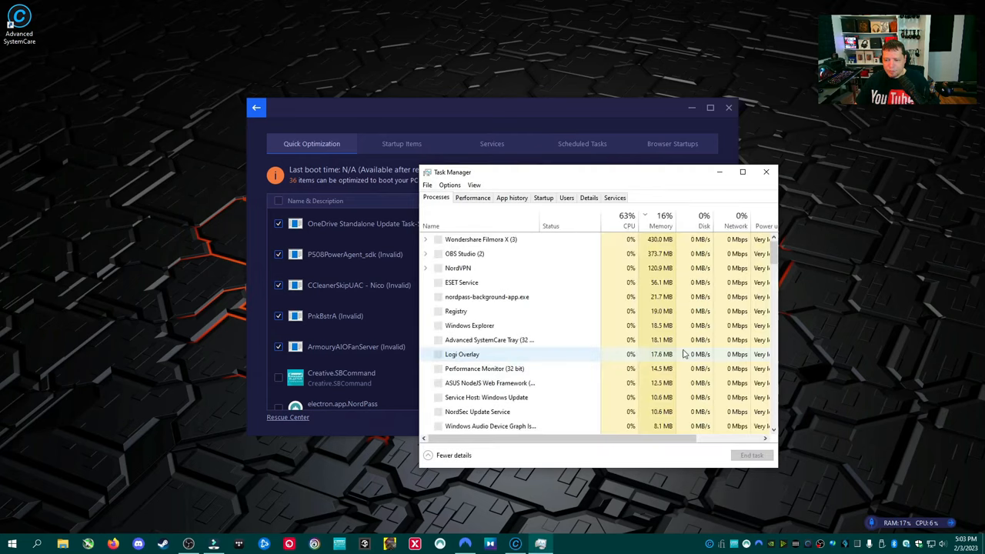
{"action": "left_click", "coordinate": [543, 197]}
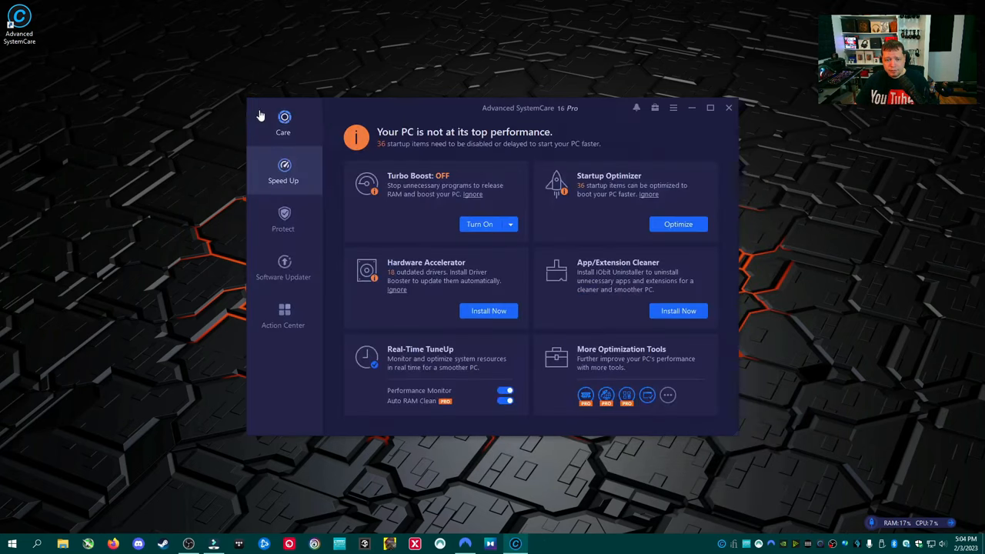
{"action": "mouse_move", "coordinate": [565, 308]}
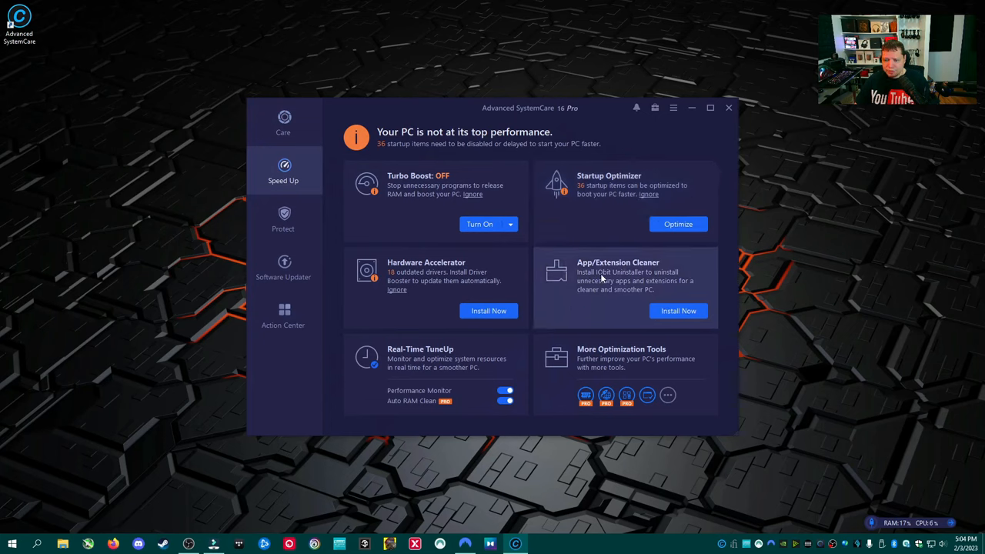
{"action": "mouse_move", "coordinate": [616, 302]}
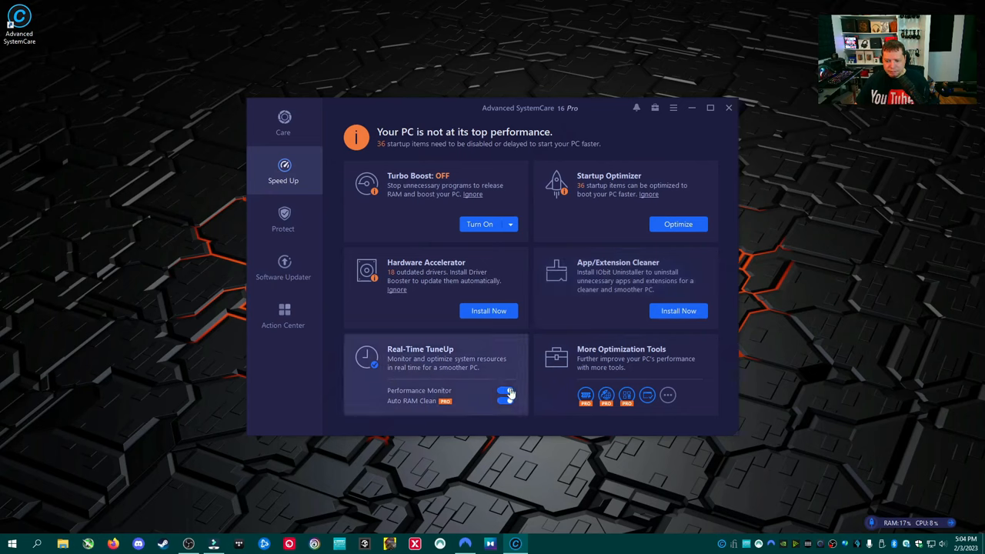
- Look over the Real-Time TuneUp toggles, then switch to the Protect settings overview
{"action": "left_click", "coordinate": [507, 400]}
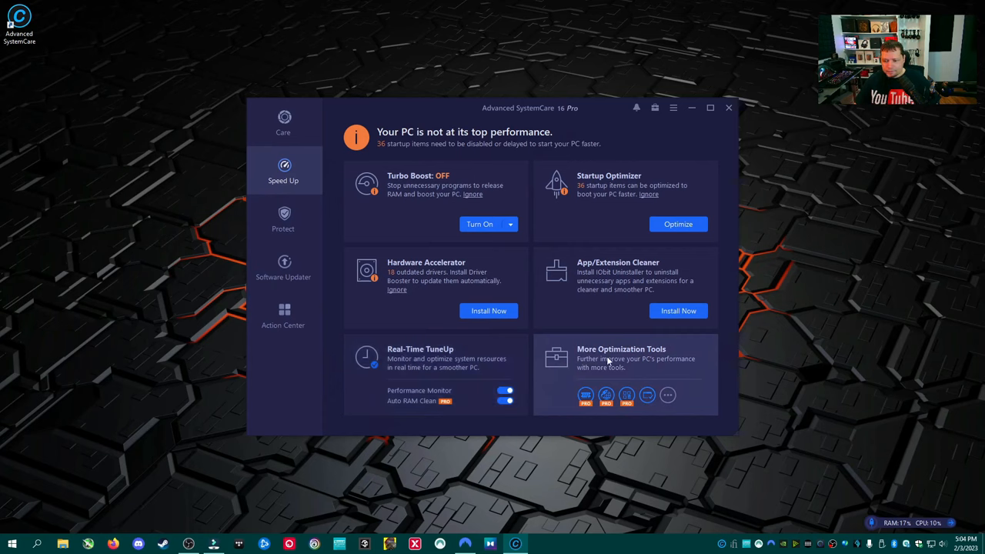
{"action": "mouse_move", "coordinate": [573, 342]}
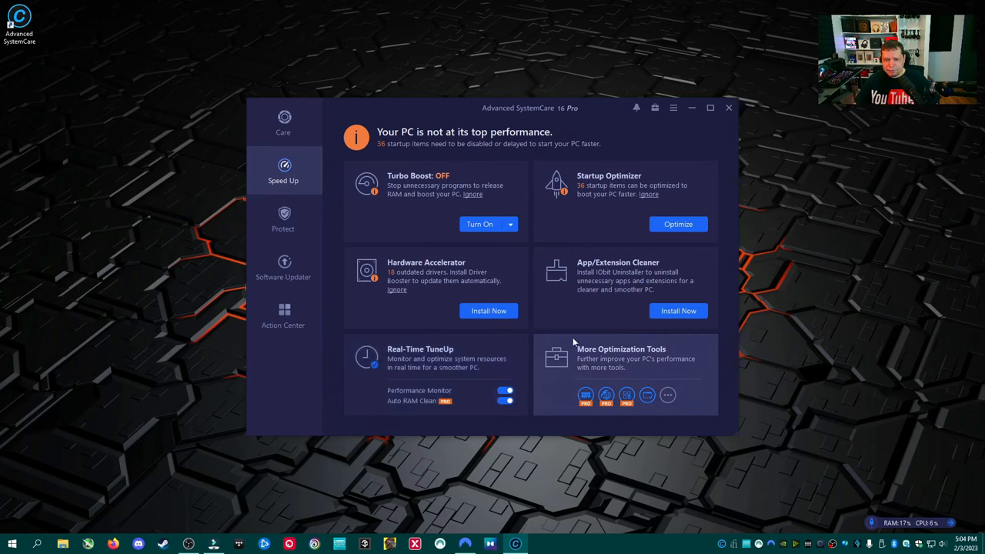
{"action": "mouse_move", "coordinate": [531, 188]}
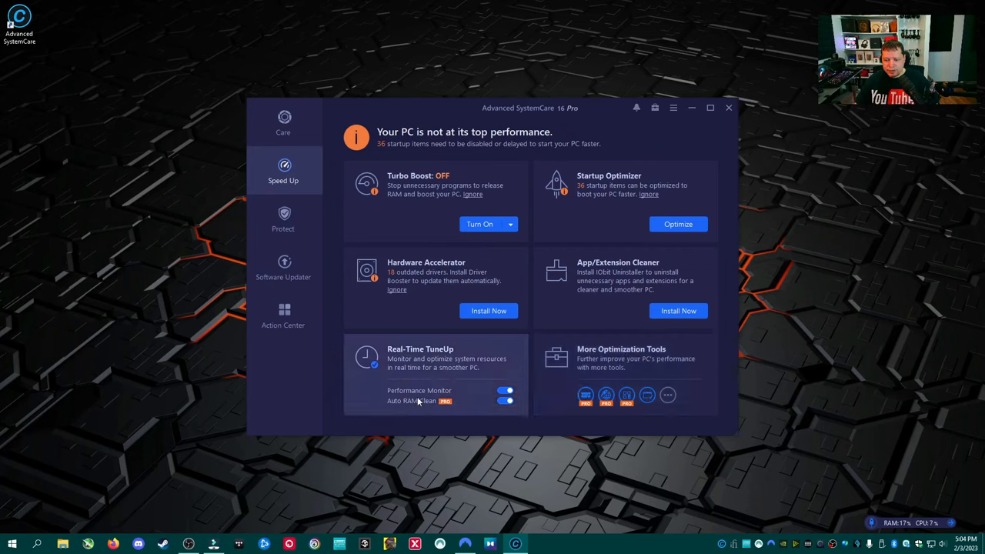
{"action": "left_click", "coordinate": [283, 218]}
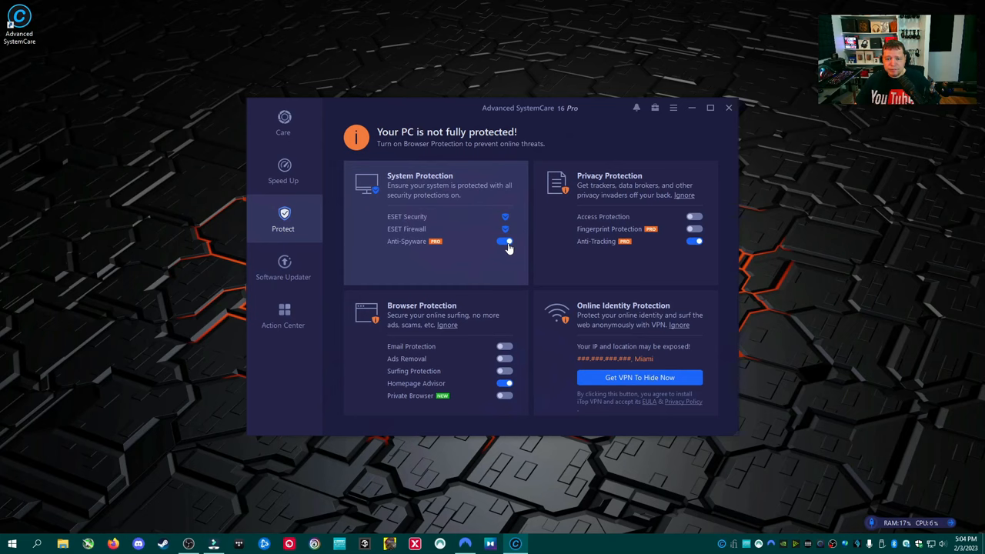
- Toggle Anti-Spyware protection off and back on so it ends enabled
{"action": "left_click", "coordinate": [503, 240]}
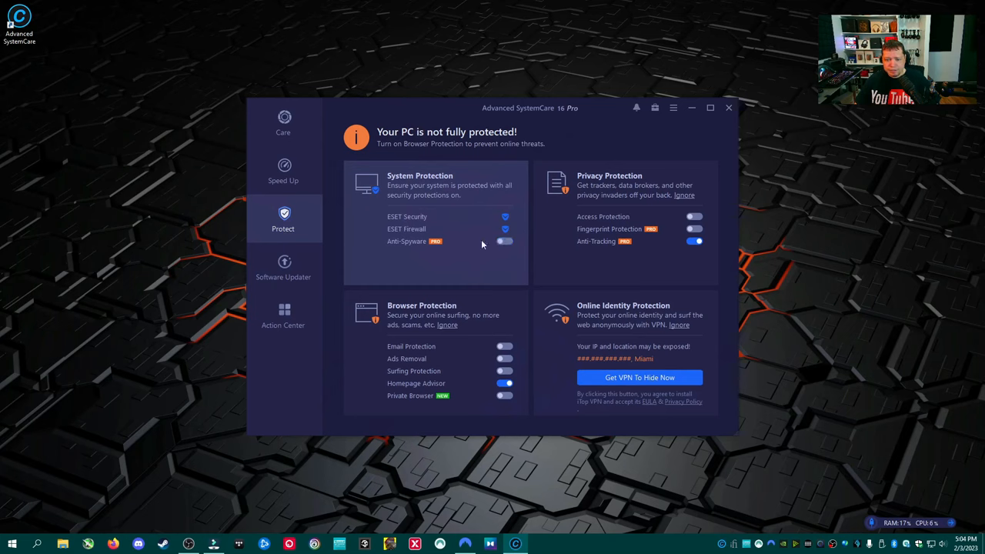
{"action": "mouse_move", "coordinate": [460, 218]}
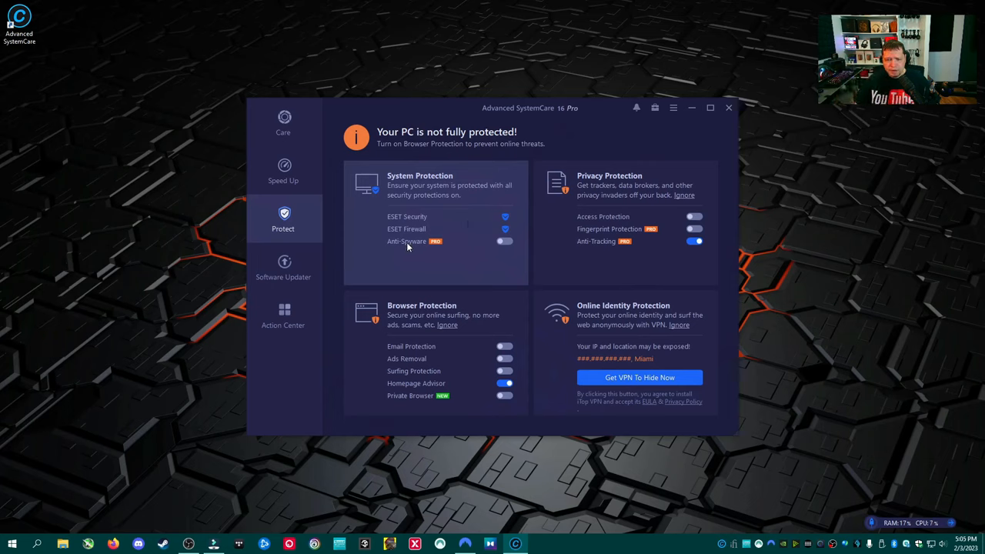
{"action": "left_click", "coordinate": [504, 240]}
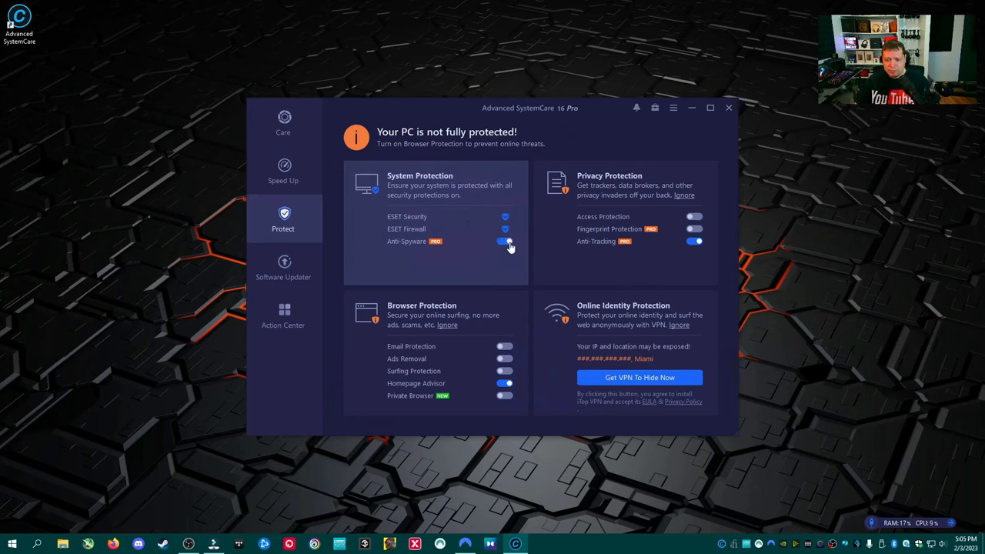
{"action": "left_click", "coordinate": [505, 240]}
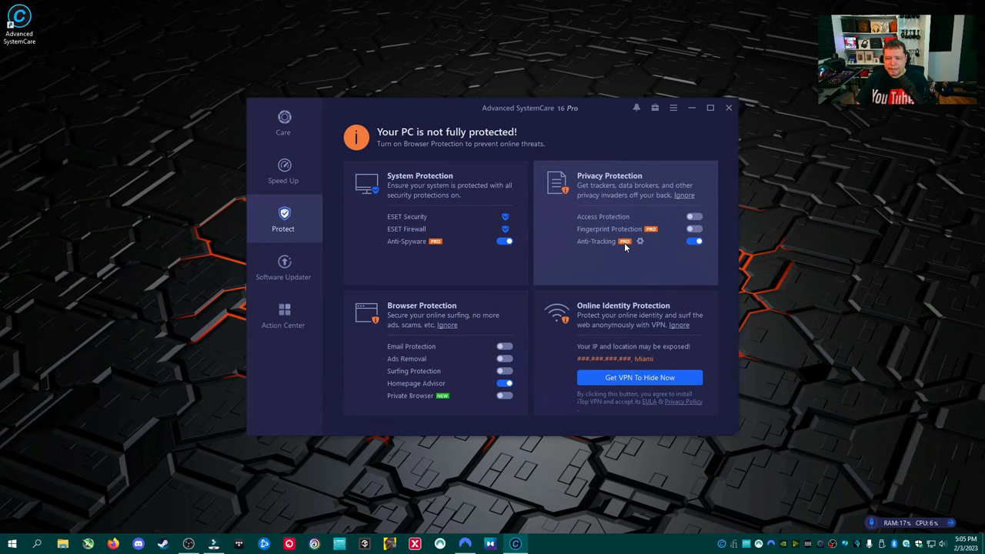
{"action": "mouse_move", "coordinate": [661, 251]}
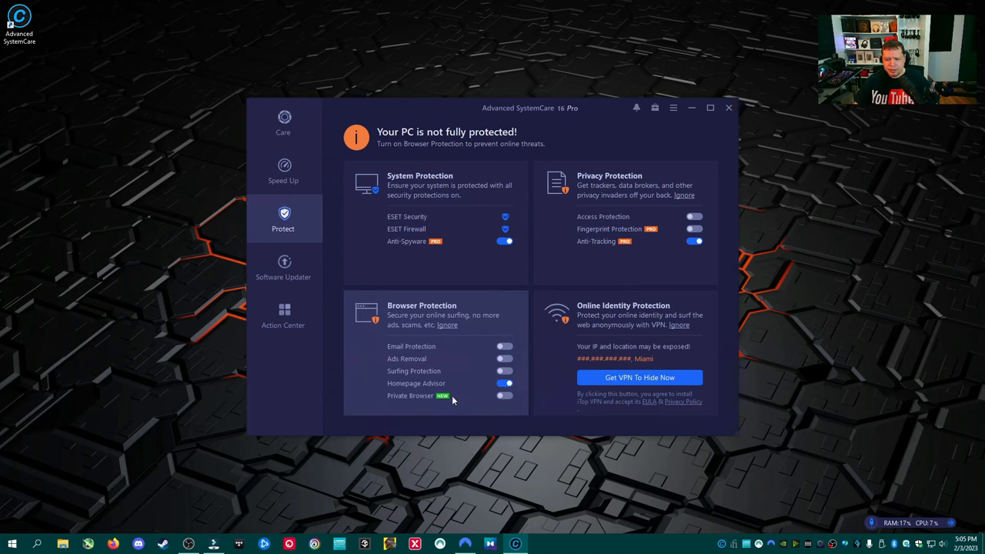
- View the Homepage Advisor browser settings twice, returning to the protection overview each time
{"action": "left_click", "coordinate": [416, 383]}
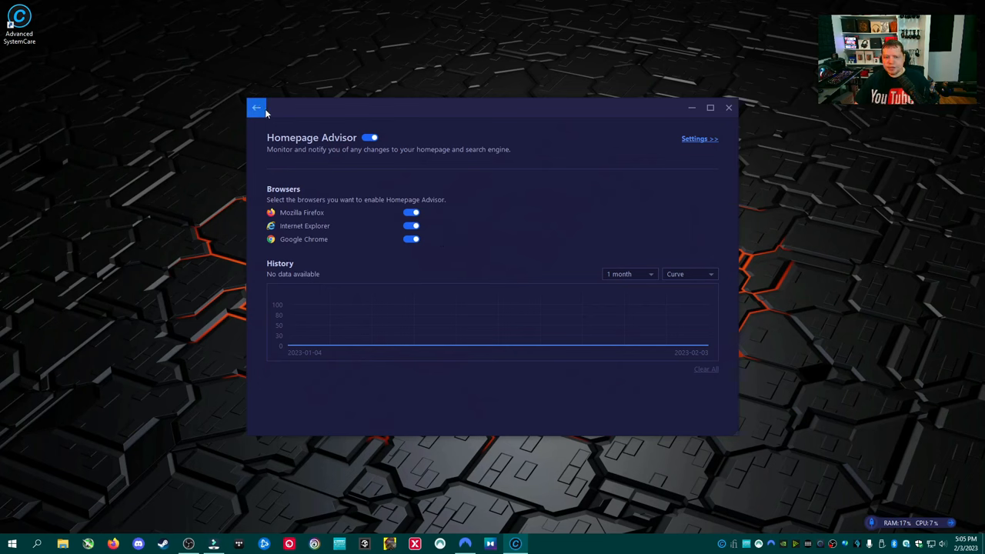
{"action": "left_click", "coordinate": [255, 108]}
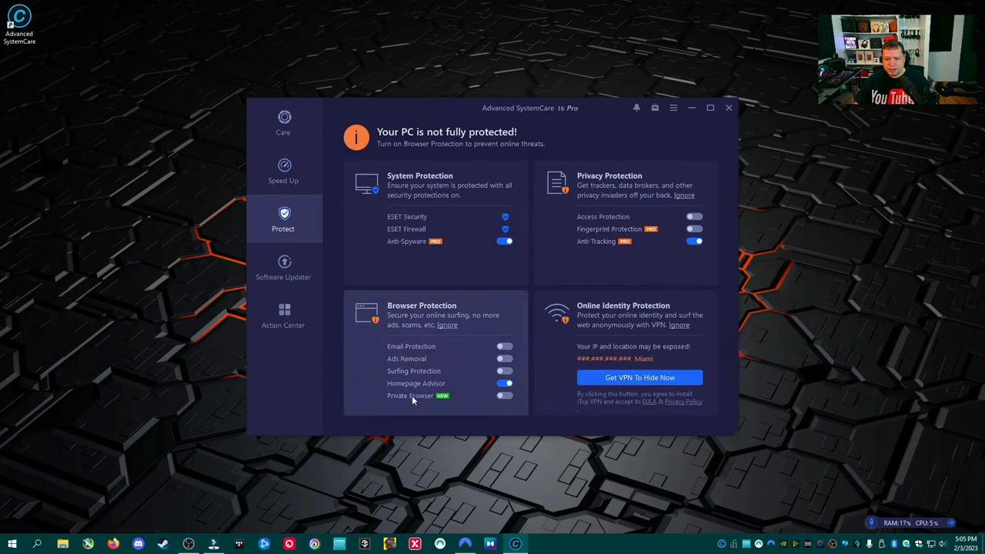
{"action": "left_click", "coordinate": [416, 384]}
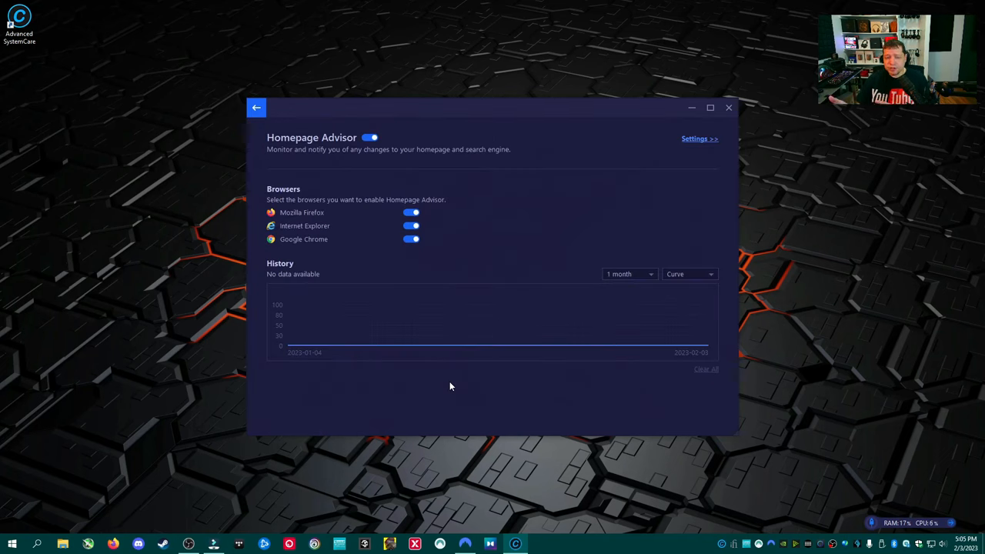
{"action": "left_click", "coordinate": [255, 108]}
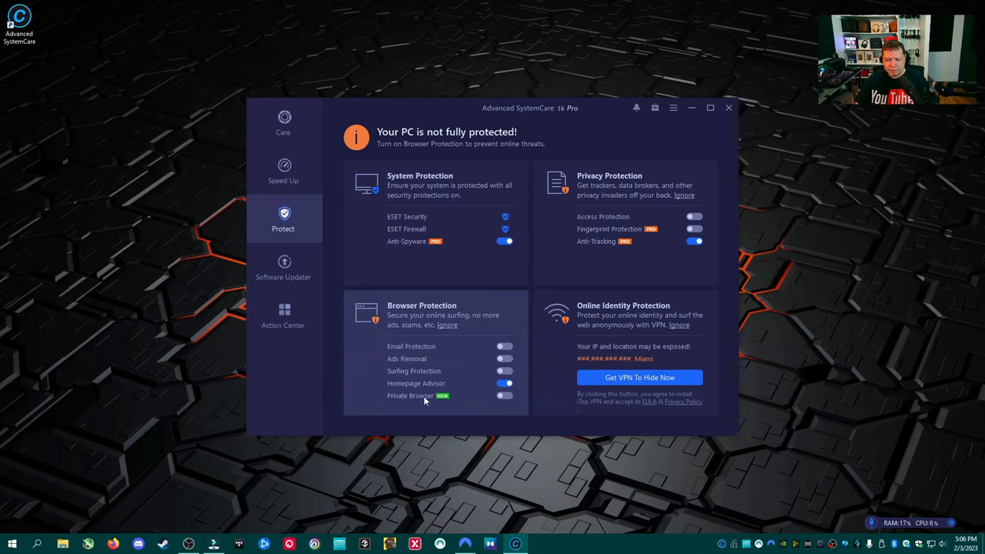
{"action": "mouse_move", "coordinate": [418, 343]}
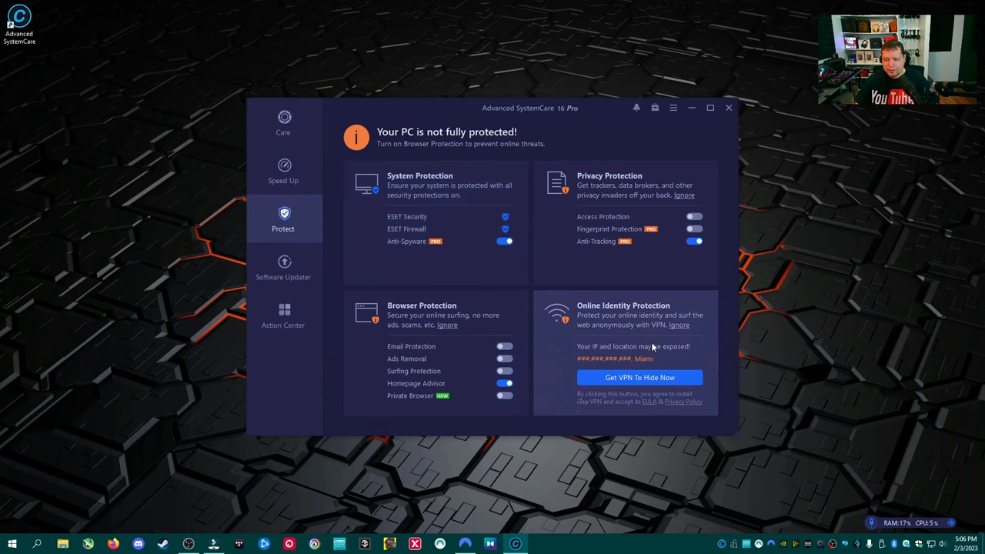
{"action": "mouse_move", "coordinate": [582, 366]}
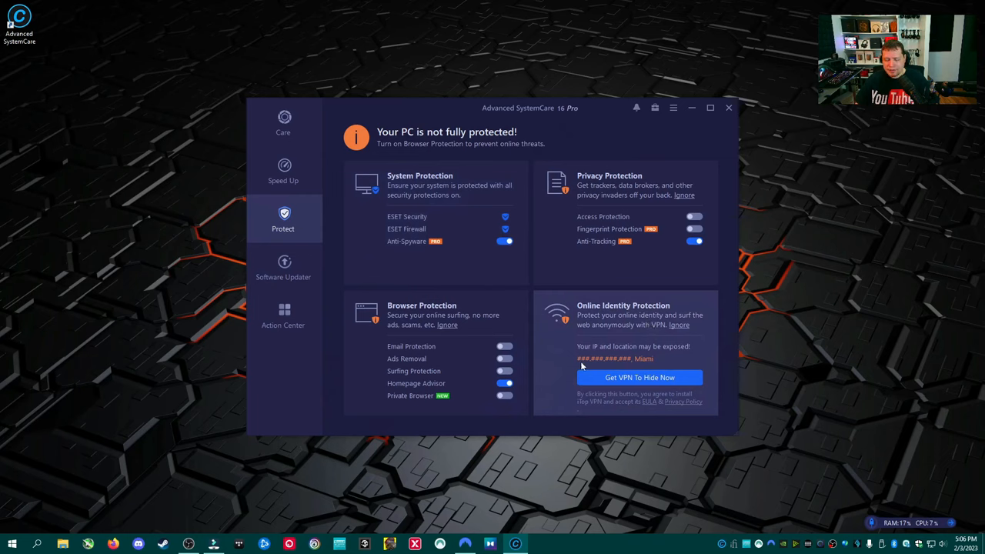
{"action": "mouse_move", "coordinate": [665, 362]}
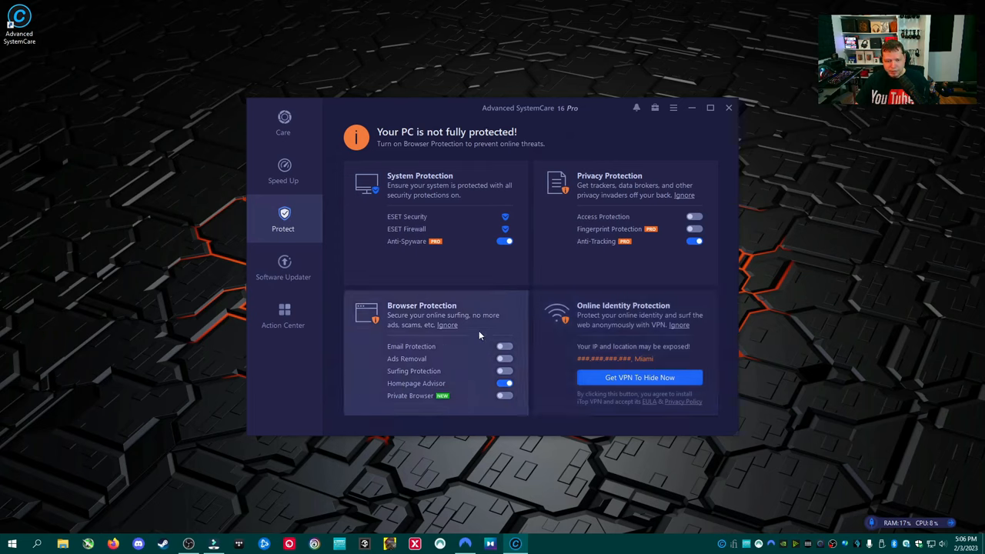
{"action": "mouse_move", "coordinate": [283, 265]}
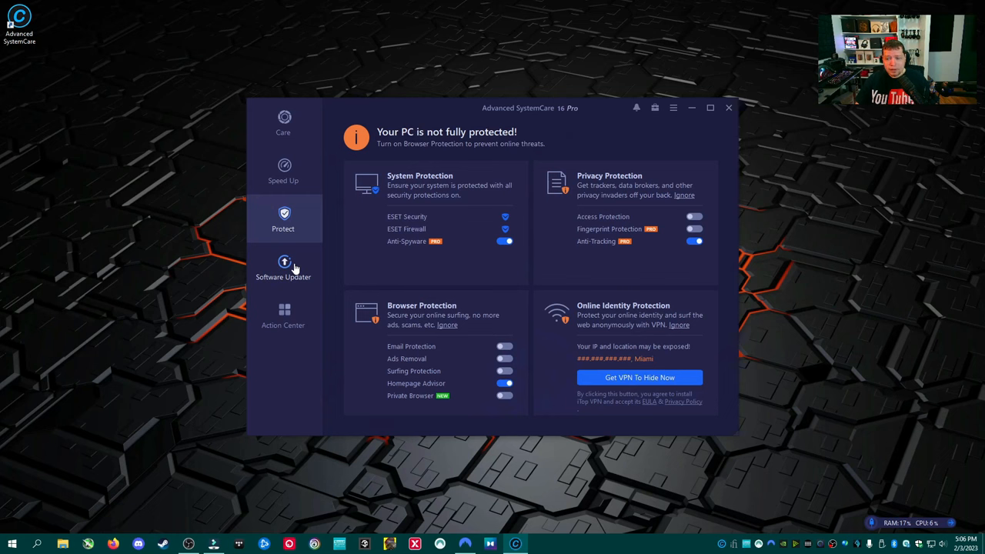
- Show the Software Updater list with Notepad++, VLC and Zoom flagged as outdated
{"action": "left_click", "coordinate": [283, 268]}
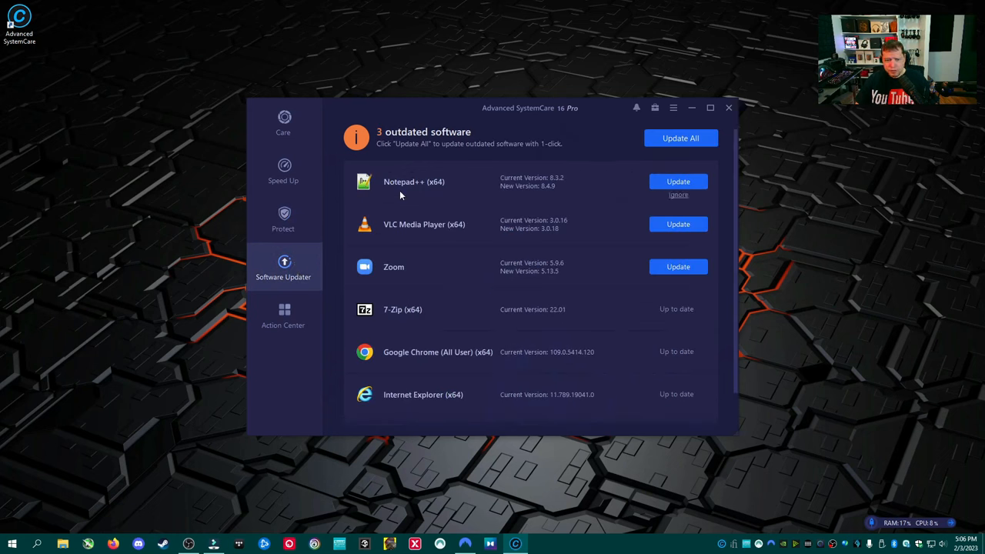
{"action": "mouse_move", "coordinate": [493, 194]}
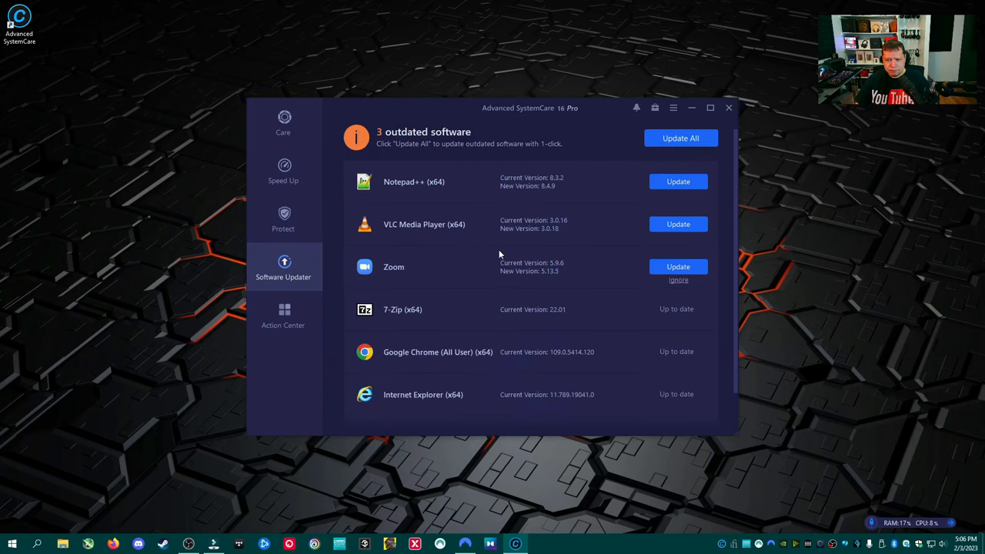
{"action": "scroll", "scroll_direction": "down", "scroll_amount": 3}
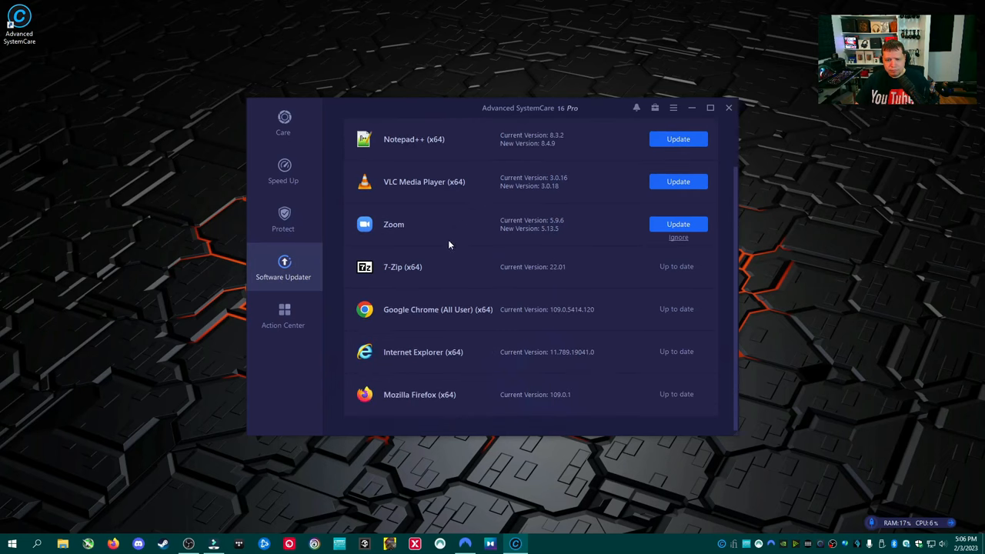
- Browse the Action Center's exclusive PRO product offers
{"action": "left_click", "coordinate": [283, 316]}
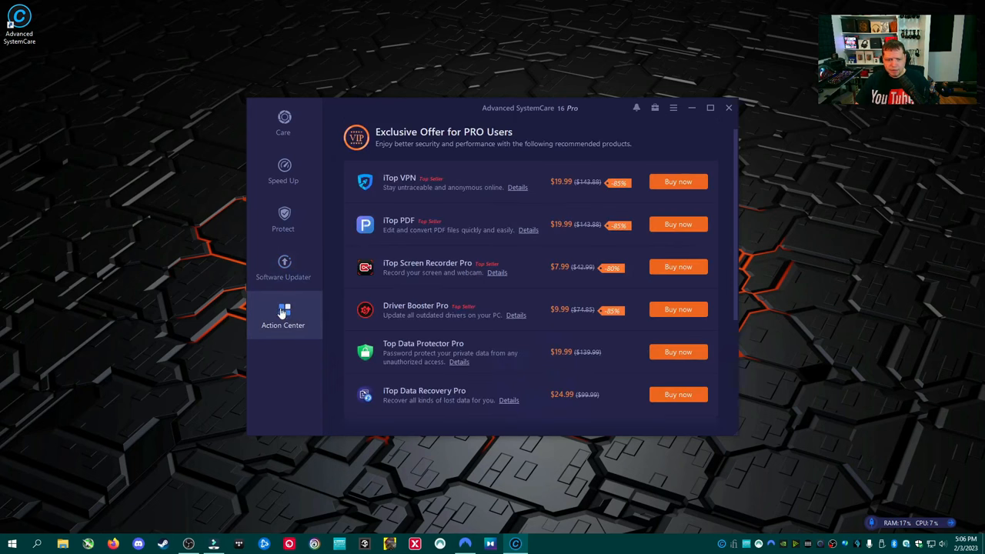
{"action": "scroll", "scroll_direction": "down", "scroll_amount": 3}
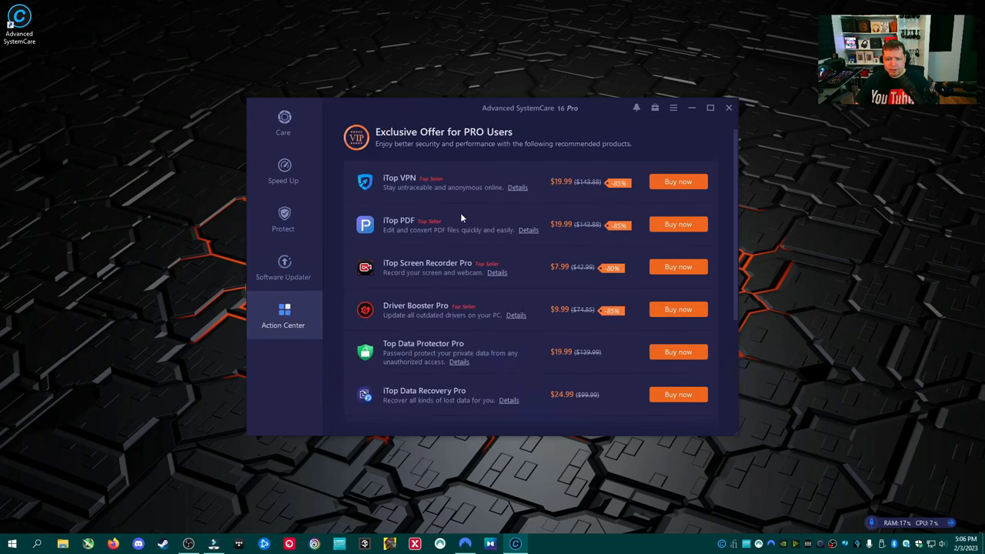
{"action": "scroll", "scroll_direction": "down", "scroll_amount": 3}
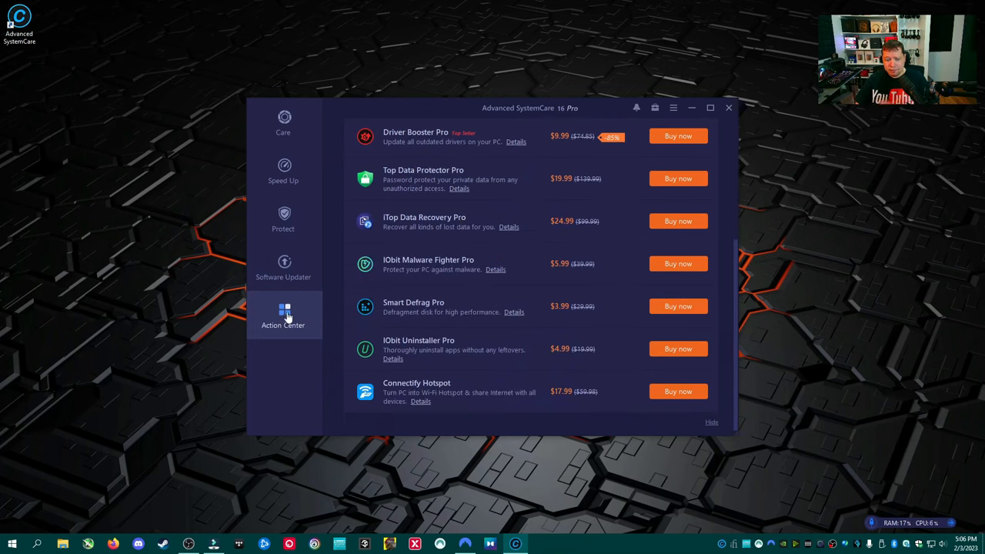
{"action": "mouse_move", "coordinate": [422, 311]}
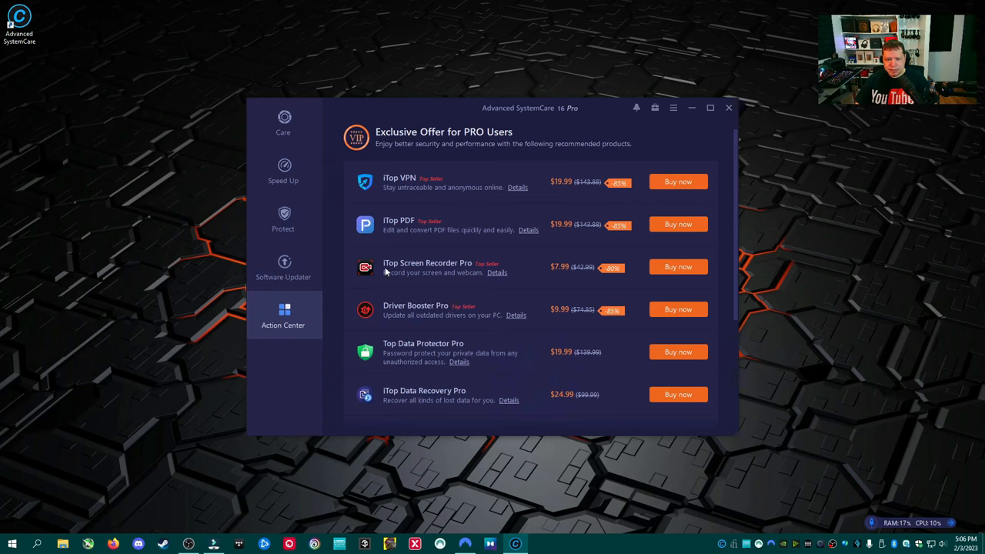
- Tour Software Updater, Protect, Care and Speed Up pages, ending on the main Care scan screen
{"action": "left_click", "coordinate": [284, 265]}
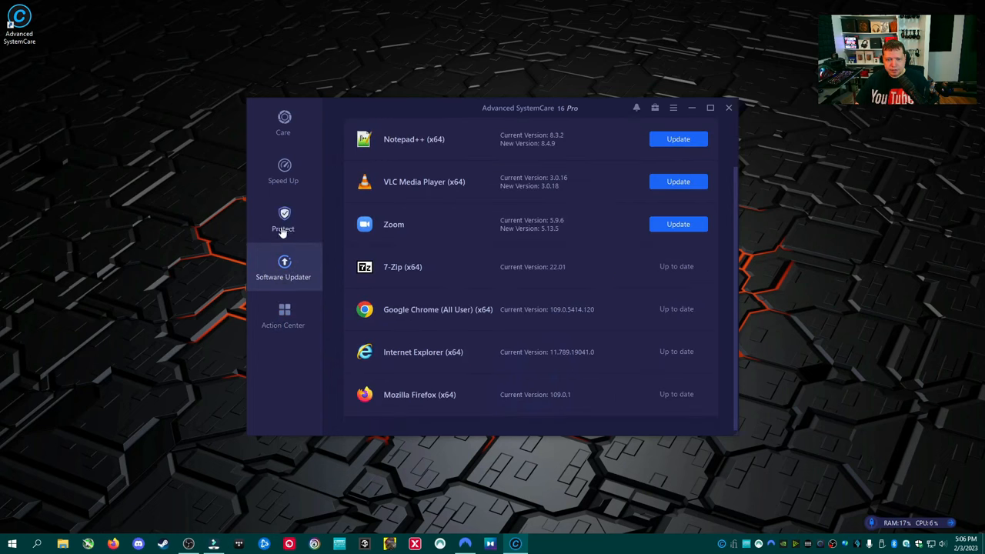
{"action": "left_click", "coordinate": [283, 219]}
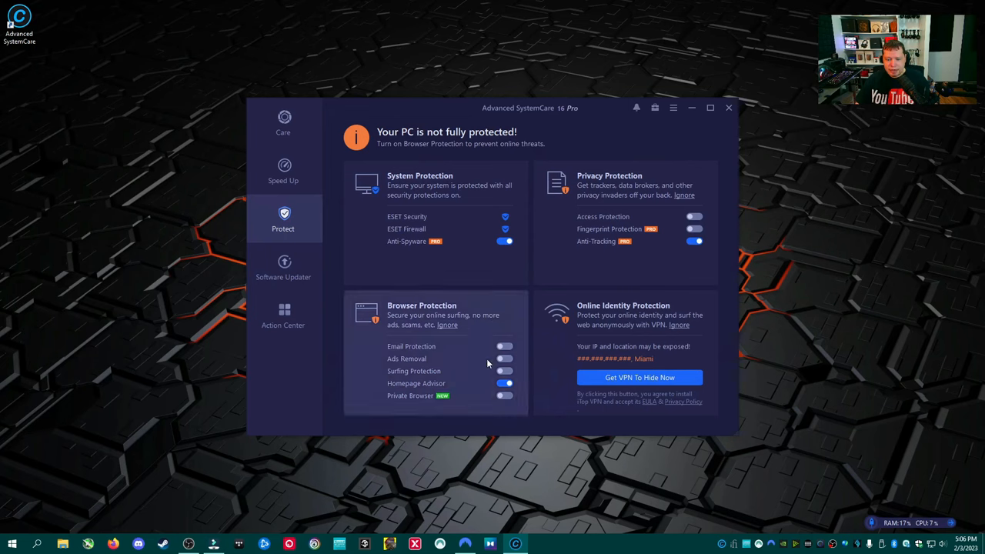
{"action": "left_click", "coordinate": [283, 121]}
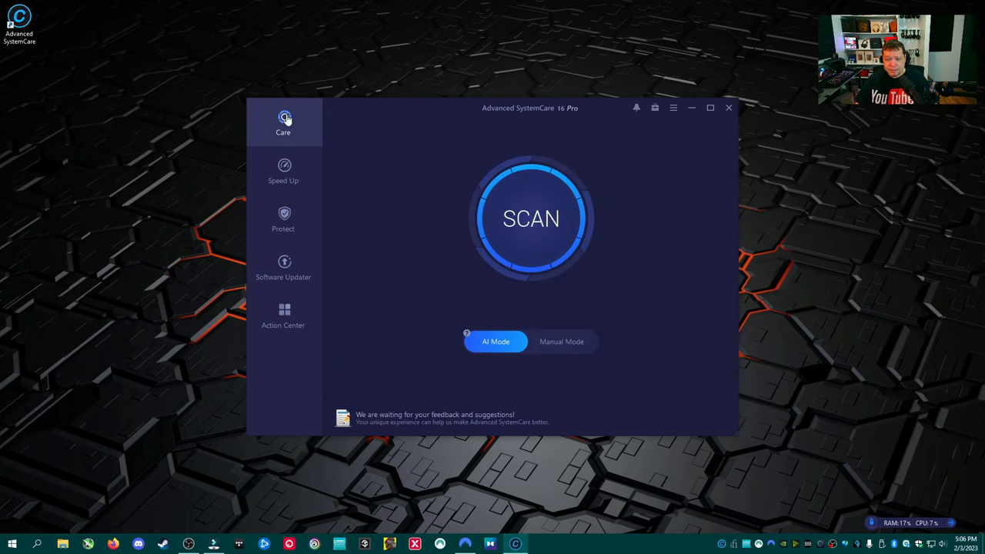
{"action": "left_click", "coordinate": [283, 268]}
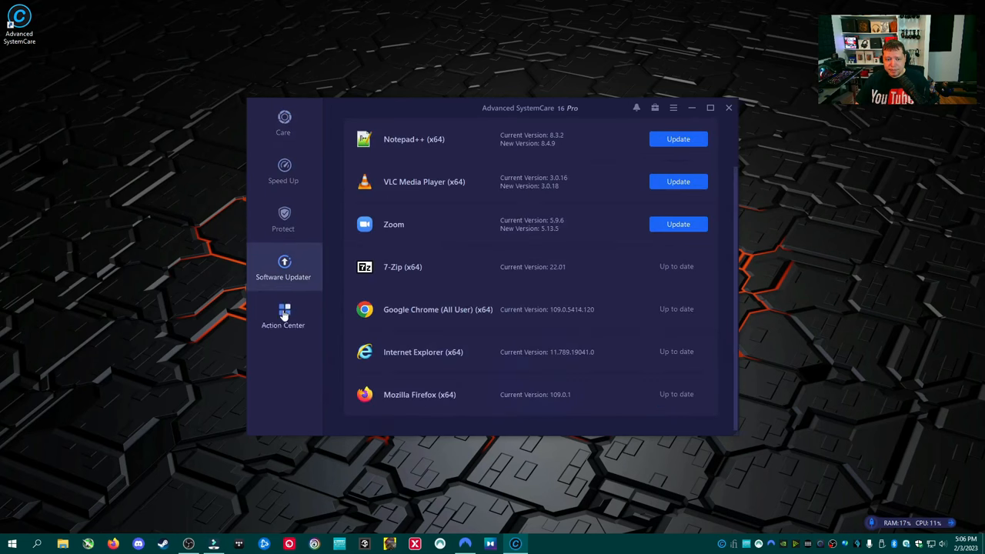
{"action": "left_click", "coordinate": [283, 170]}
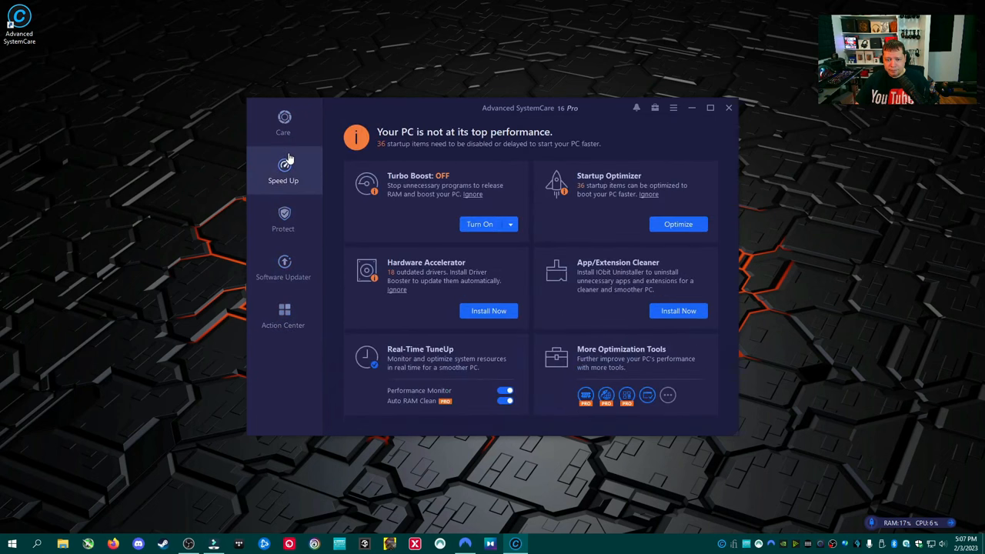
{"action": "left_click", "coordinate": [283, 123]}
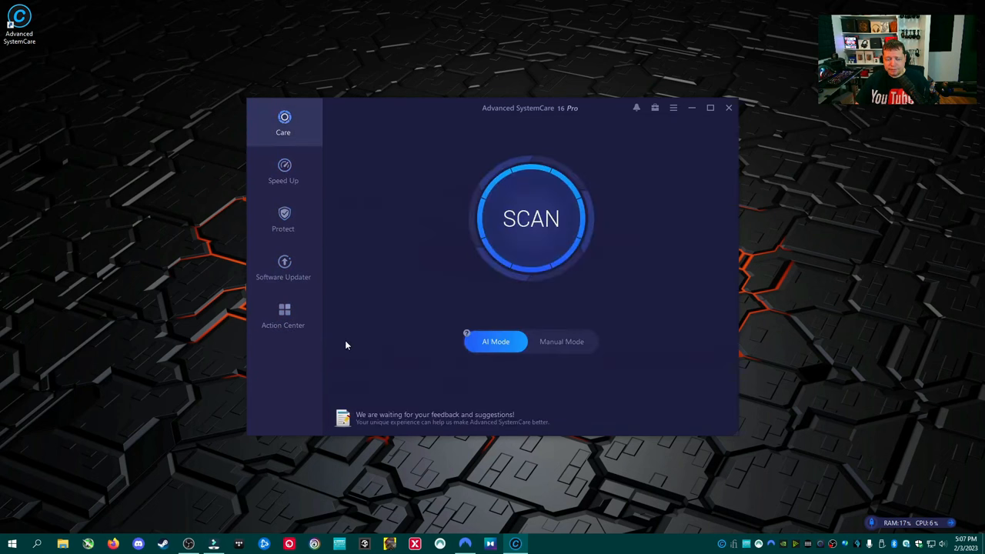
{"action": "mouse_move", "coordinate": [351, 292]}
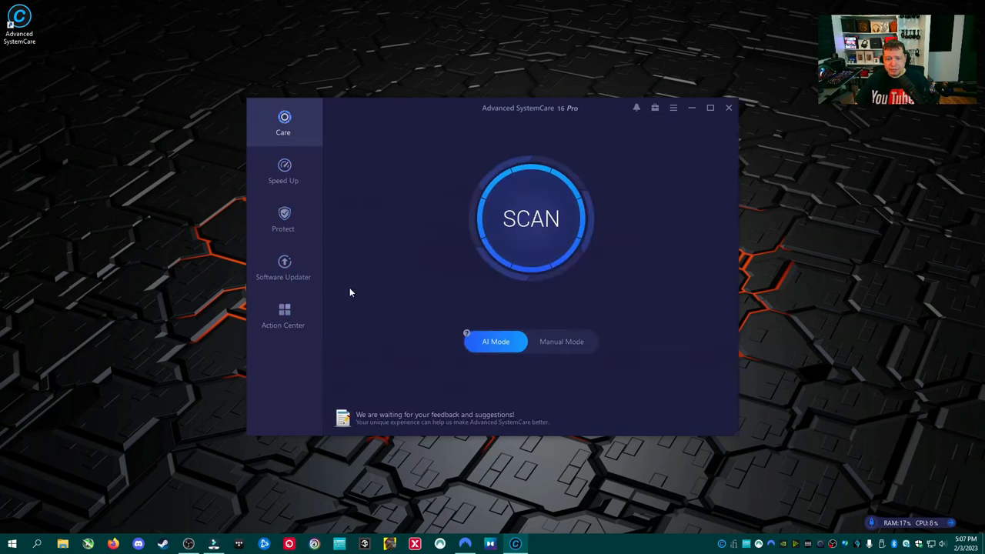
{"action": "mouse_move", "coordinate": [470, 219]}
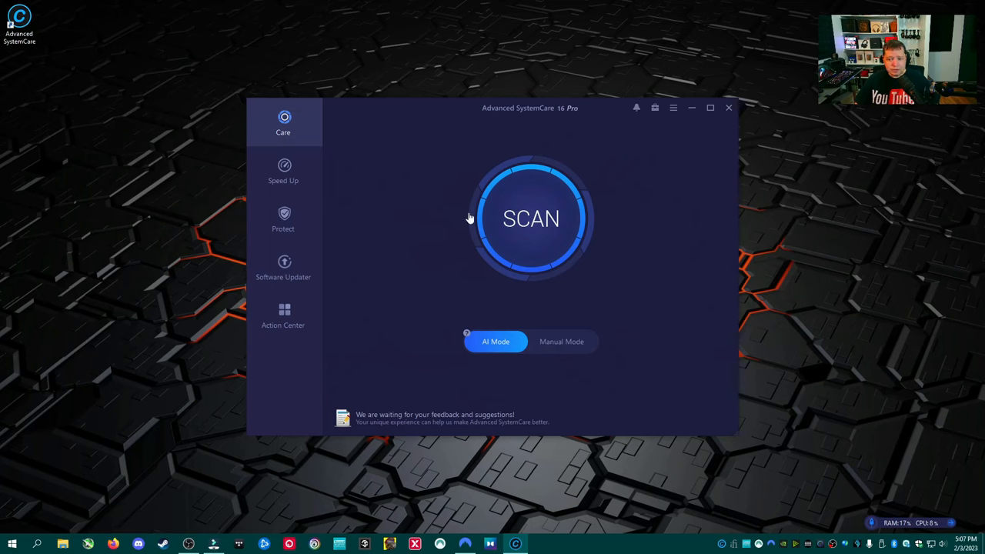
- Start a full AI Mode system scan
{"action": "left_click", "coordinate": [530, 219]}
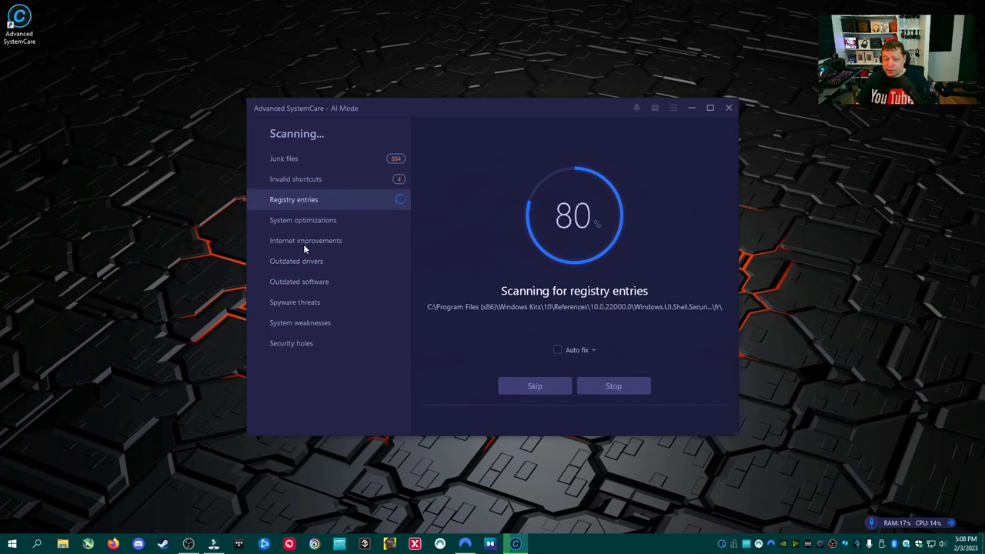
{"action": "mouse_move", "coordinate": [326, 291]}
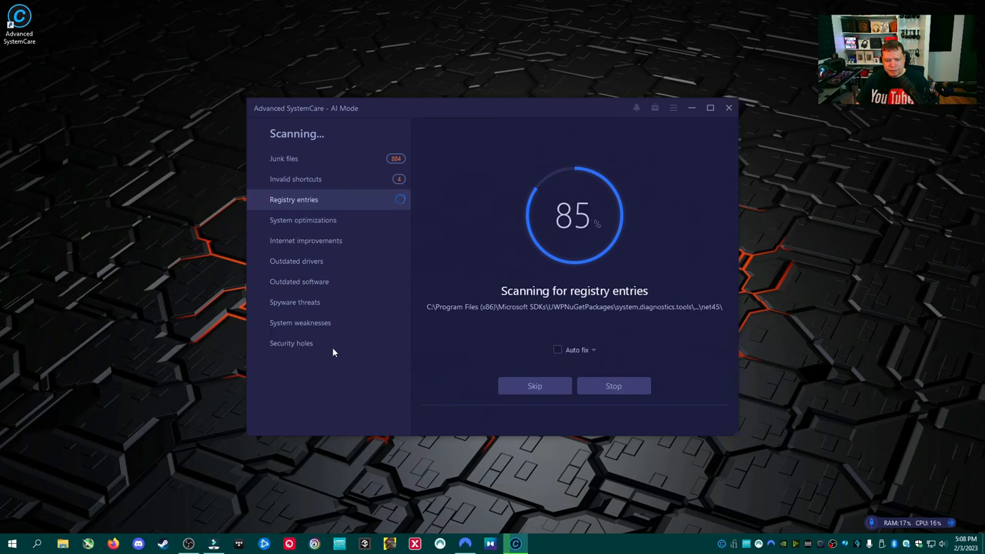
{"action": "mouse_move", "coordinate": [377, 351]}
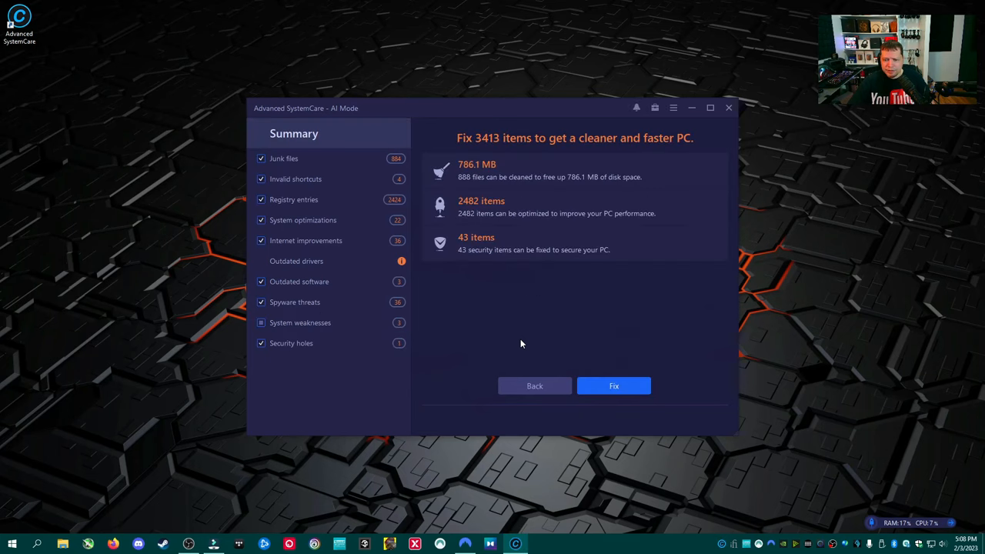
{"action": "mouse_move", "coordinate": [468, 179]}
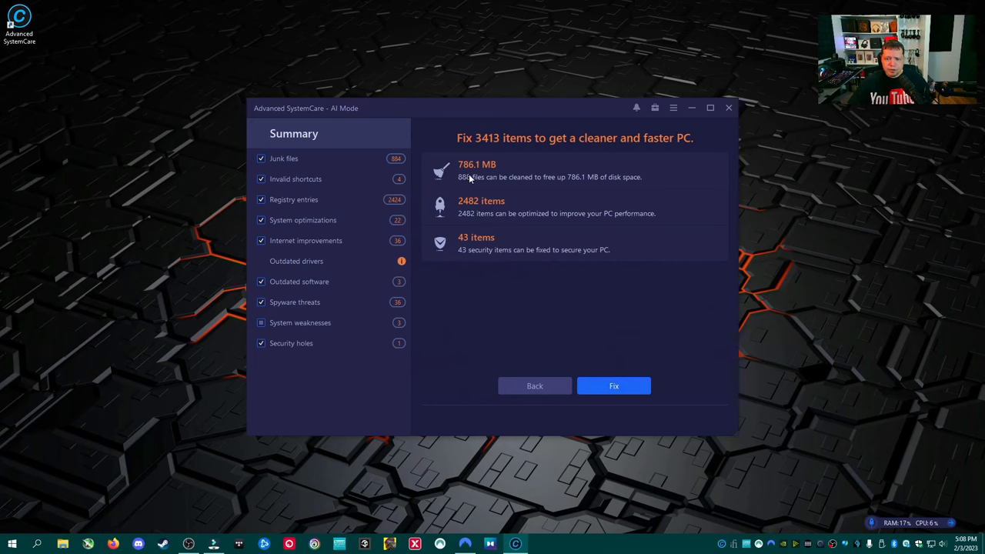
{"action": "mouse_move", "coordinate": [554, 178]}
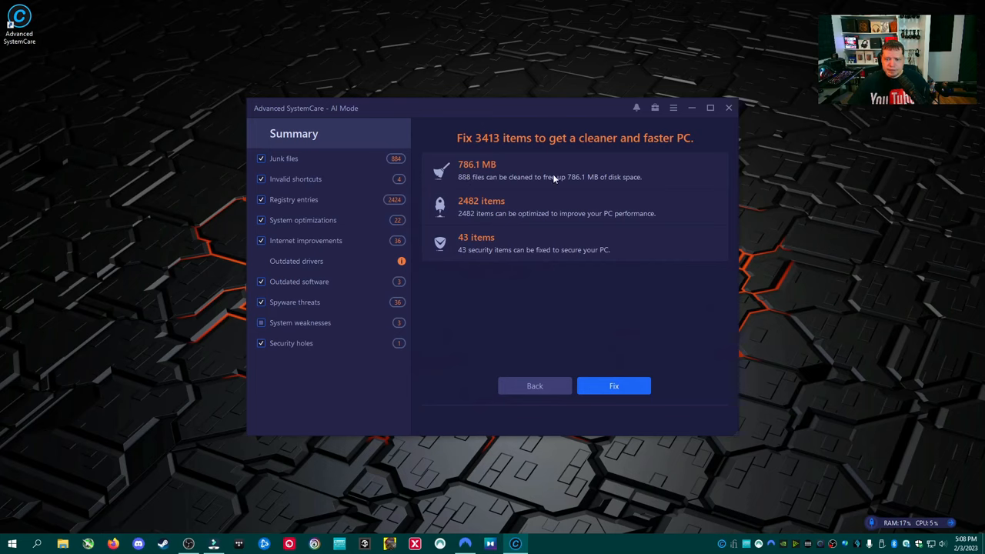
{"action": "mouse_move", "coordinate": [450, 179]}
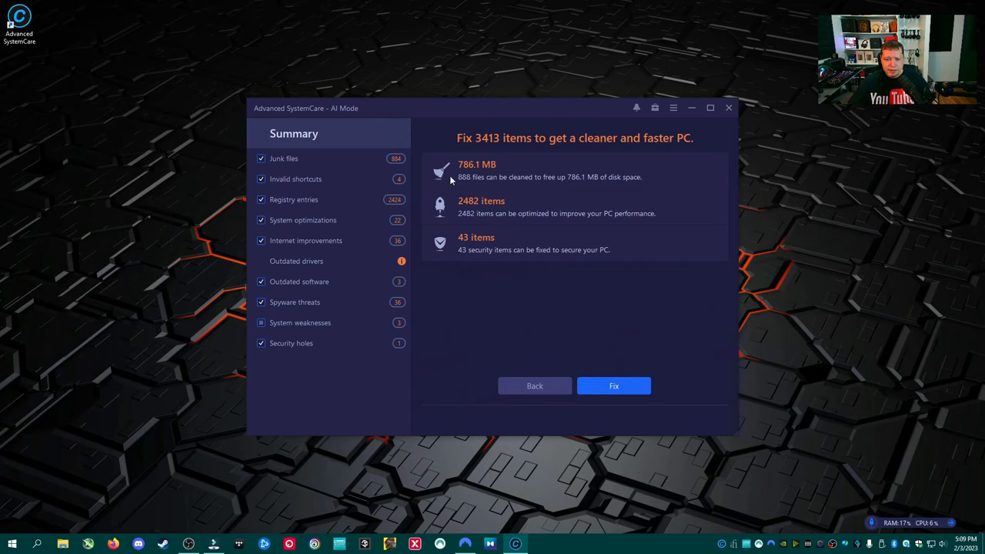
{"action": "mouse_move", "coordinate": [471, 181]}
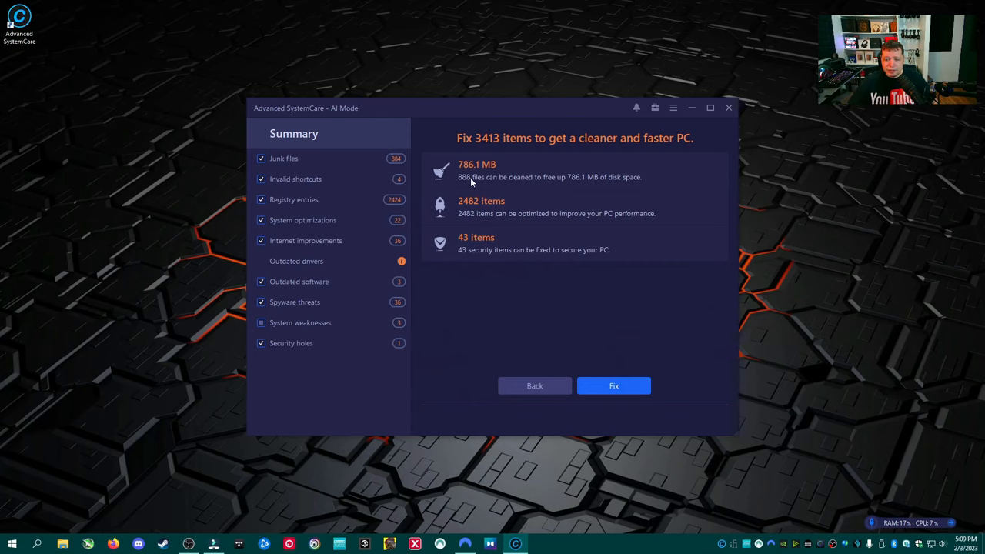
{"action": "mouse_move", "coordinate": [450, 185]}
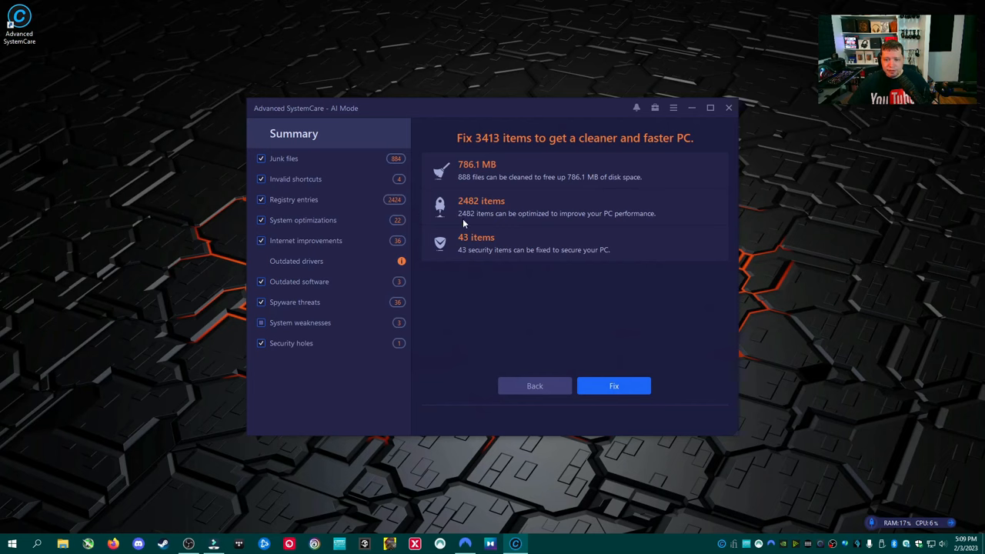
{"action": "mouse_move", "coordinate": [397, 206]}
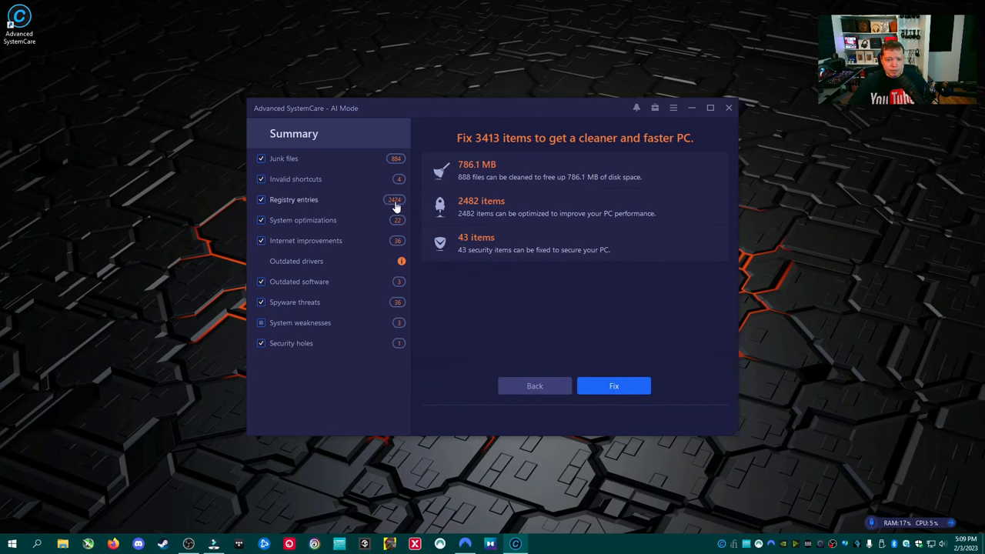
{"action": "mouse_move", "coordinate": [582, 216]}
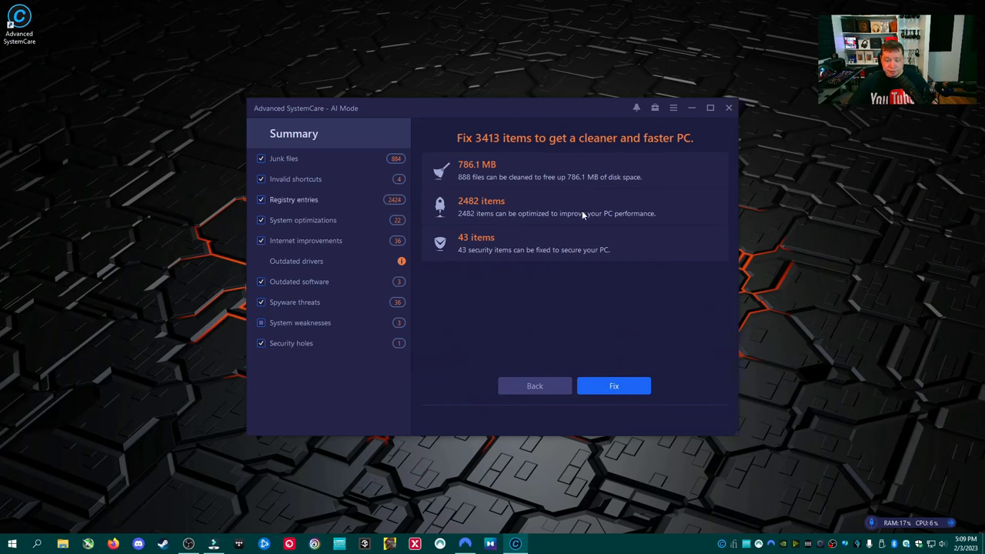
{"action": "mouse_move", "coordinate": [373, 203]}
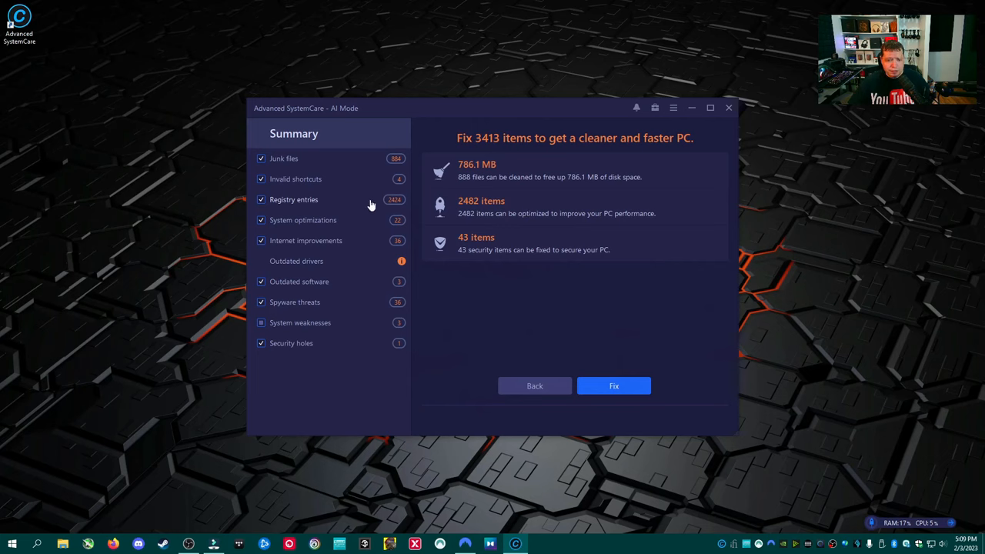
{"action": "mouse_move", "coordinate": [487, 265]}
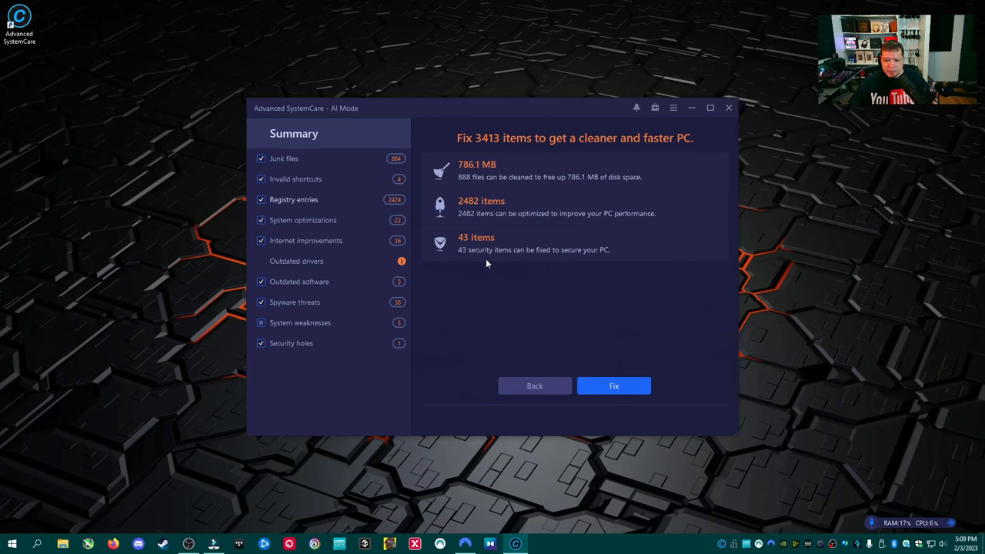
{"action": "mouse_move", "coordinate": [372, 312]}
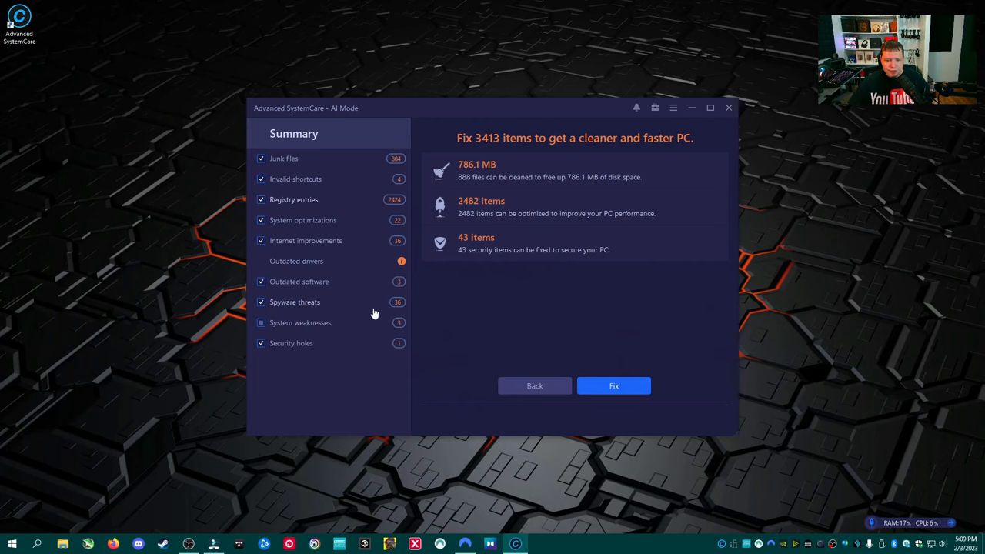
- Review the outdated drivers and junk files findings, then start fixing all scan results
{"action": "left_click", "coordinate": [300, 323]}
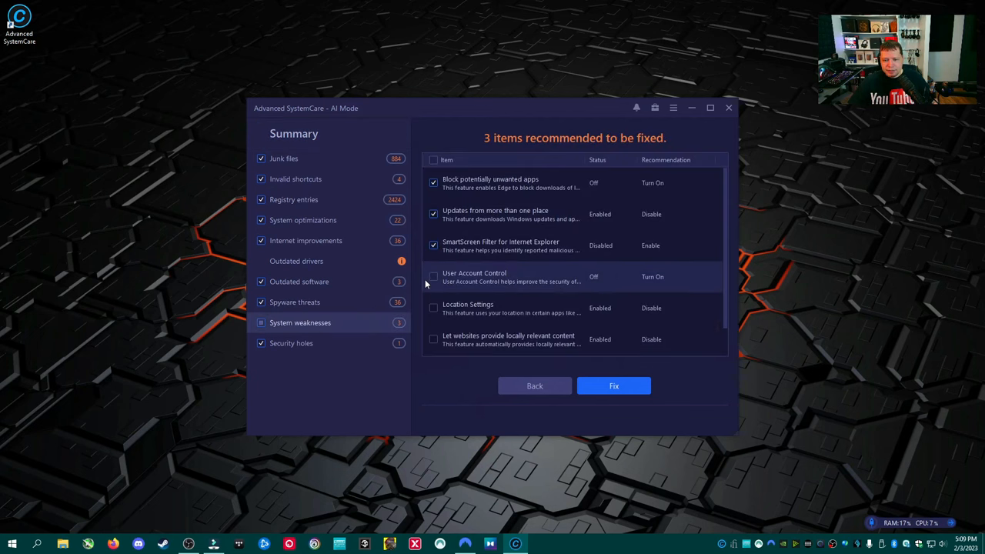
{"action": "mouse_move", "coordinate": [477, 308]}
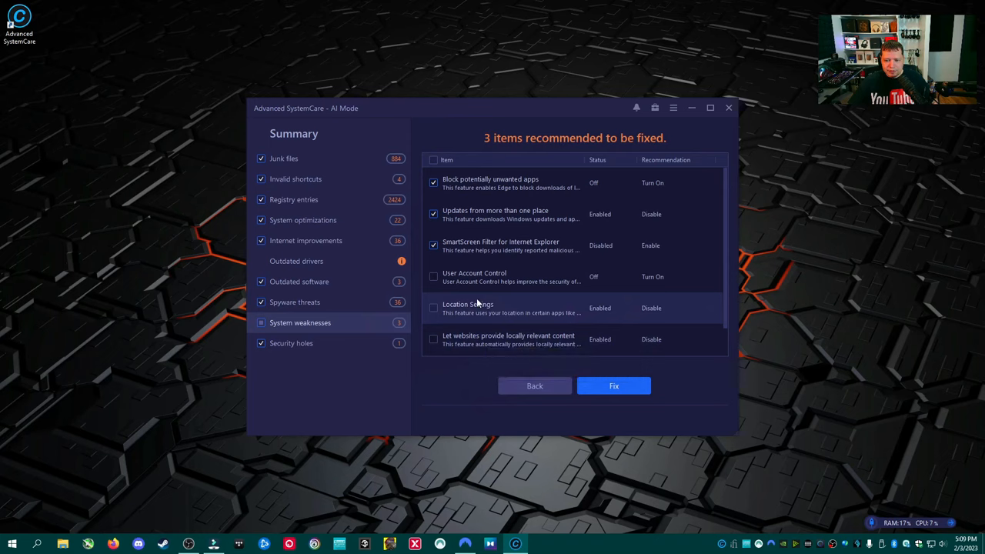
{"action": "mouse_move", "coordinate": [520, 246]}
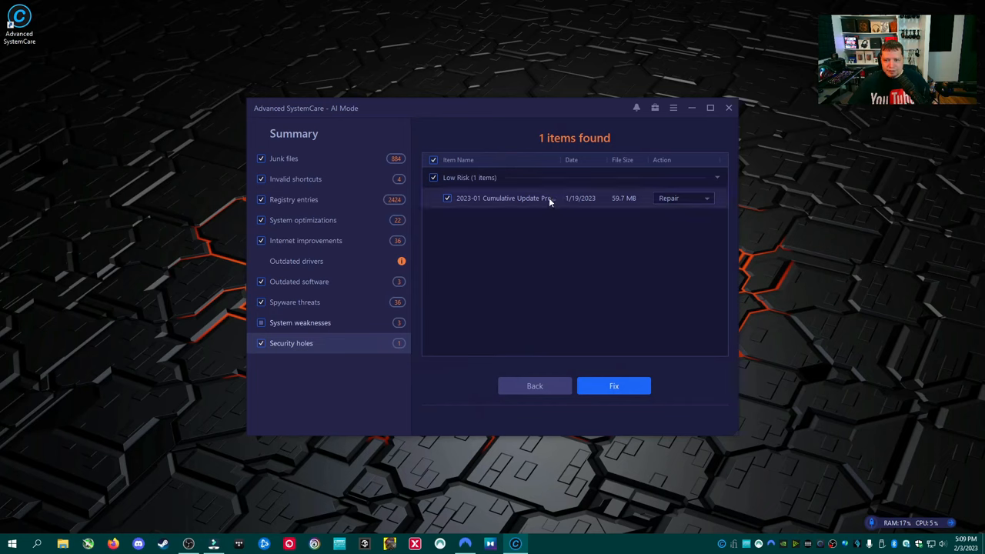
{"action": "mouse_move", "coordinate": [331, 327]}
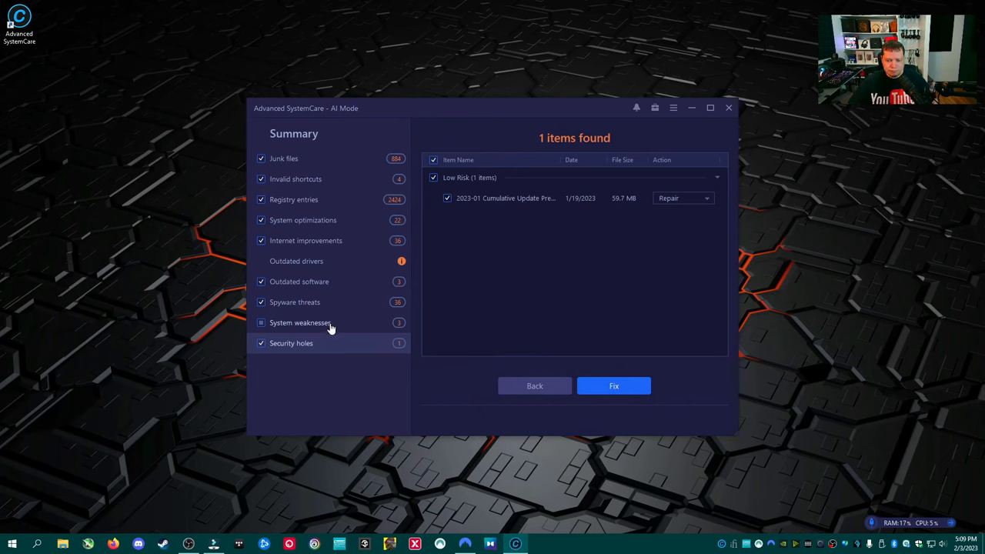
{"action": "left_click", "coordinate": [295, 262]}
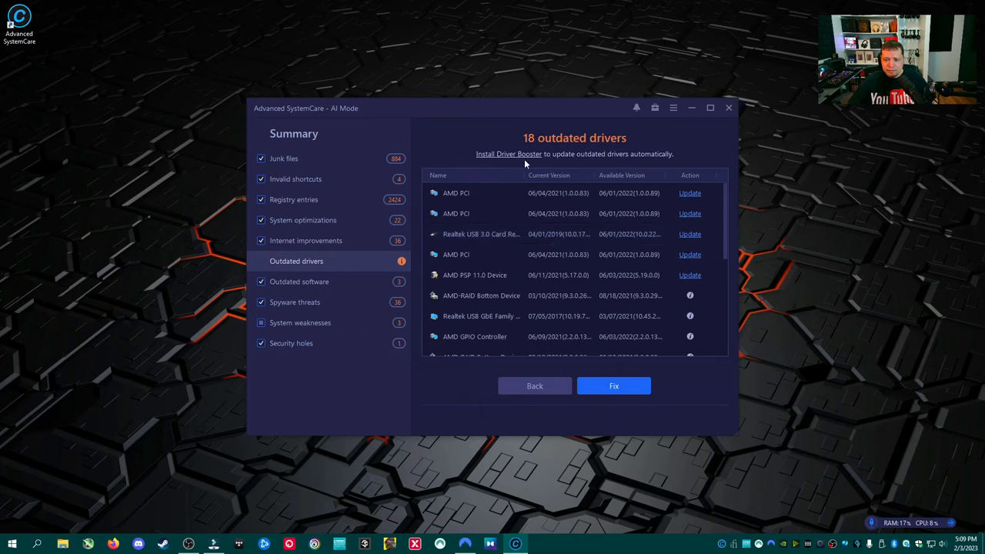
{"action": "mouse_move", "coordinate": [342, 260]}
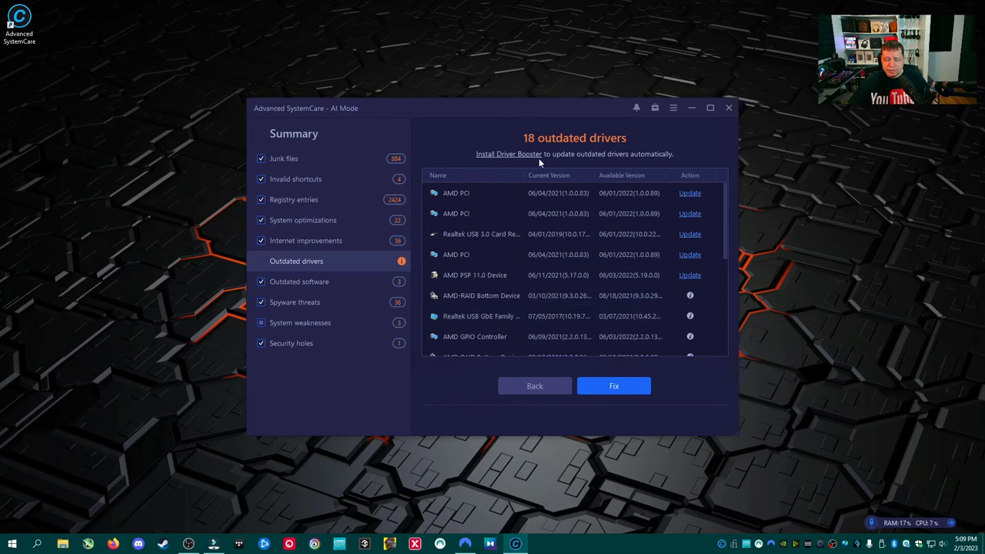
{"action": "left_click", "coordinate": [283, 158]}
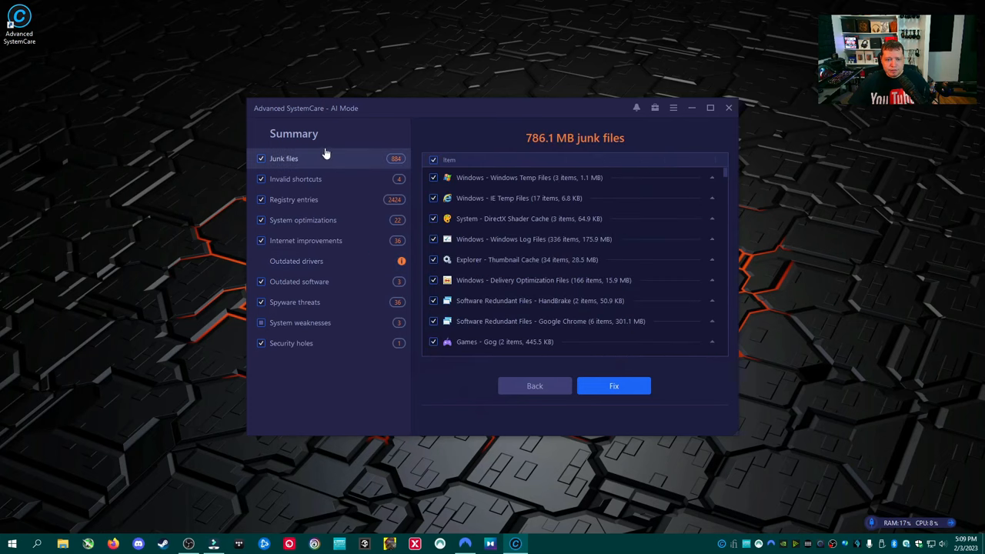
{"action": "left_click", "coordinate": [613, 385]}
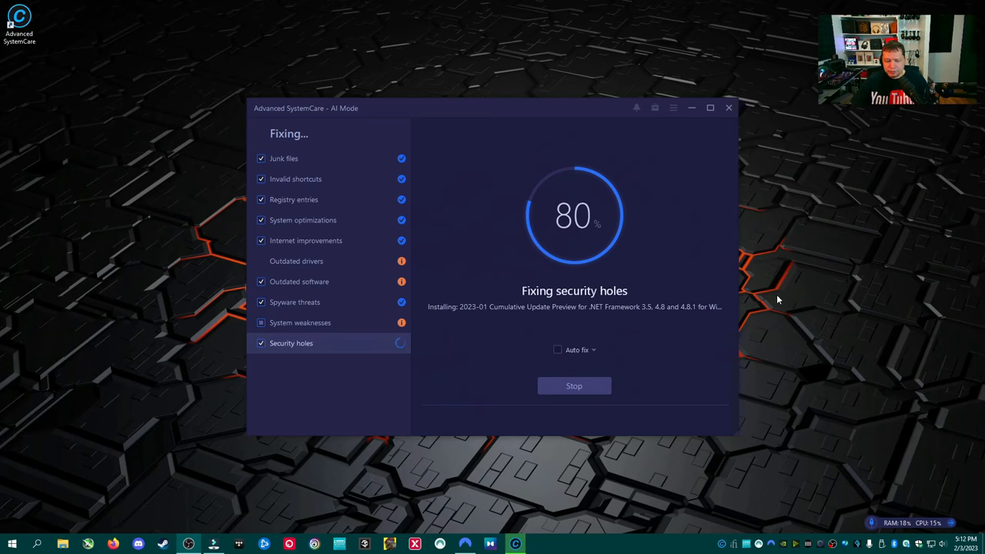
{"action": "left_click", "coordinate": [12, 545]}
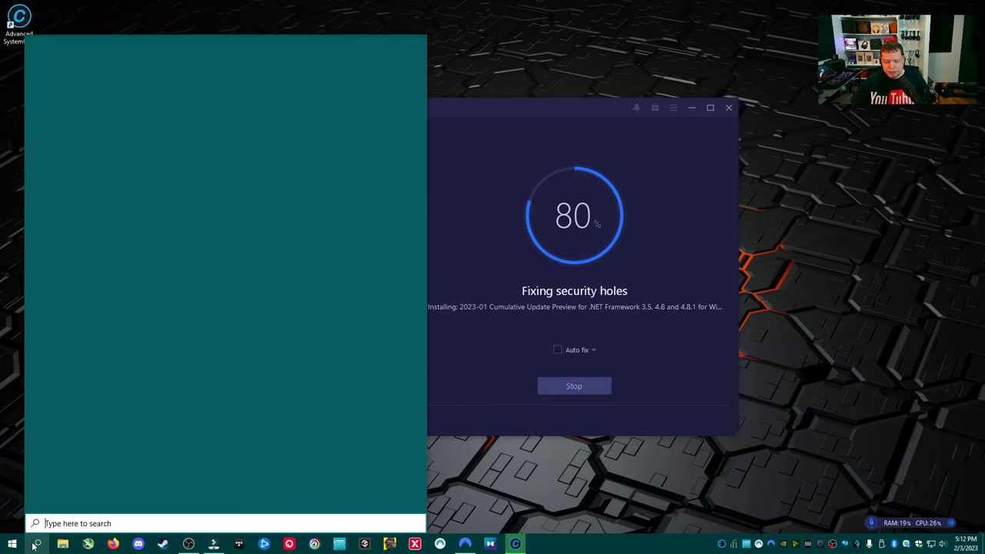
{"action": "type", "text": "upd"}
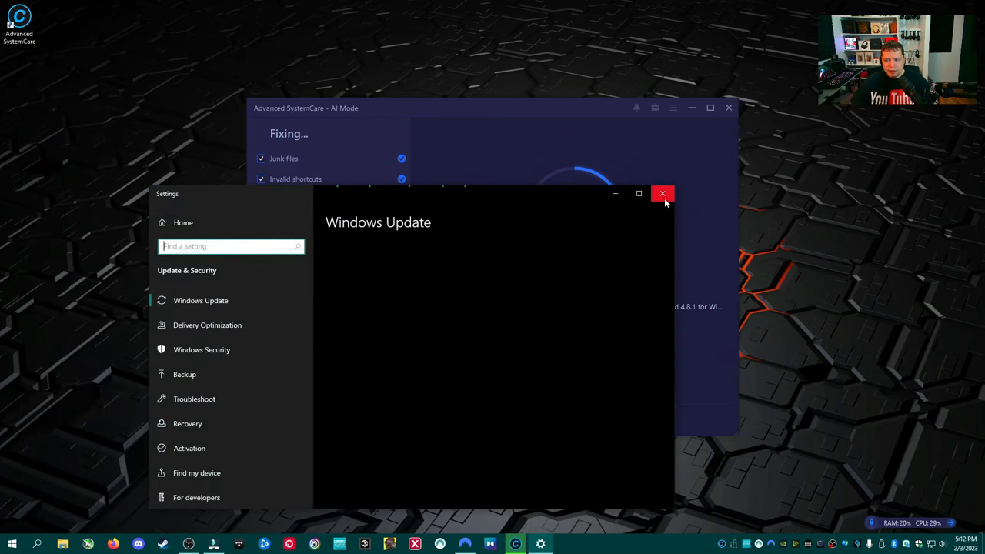
{"action": "left_click", "coordinate": [663, 194]}
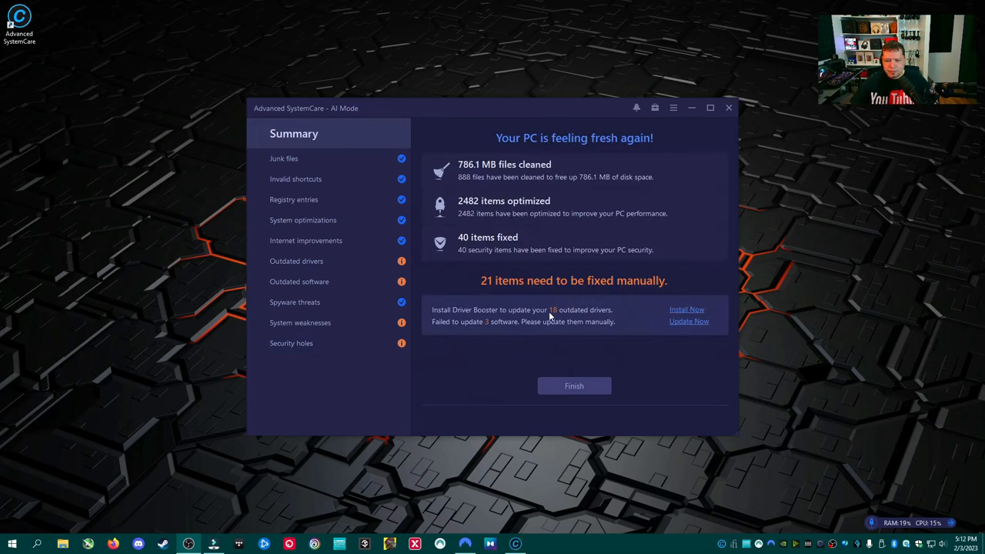
{"action": "mouse_move", "coordinate": [474, 293]}
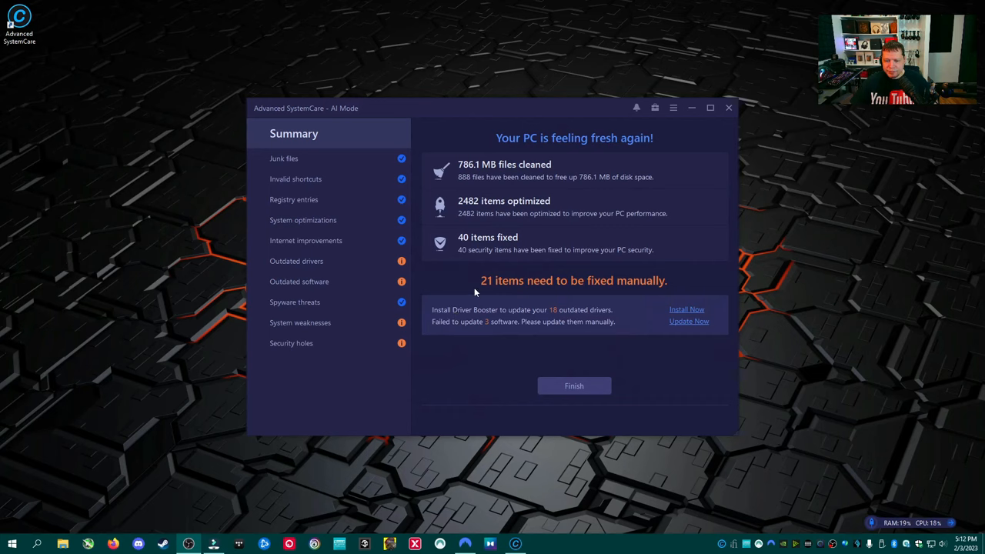
{"action": "mouse_move", "coordinate": [517, 323]}
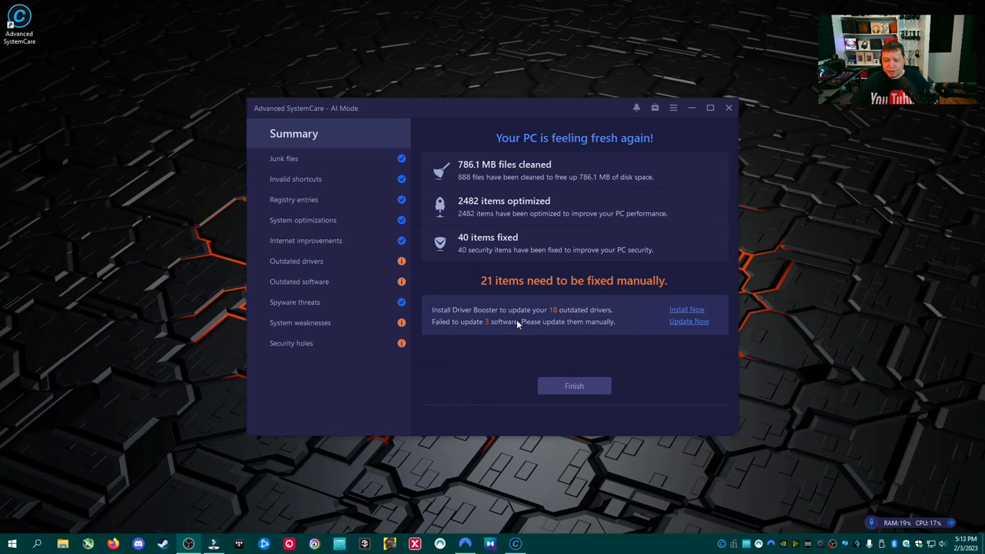
{"action": "mouse_move", "coordinate": [462, 318]}
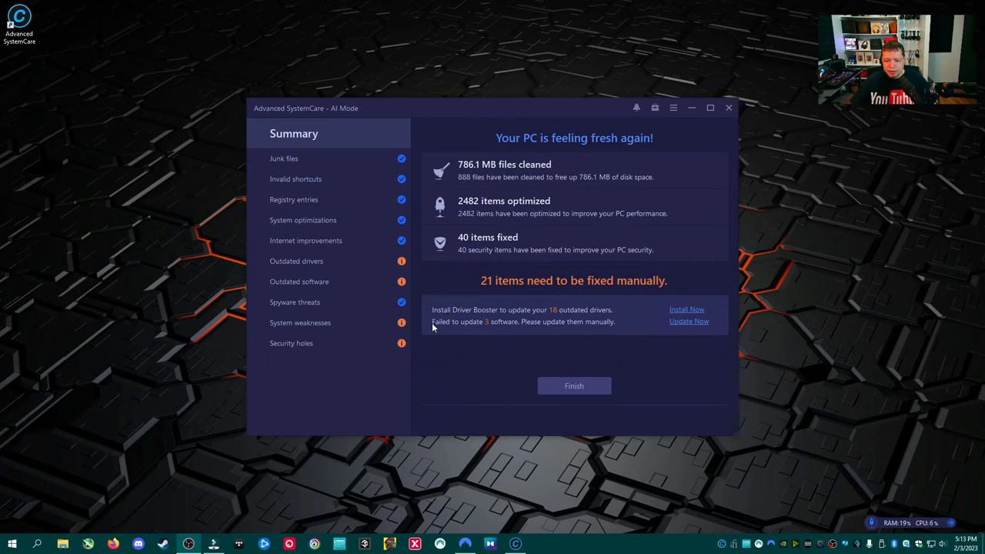
{"action": "mouse_move", "coordinate": [604, 331]}
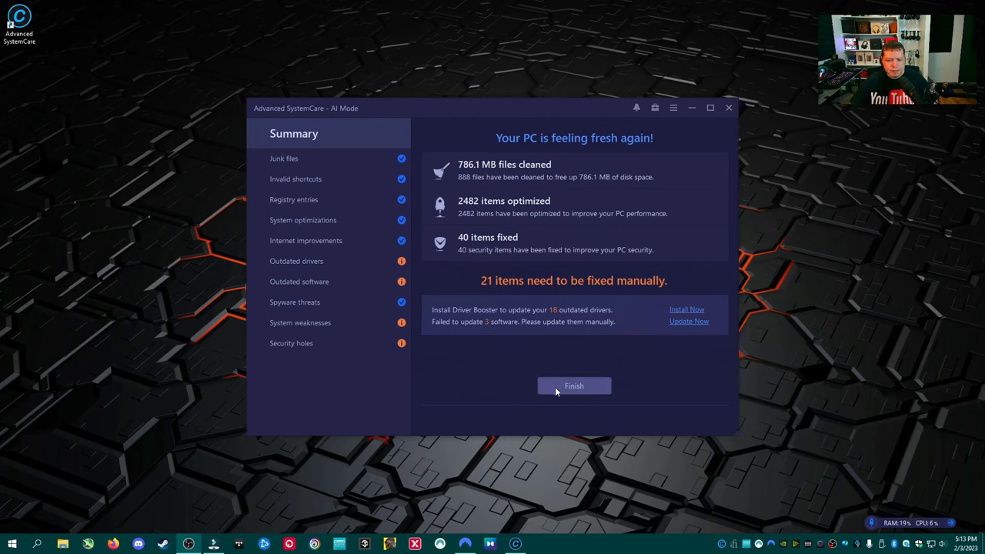
{"action": "mouse_move", "coordinate": [477, 182]}
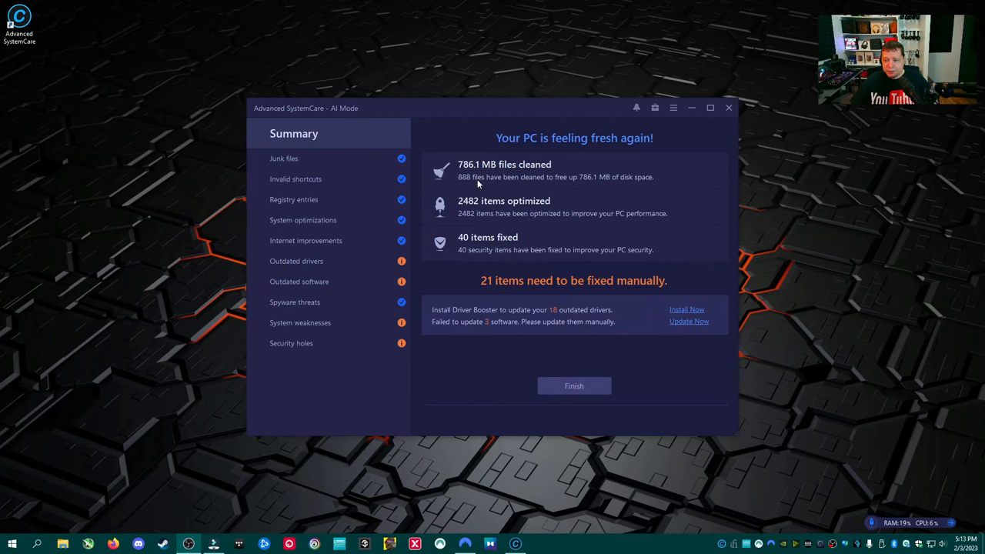
{"action": "mouse_move", "coordinate": [468, 177]}
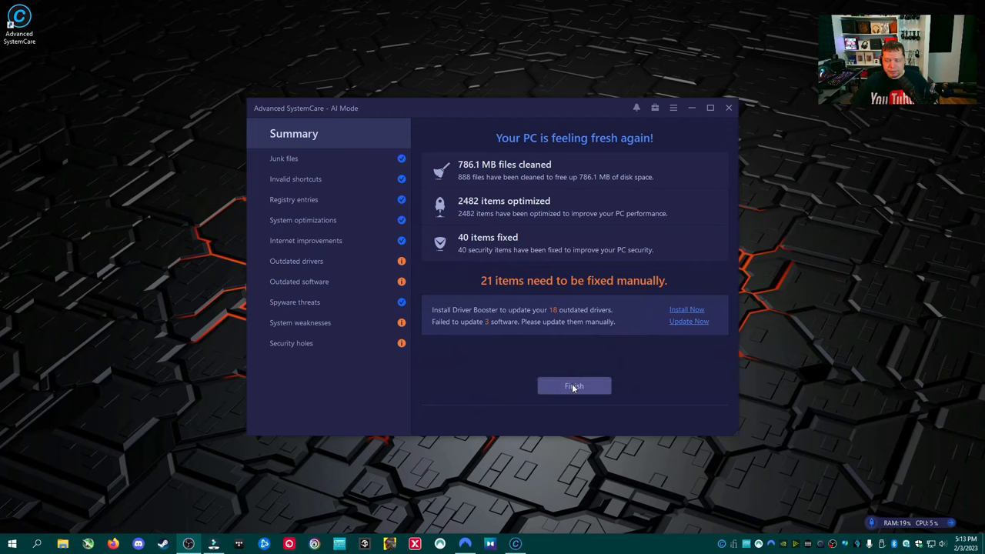
{"action": "mouse_move", "coordinate": [311, 202]}
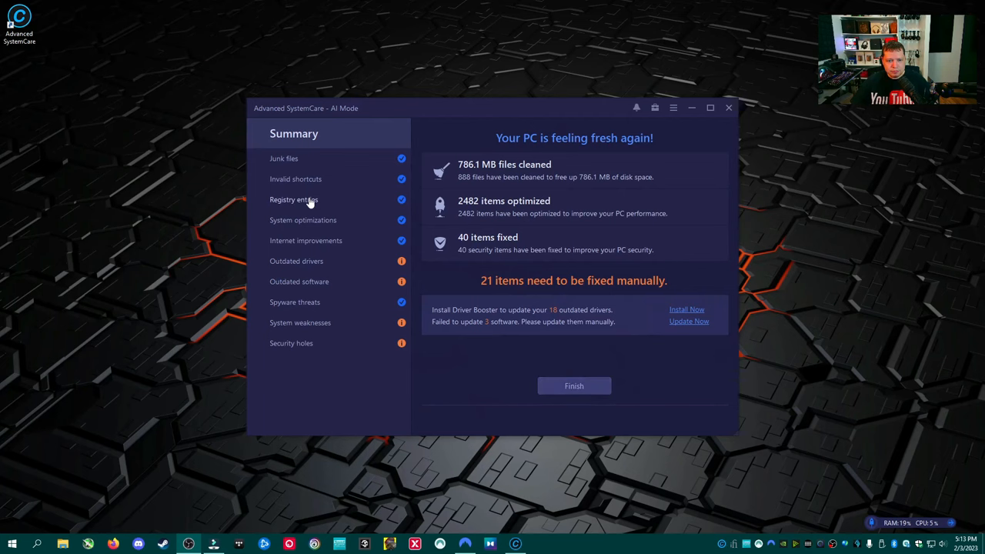
- View the fixed registry entries in Fix Details, then finish back to the Care screen
{"action": "left_click", "coordinate": [292, 200]}
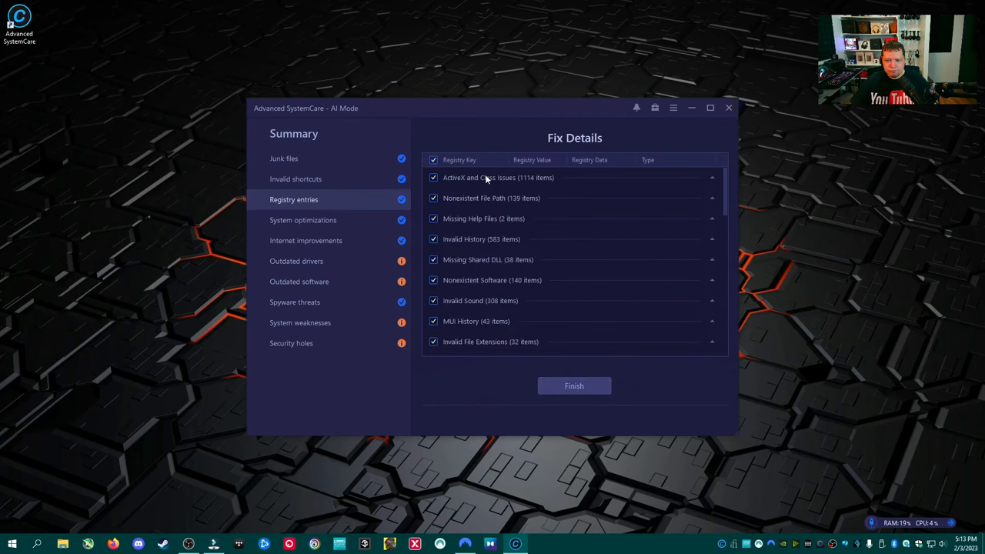
{"action": "left_click", "coordinate": [574, 385]}
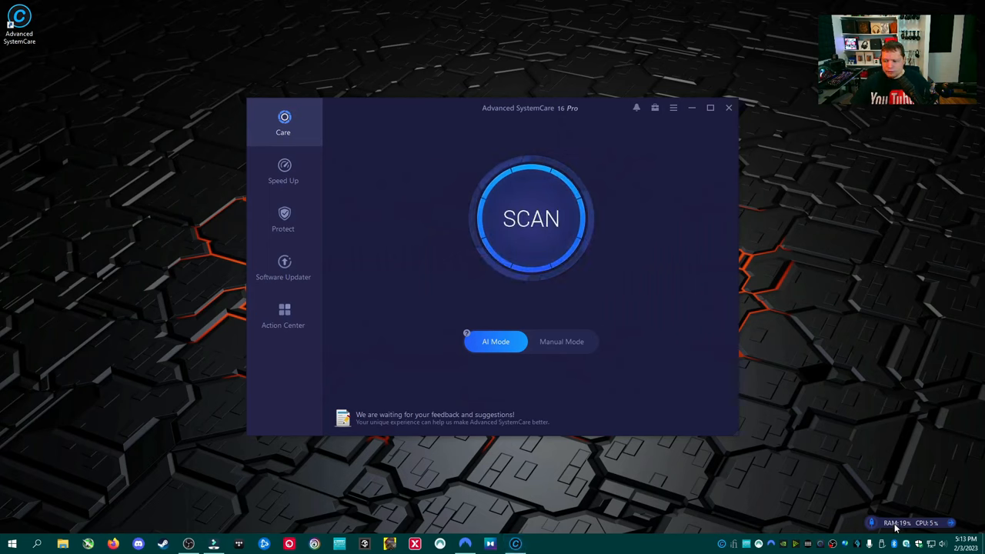
- Check disk usage by process in the Performance Monitor, then close it
{"action": "left_click", "coordinate": [908, 524]}
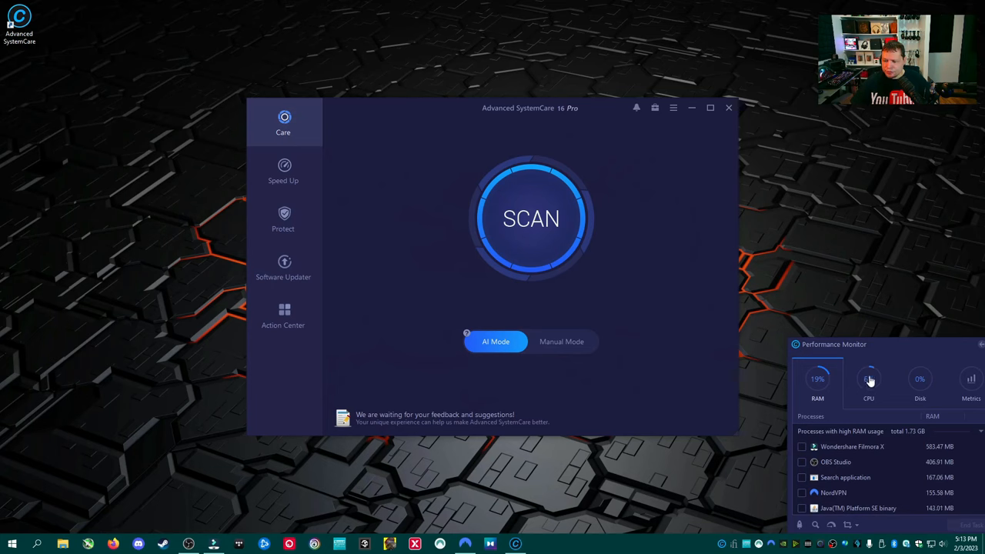
{"action": "left_click", "coordinate": [920, 382]}
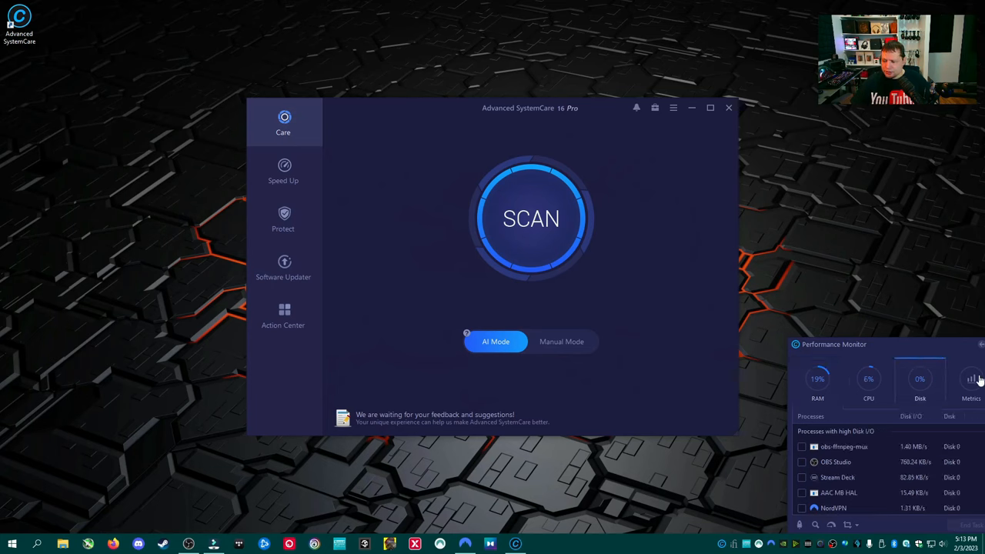
{"action": "left_click", "coordinate": [818, 384]}
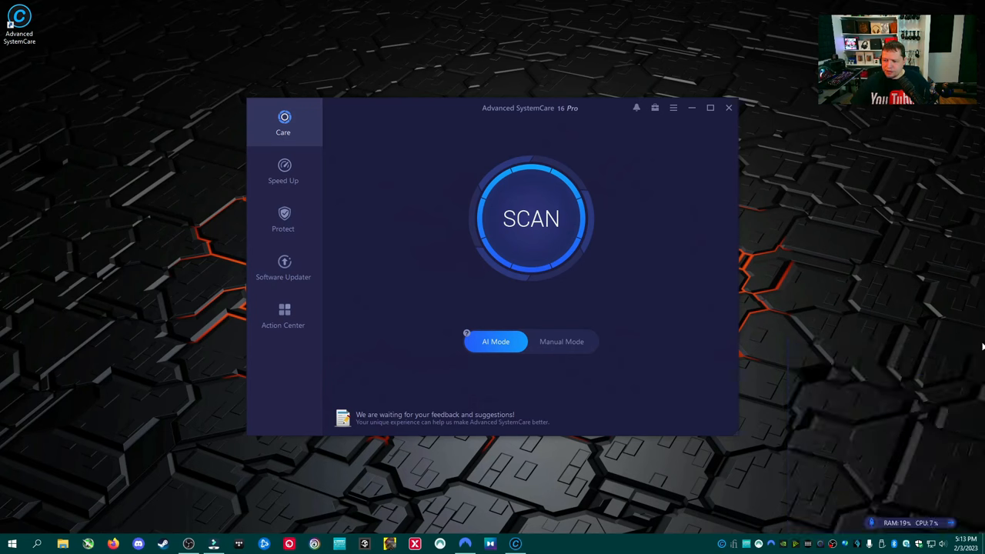
- Visit Speed Up, return to Care and switch the scan to Manual Mode
{"action": "left_click", "coordinate": [284, 170]}
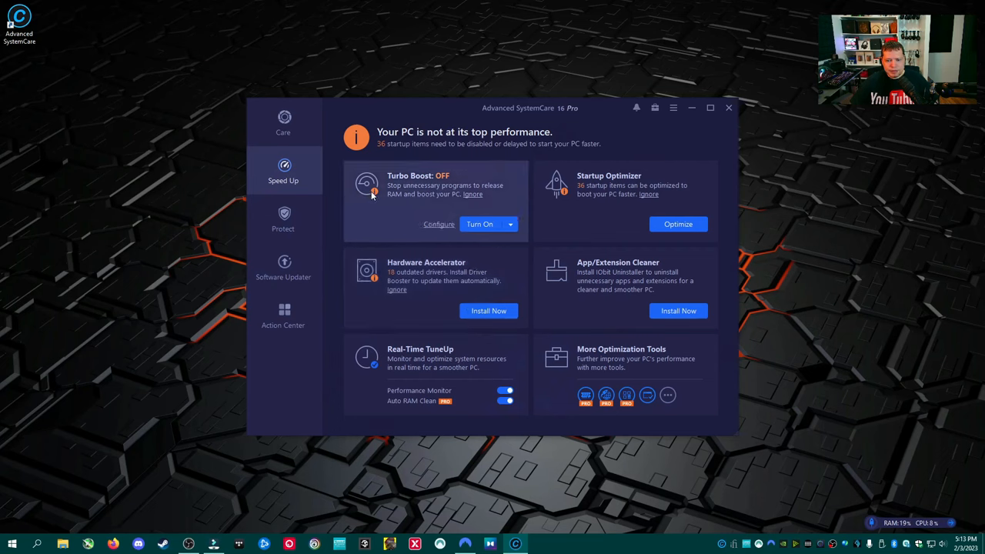
{"action": "left_click", "coordinate": [284, 123]}
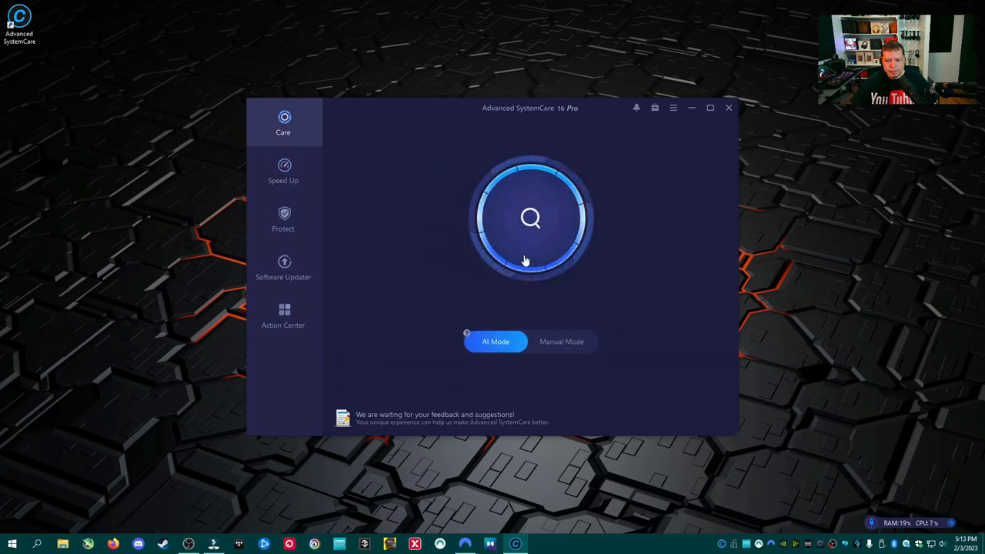
{"action": "left_click", "coordinate": [562, 342]}
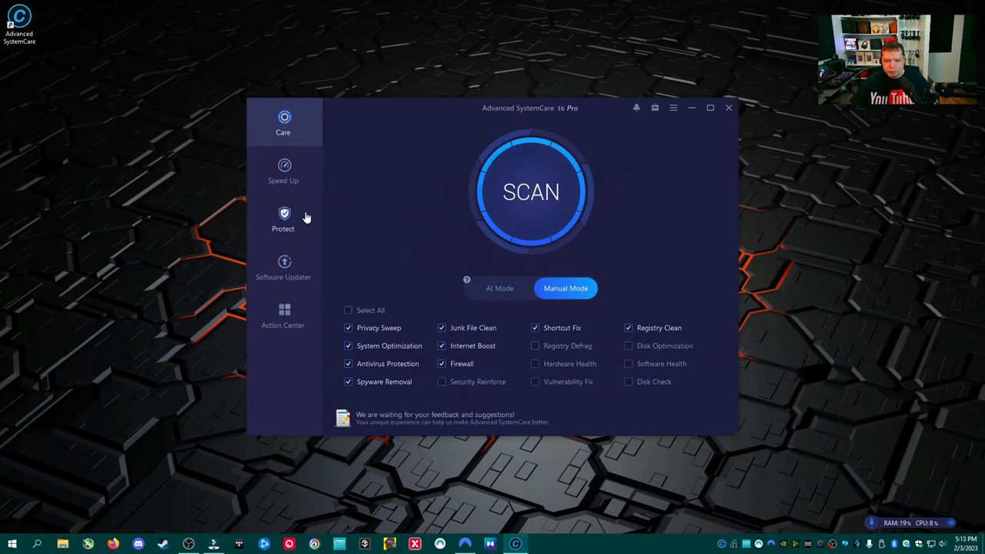
- Show the Protect page with System, Privacy, Browser and Online Identity protection toggles
{"action": "left_click", "coordinate": [283, 219]}
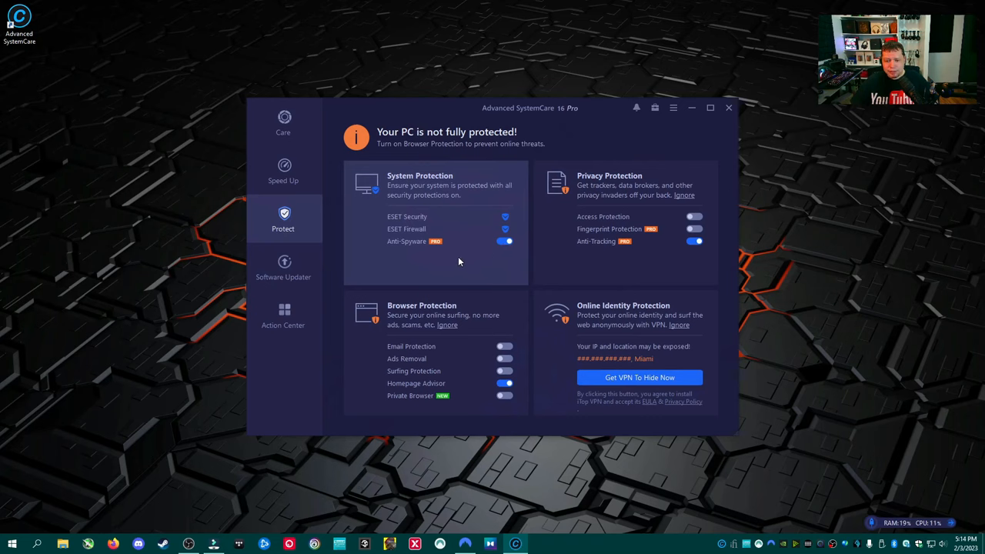
{"action": "mouse_move", "coordinate": [419, 224]}
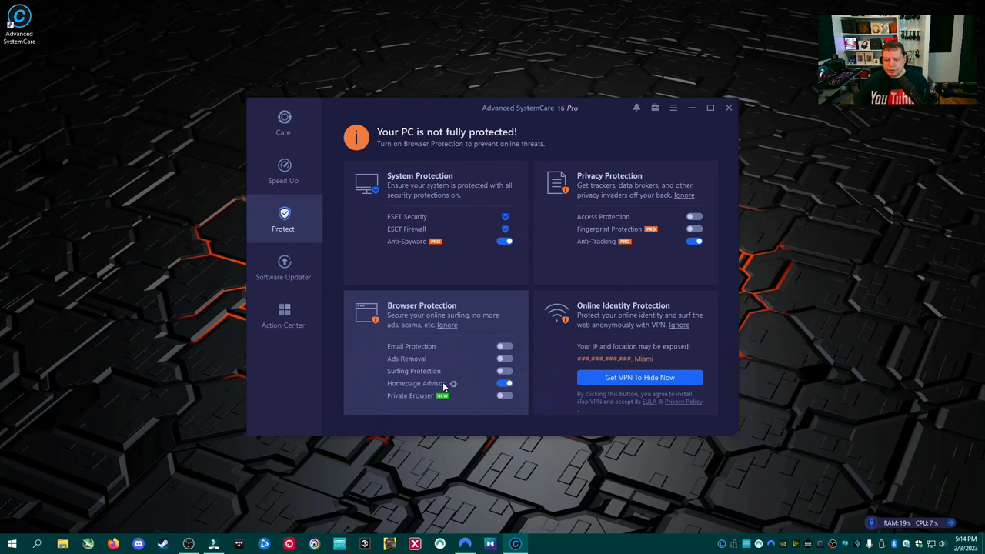
{"action": "mouse_move", "coordinate": [450, 387]}
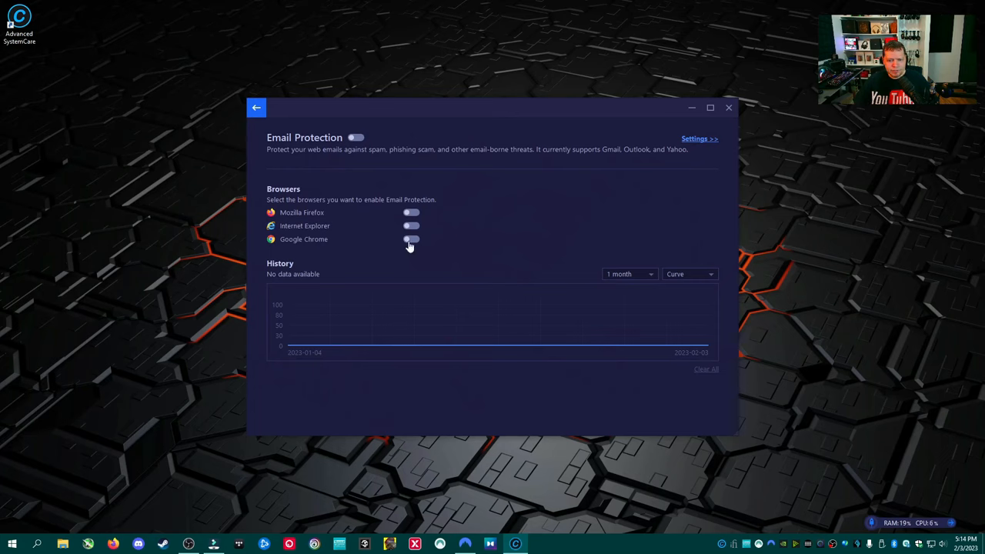
{"action": "mouse_move", "coordinate": [305, 230]}
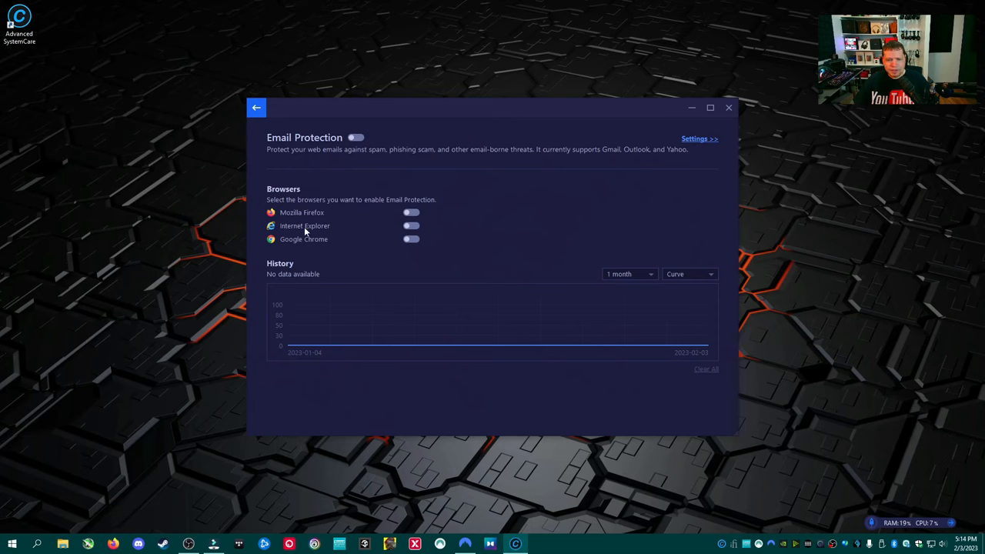
{"action": "mouse_move", "coordinate": [317, 234]}
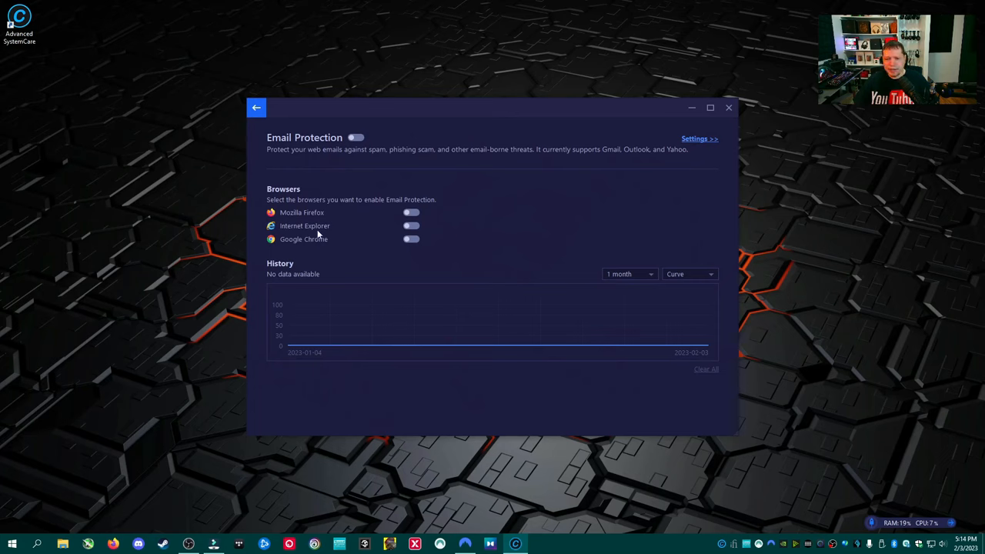
{"action": "mouse_move", "coordinate": [290, 227]}
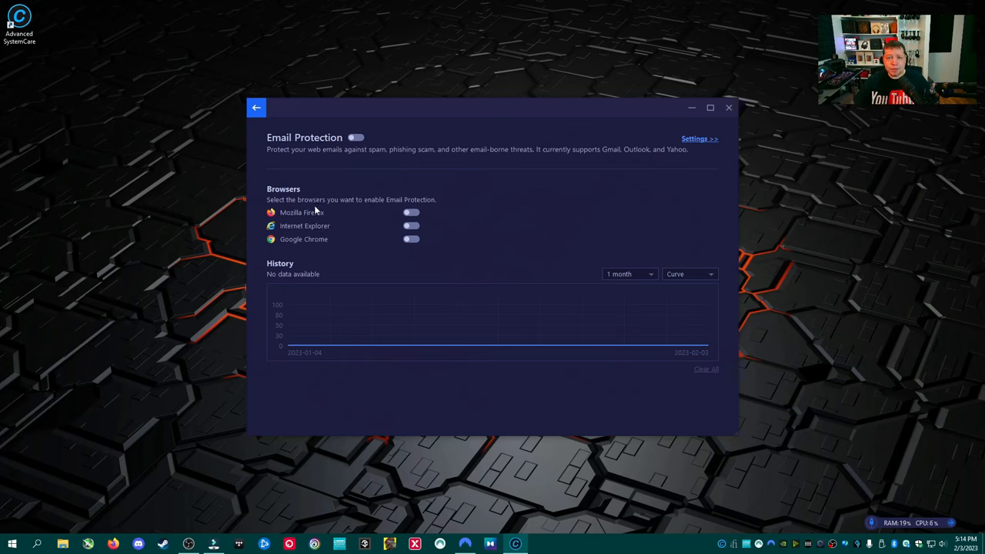
- Return from Email Protection to the overview and show the Action Center's PRO offers
{"action": "left_click", "coordinate": [256, 108]}
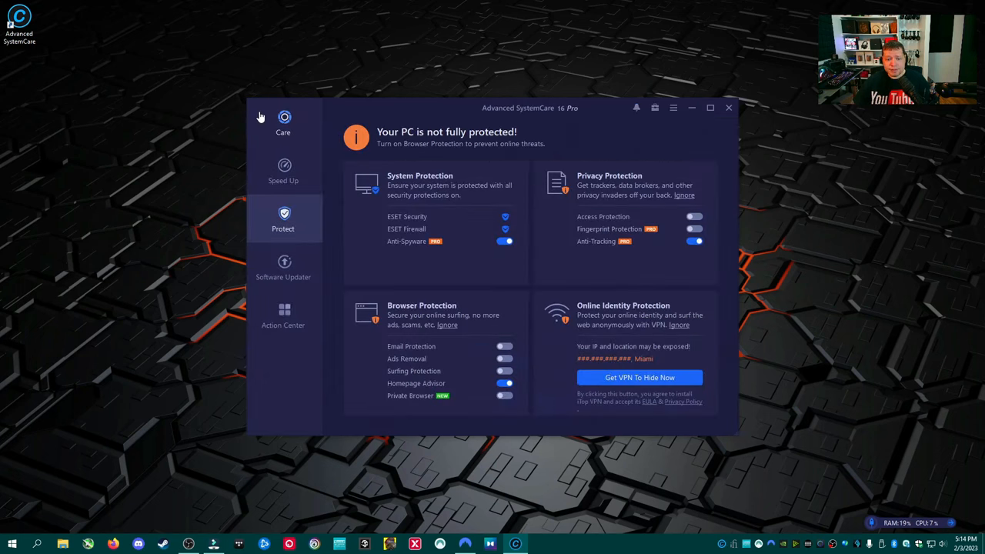
{"action": "mouse_move", "coordinate": [293, 228]}
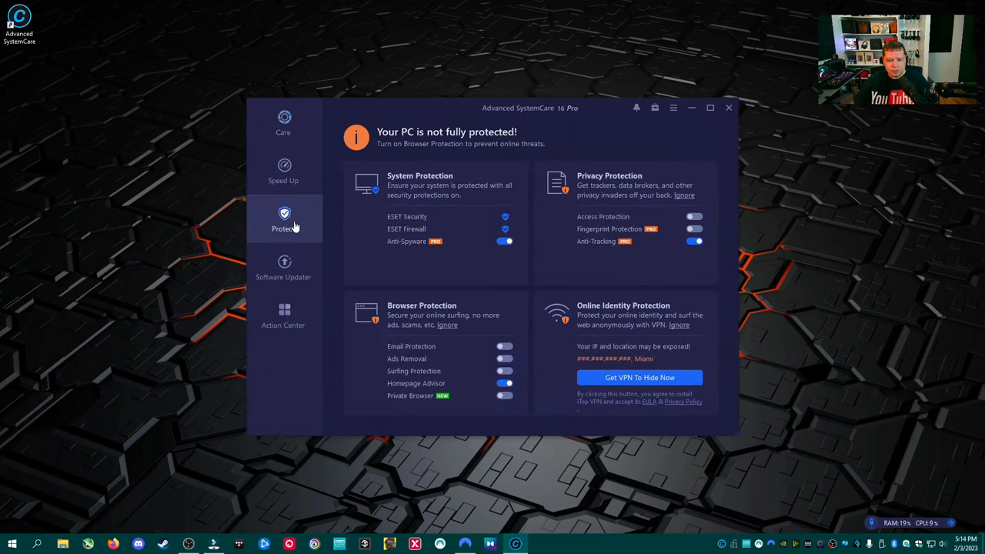
{"action": "left_click", "coordinate": [284, 268]}
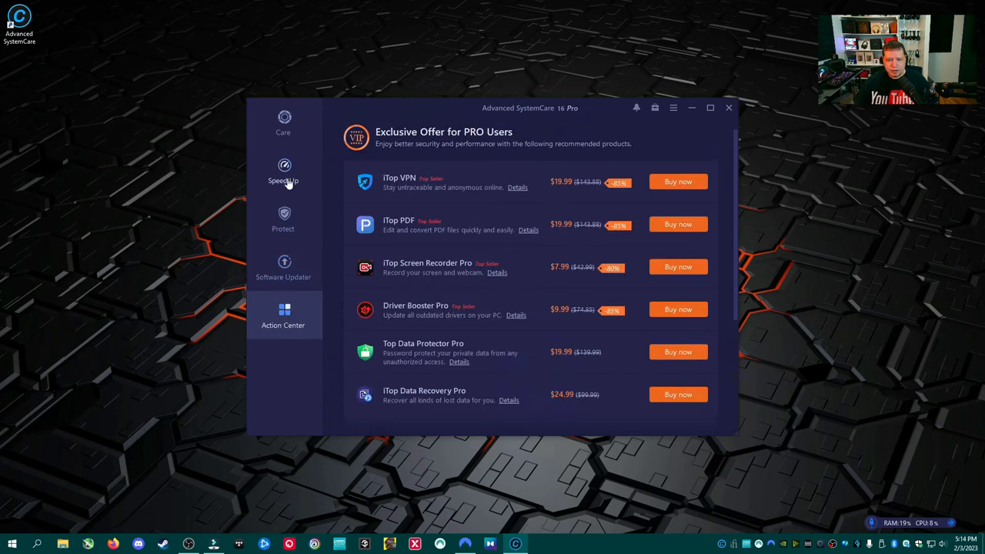
- Return to Care, then show the Speed Up overview and its full More Optimization Tools list
{"action": "left_click", "coordinate": [283, 122]}
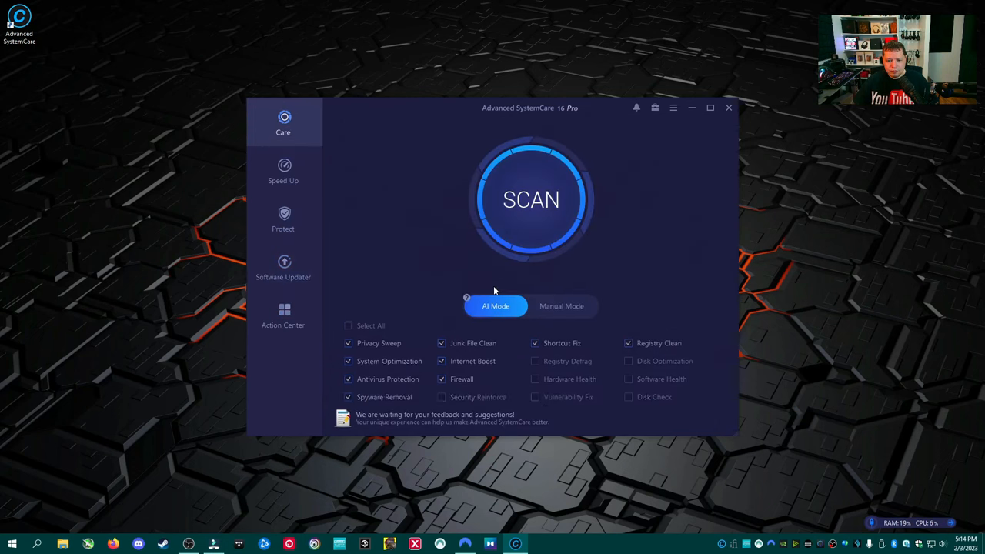
{"action": "left_click", "coordinate": [530, 199]}
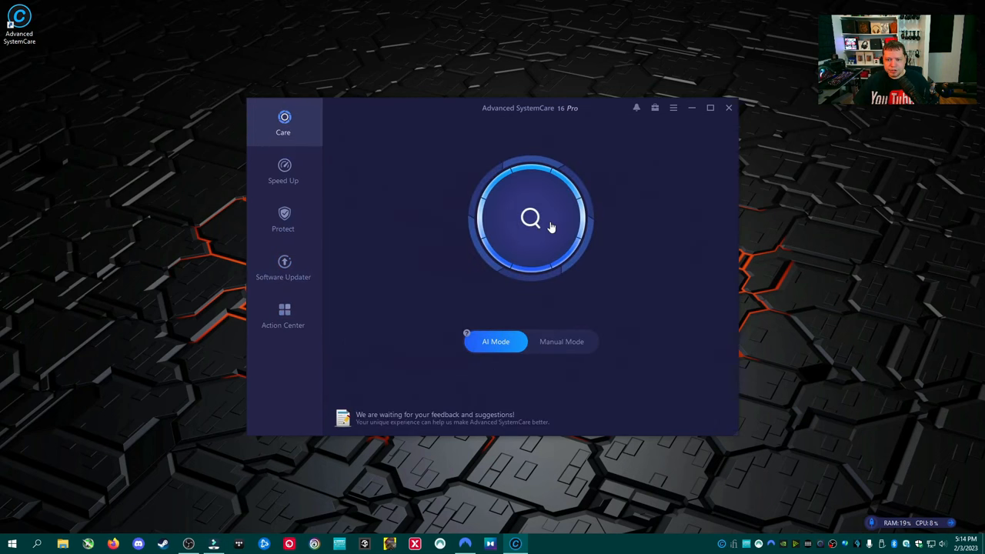
{"action": "left_click", "coordinate": [283, 171]}
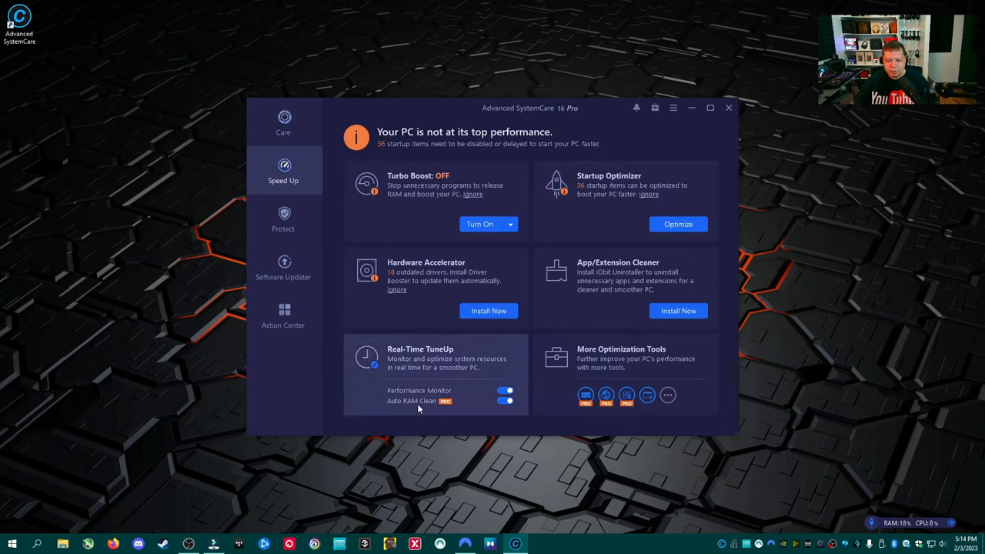
{"action": "mouse_move", "coordinate": [874, 526]}
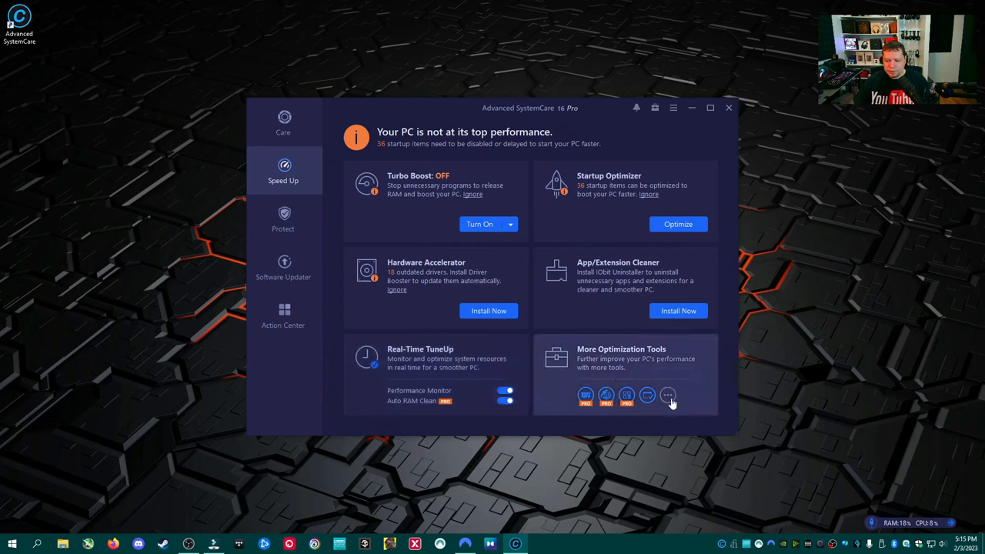
{"action": "left_click", "coordinate": [668, 394]}
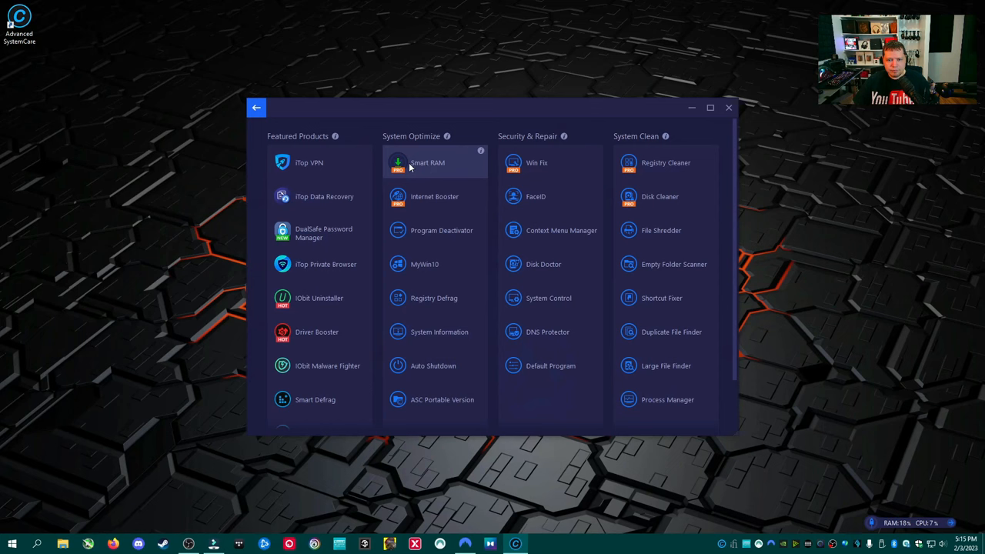
- Browse the More Optimization Tools grid, then head back to the Care scan screen in AI Mode
{"action": "left_click", "coordinate": [428, 164]}
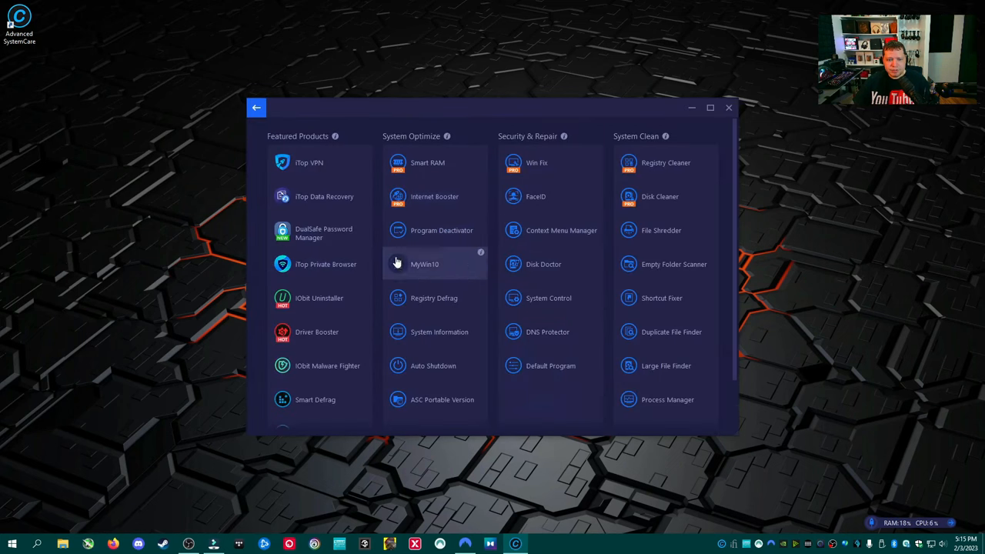
{"action": "mouse_move", "coordinate": [422, 299]}
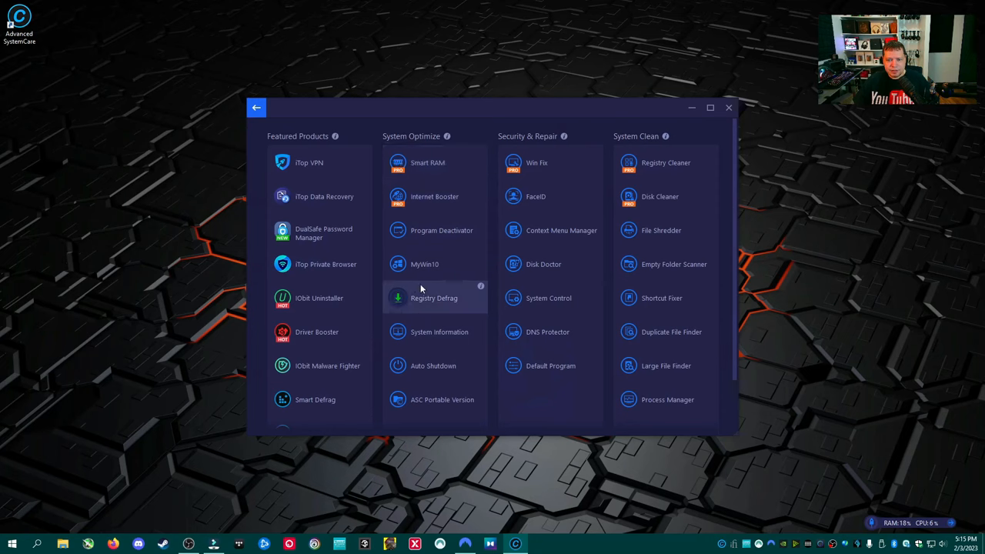
{"action": "mouse_move", "coordinate": [434, 367]}
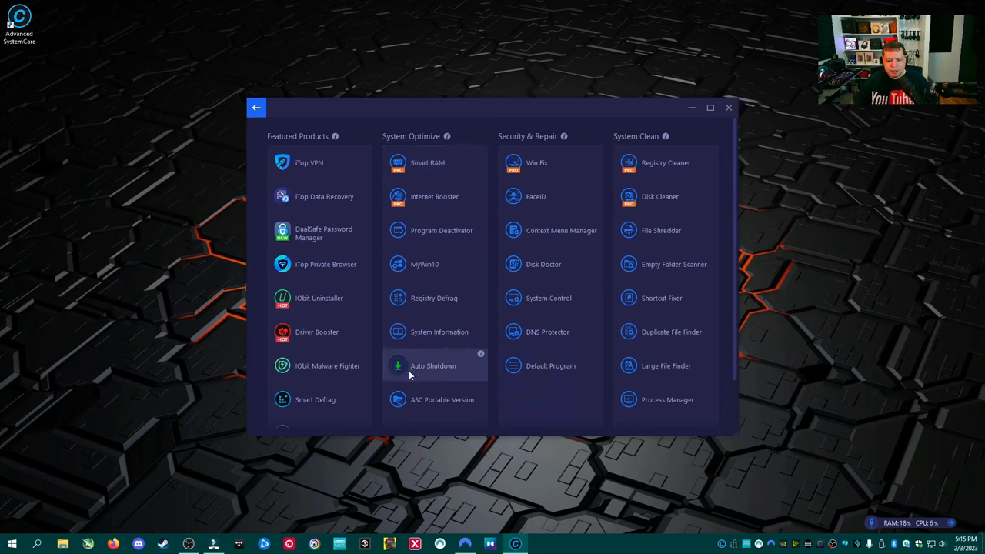
{"action": "mouse_move", "coordinate": [431, 365]}
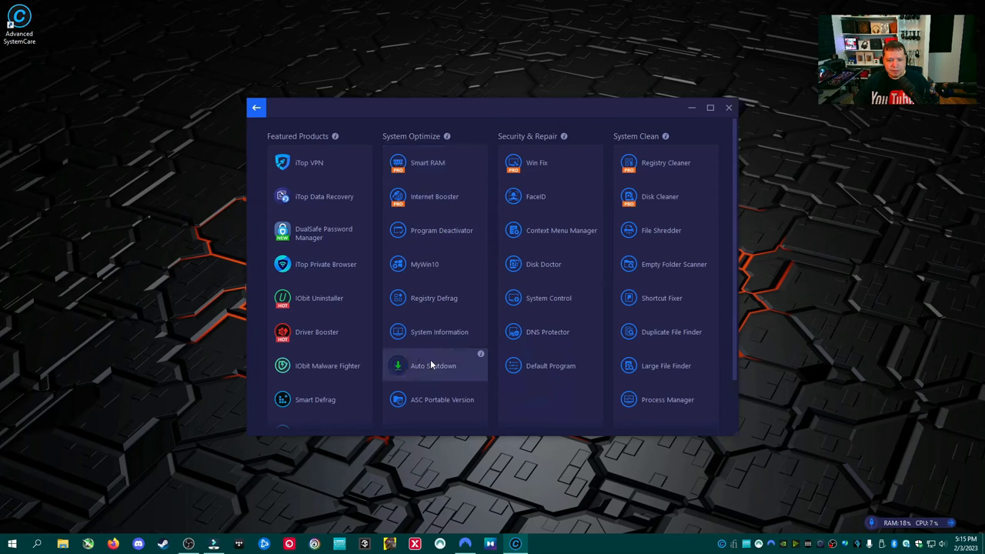
{"action": "mouse_move", "coordinate": [425, 265]}
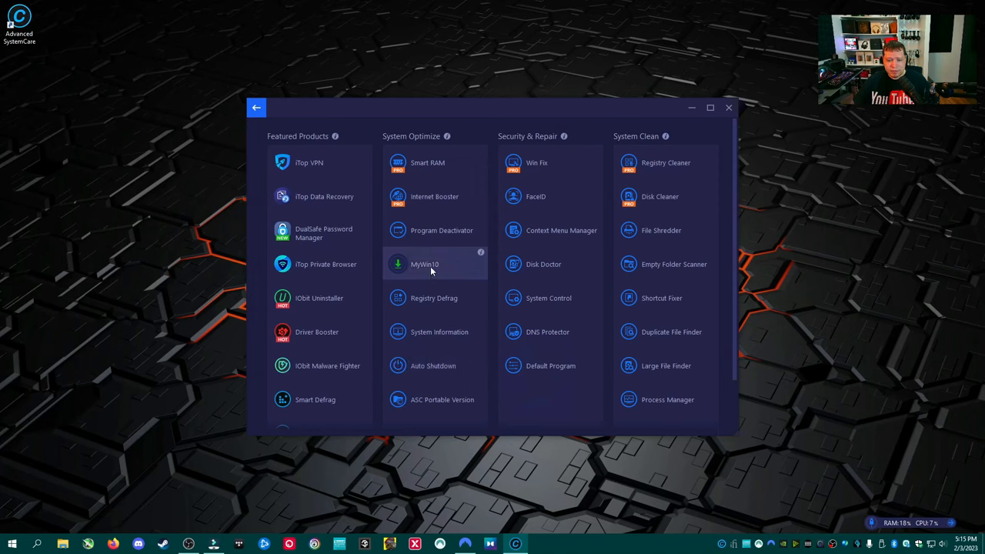
{"action": "mouse_move", "coordinate": [441, 231]}
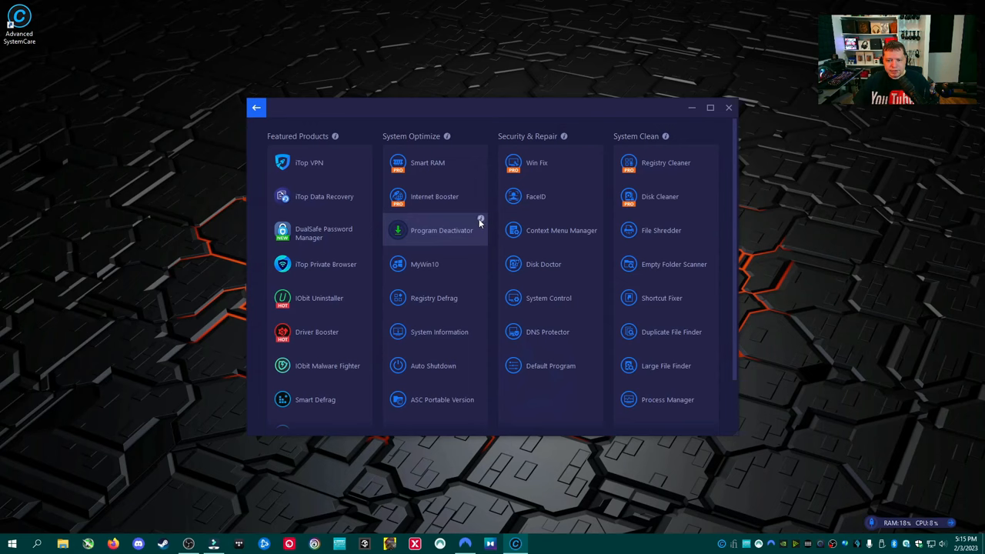
{"action": "mouse_move", "coordinate": [459, 233]}
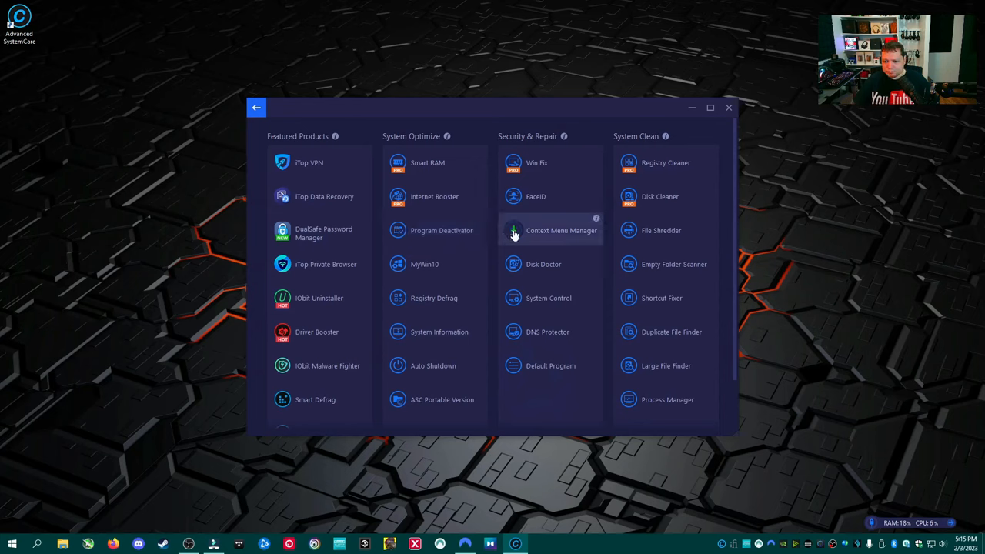
{"action": "mouse_move", "coordinate": [554, 265]}
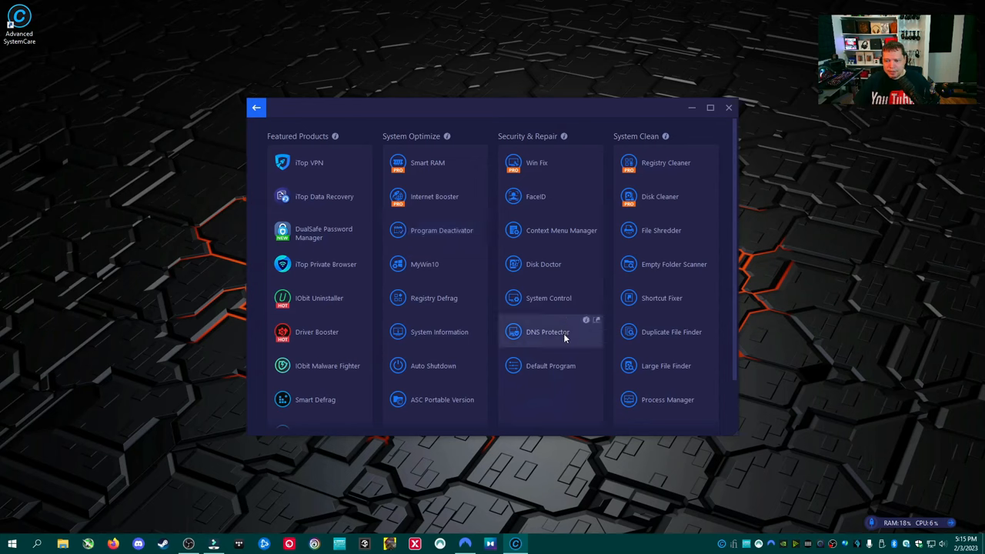
{"action": "mouse_move", "coordinate": [536, 197]}
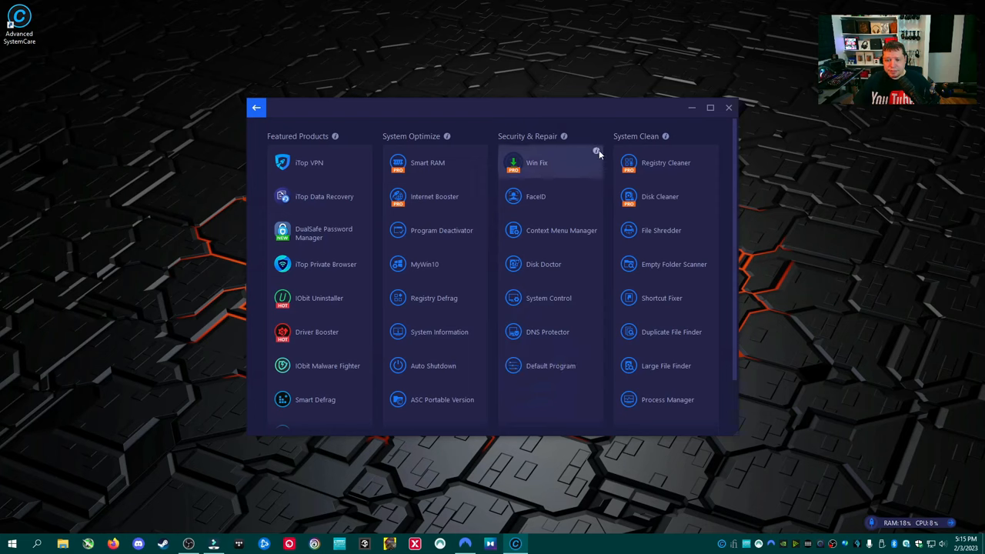
{"action": "mouse_move", "coordinate": [597, 152]}
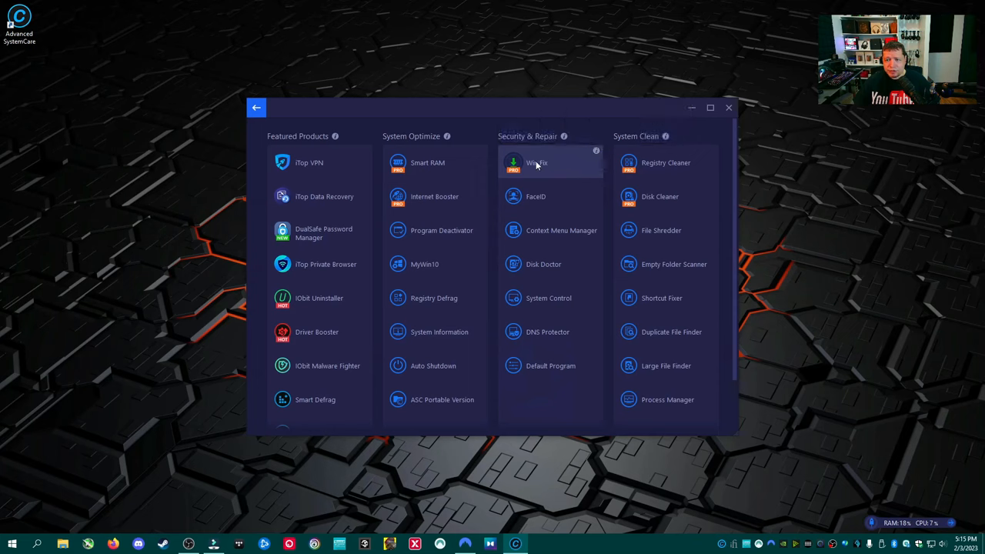
{"action": "mouse_move", "coordinate": [551, 164]}
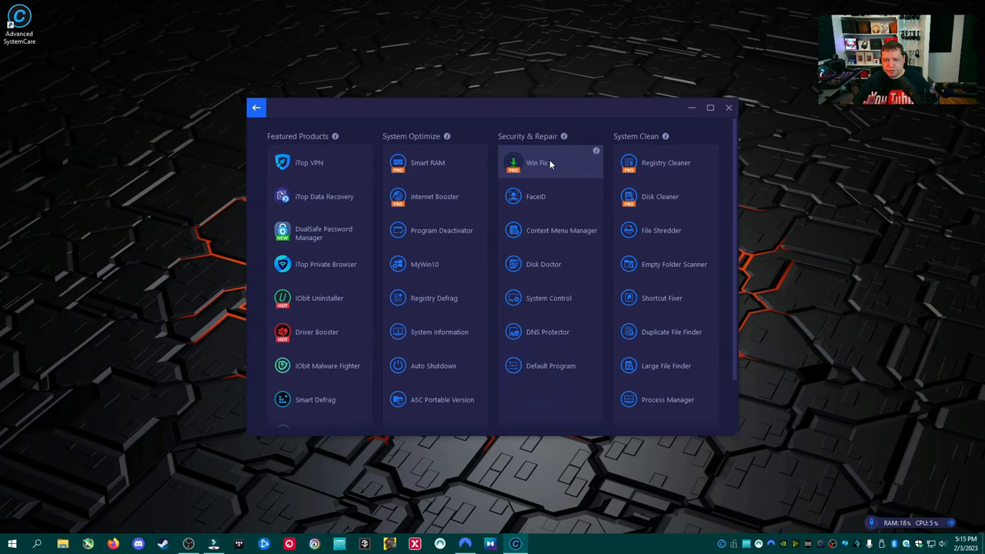
{"action": "mouse_move", "coordinate": [557, 166]}
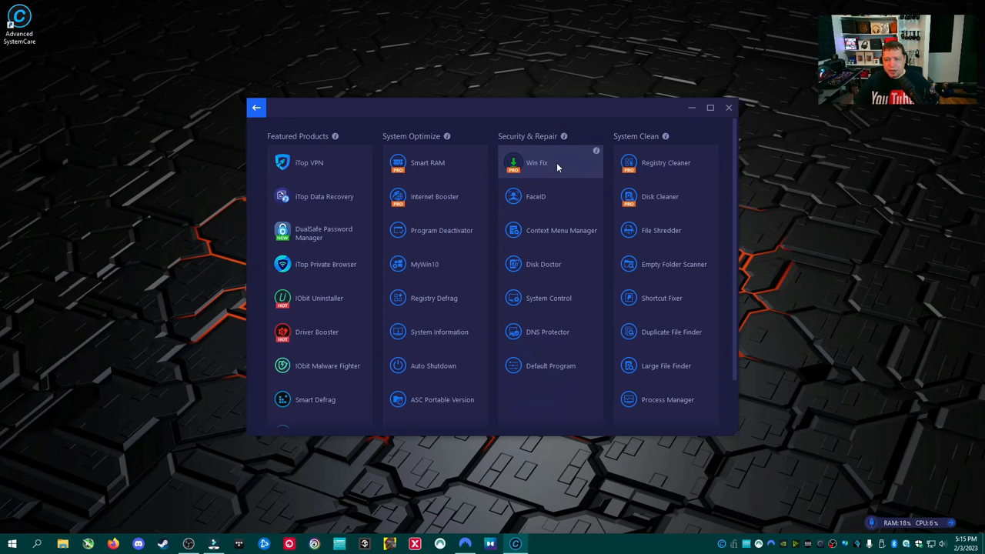
{"action": "mouse_move", "coordinate": [538, 166]}
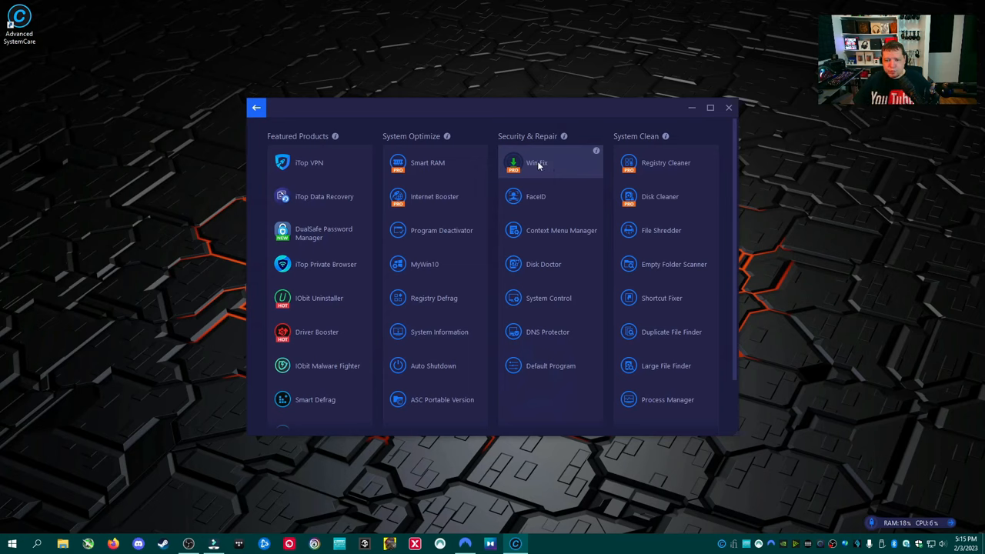
{"action": "left_click", "coordinate": [255, 108]}
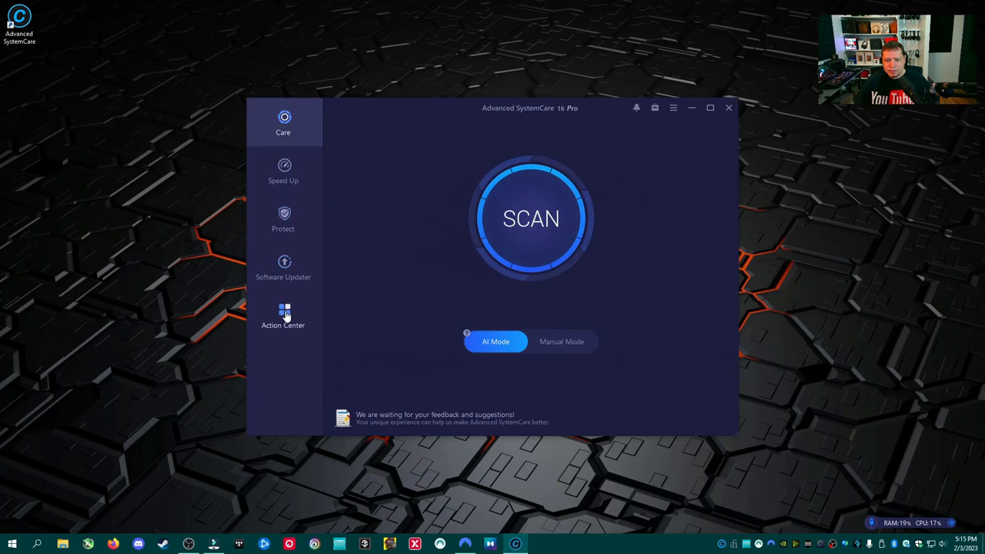
- Revisit the Protect overview, then reopen More Optimization Tools under Speed Up
{"action": "left_click", "coordinate": [283, 219]}
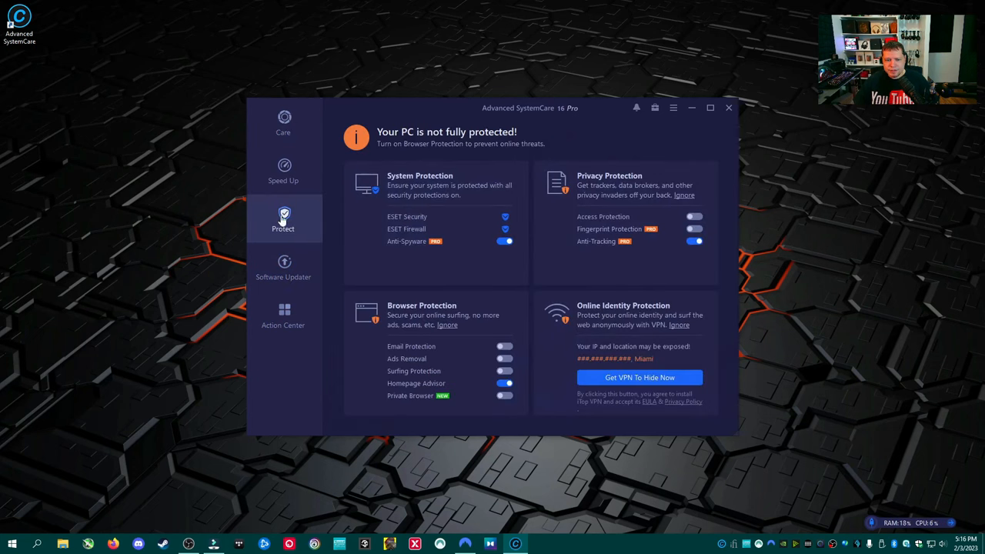
{"action": "left_click", "coordinate": [284, 171]}
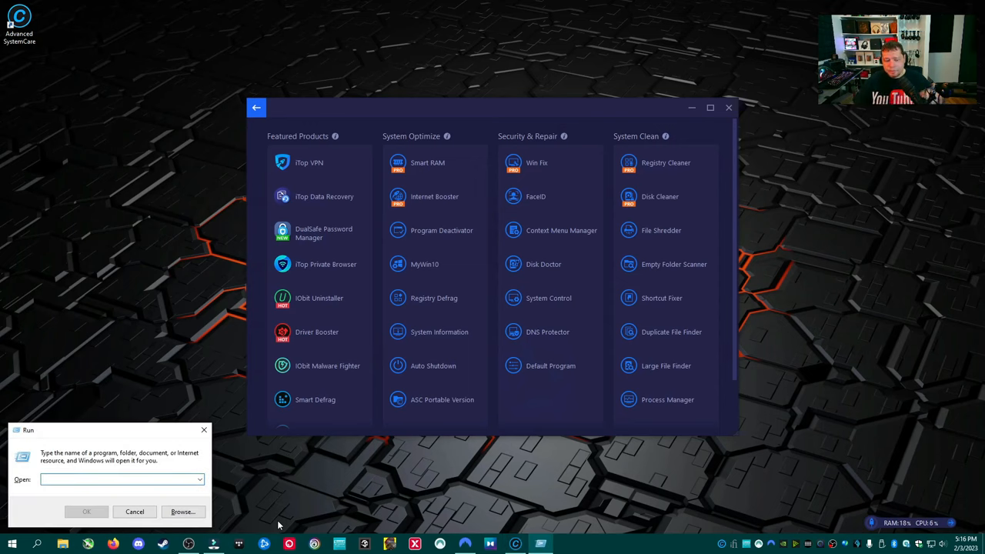
- Launch CMD from Run and execute sfc /scannow, which reports a repair pending reboot
{"action": "type", "text": "CMD"}
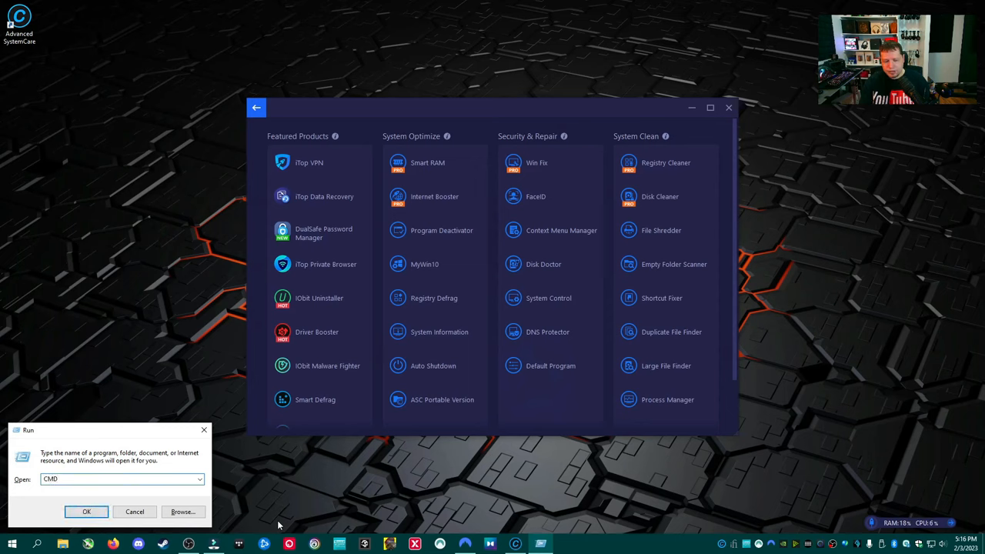
{"action": "left_click", "coordinate": [86, 511]}
{"action": "type", "text": "SFC /scannow"}
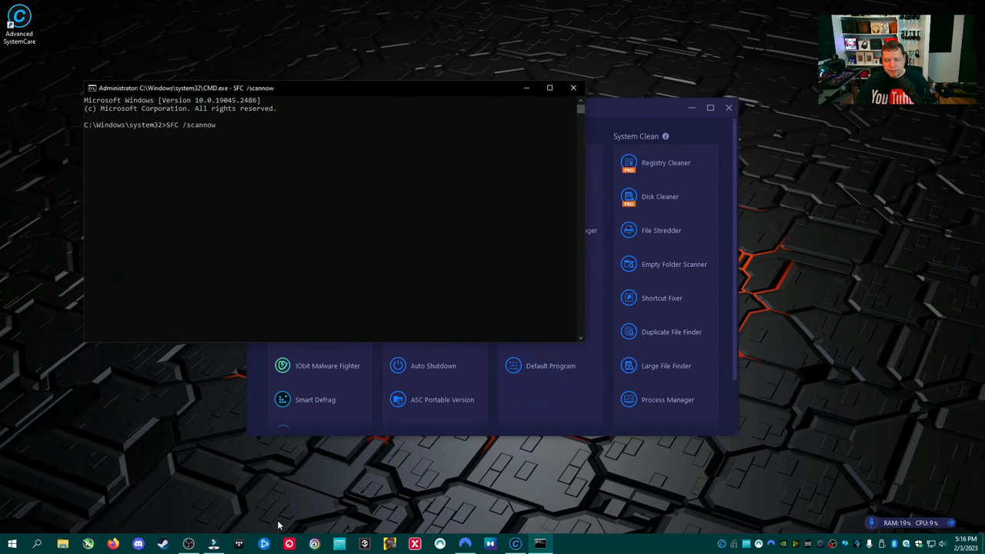
{"action": "key", "text": "enter"}
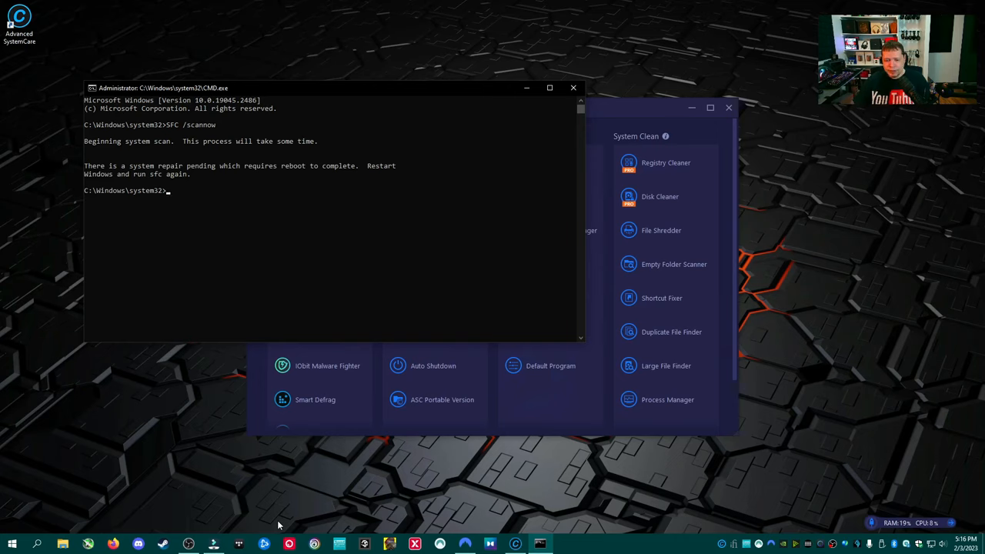
{"action": "mouse_move", "coordinate": [303, 464]}
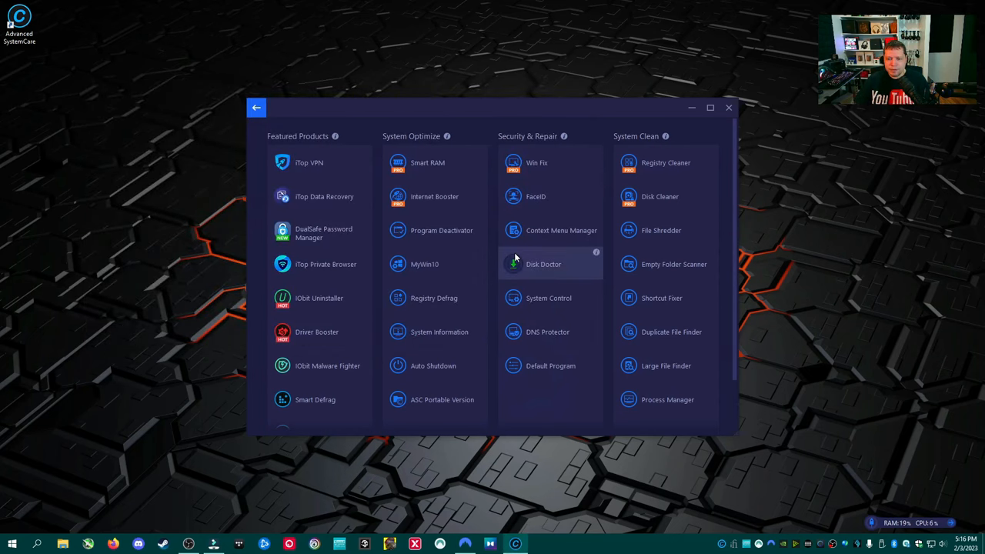
{"action": "mouse_move", "coordinate": [607, 183]}
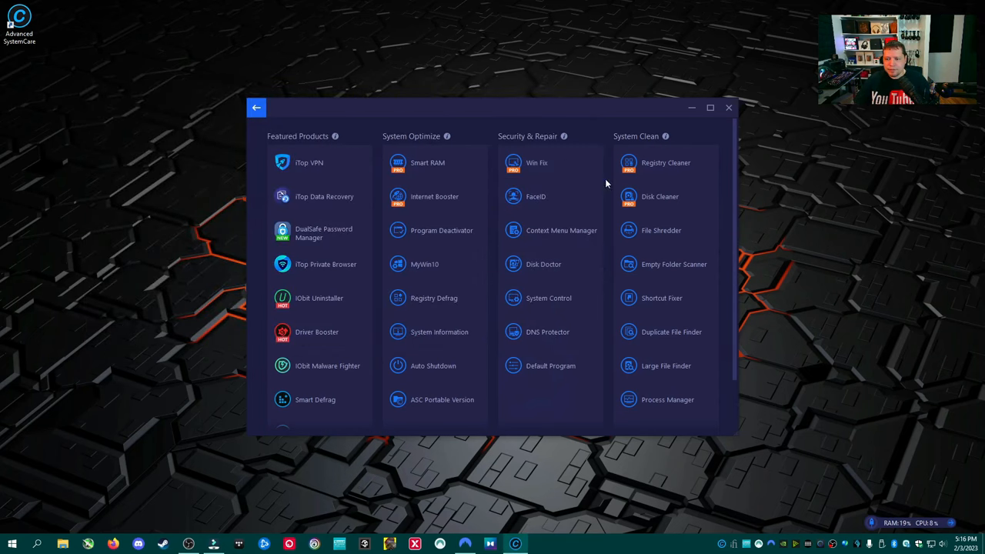
{"action": "mouse_move", "coordinate": [665, 163]}
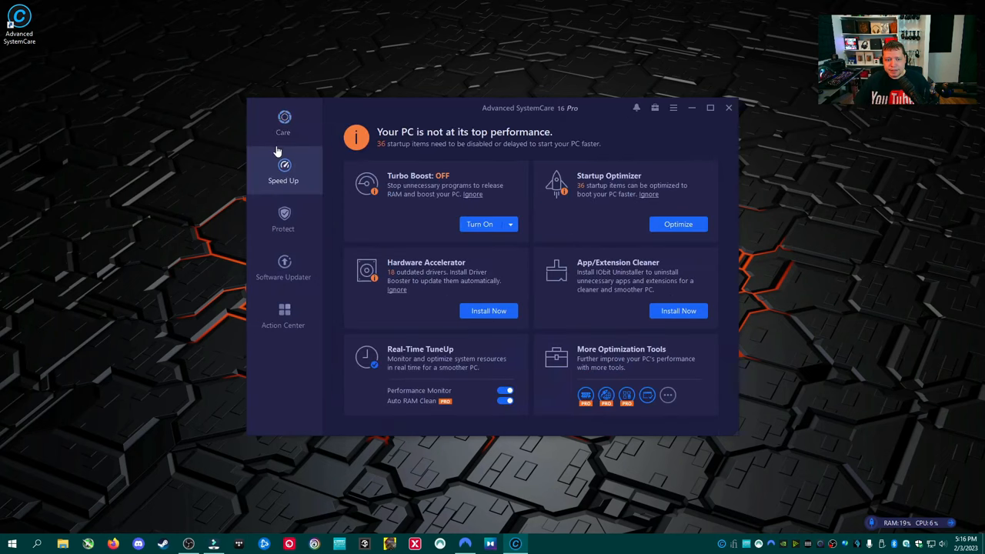
- From the Care page reopen More Optimization Tools, browse the grid, then return to Speed Up
{"action": "left_click", "coordinate": [283, 123]}
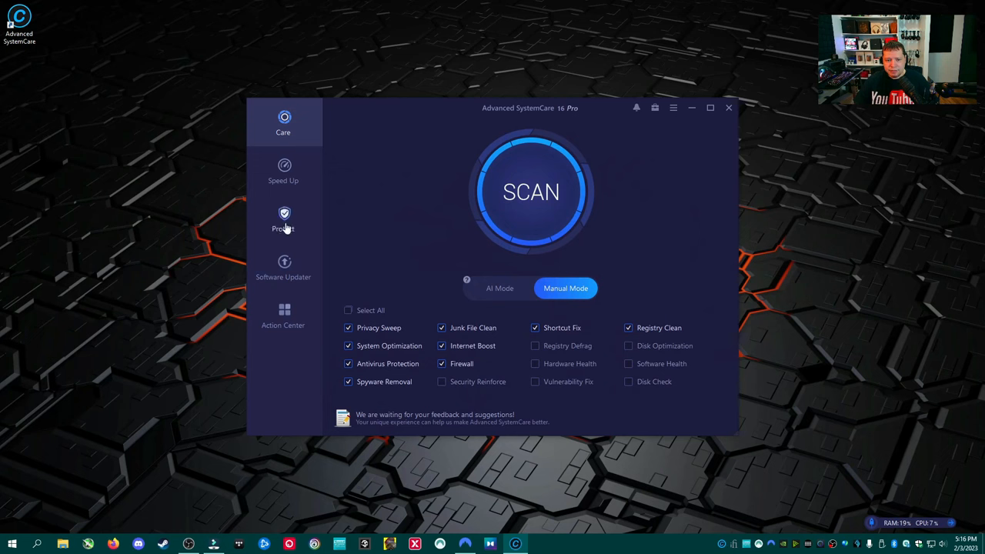
{"action": "left_click", "coordinate": [283, 169]}
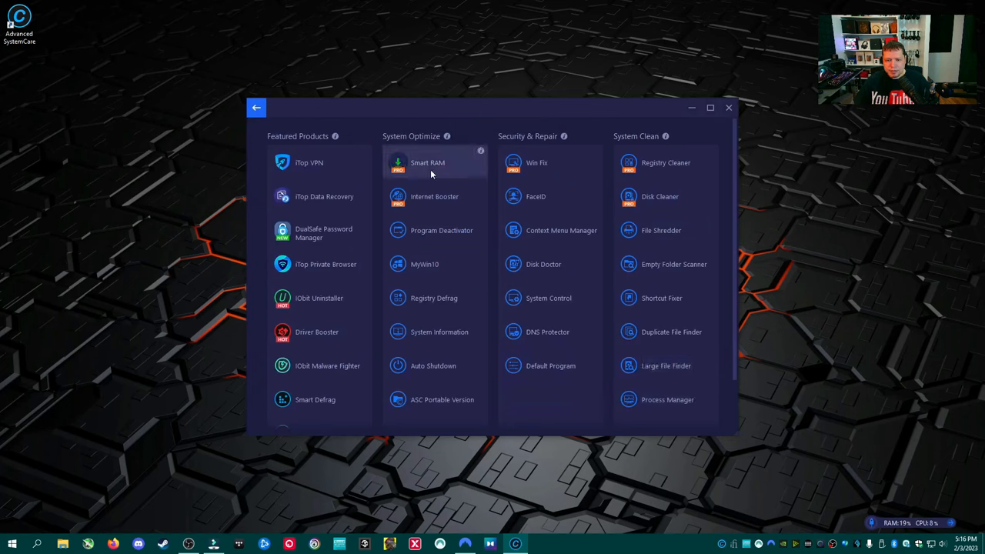
{"action": "mouse_move", "coordinate": [490, 200]}
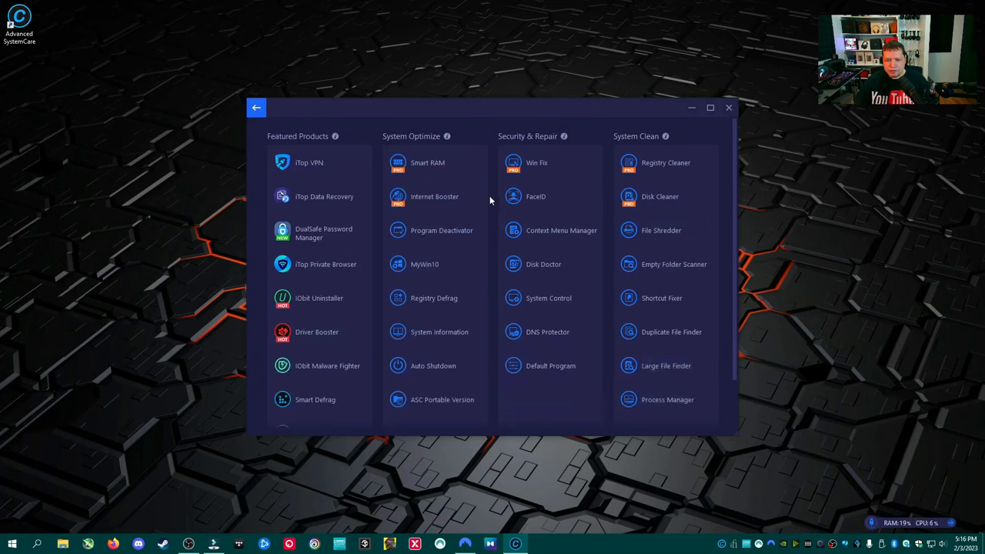
{"action": "mouse_move", "coordinate": [477, 197]}
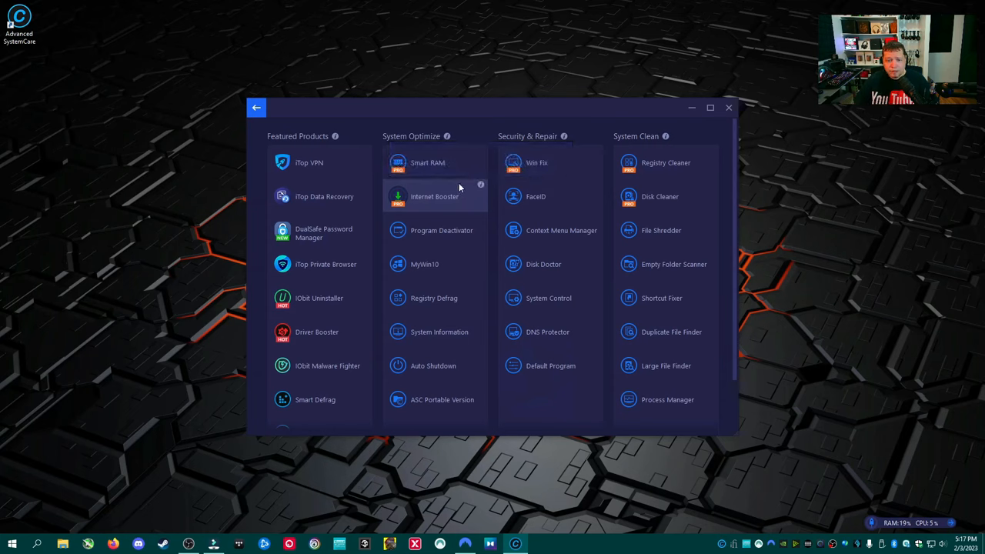
{"action": "mouse_move", "coordinate": [480, 152]}
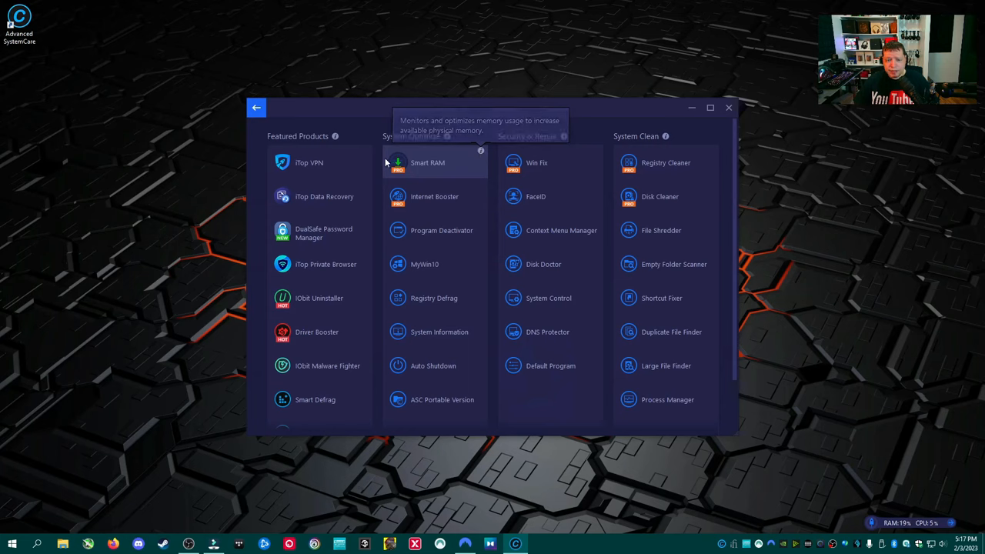
{"action": "scroll", "scroll_direction": "down", "scroll_amount": 3}
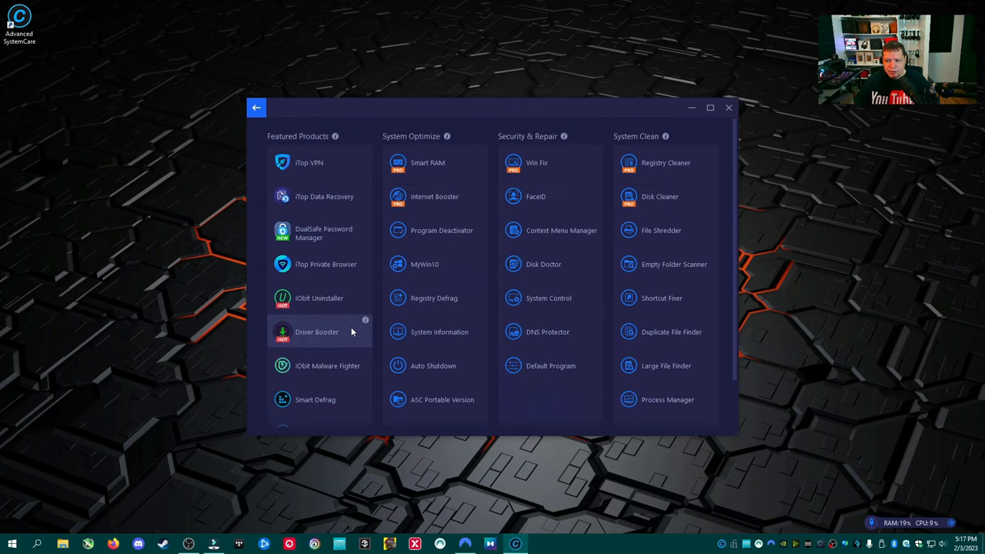
{"action": "mouse_move", "coordinate": [660, 231]}
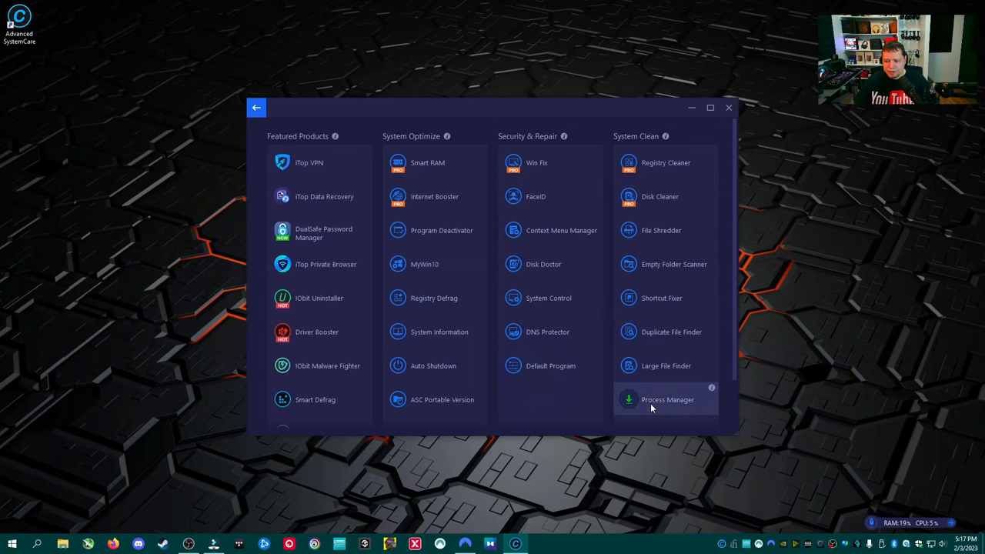
{"action": "mouse_move", "coordinate": [548, 298]}
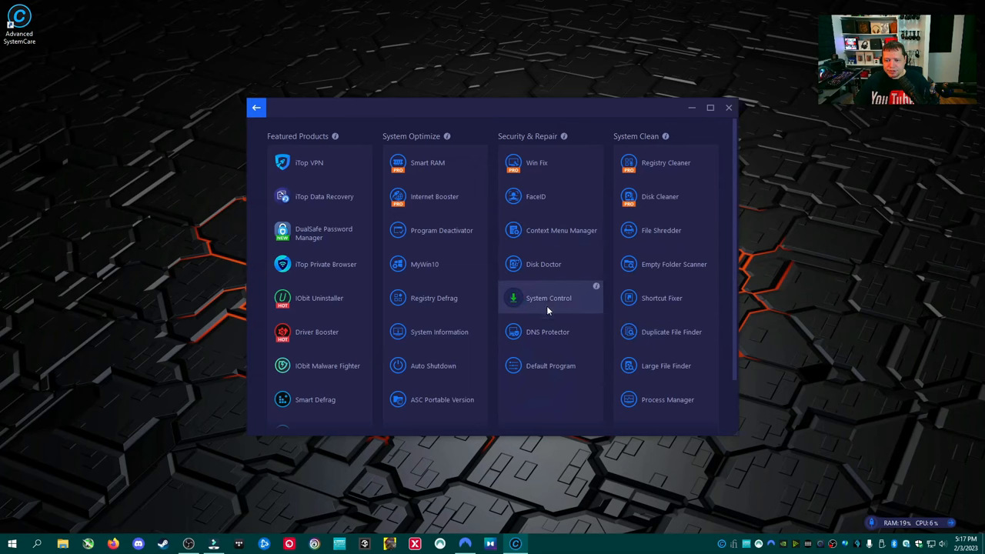
{"action": "left_click", "coordinate": [255, 108]}
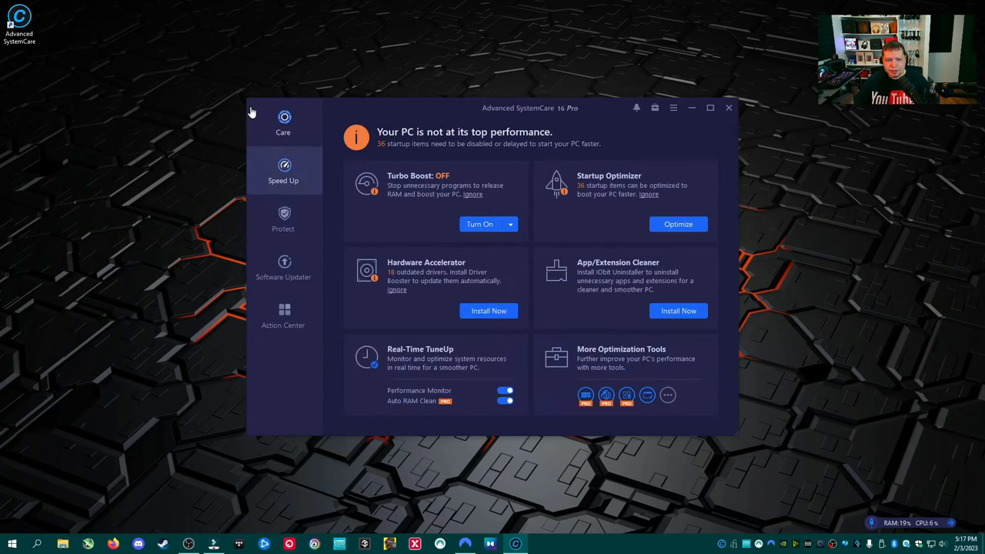
- Flip between the Care and Speed Up tabs, then show the Protect overview with its protection toggles
{"action": "left_click", "coordinate": [284, 123]}
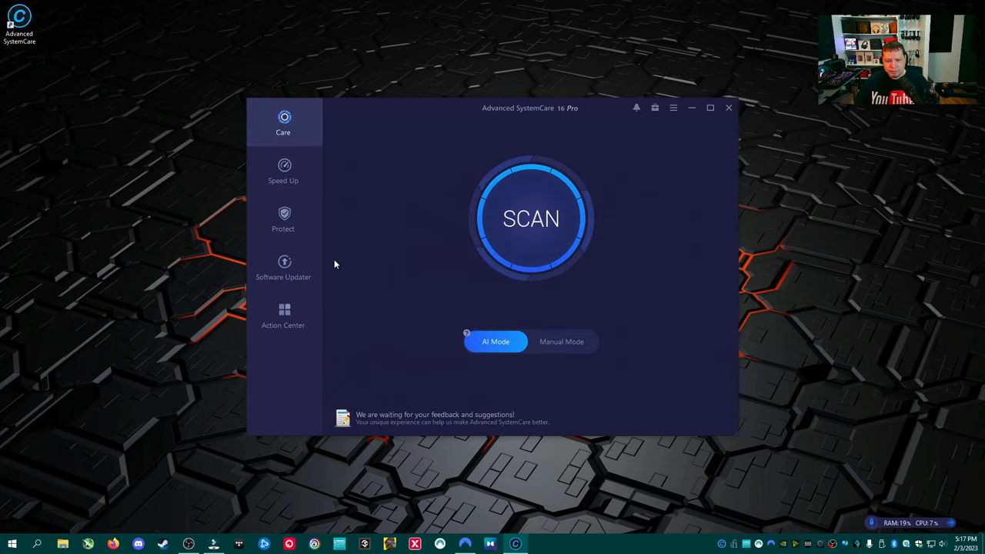
{"action": "left_click", "coordinate": [283, 171]}
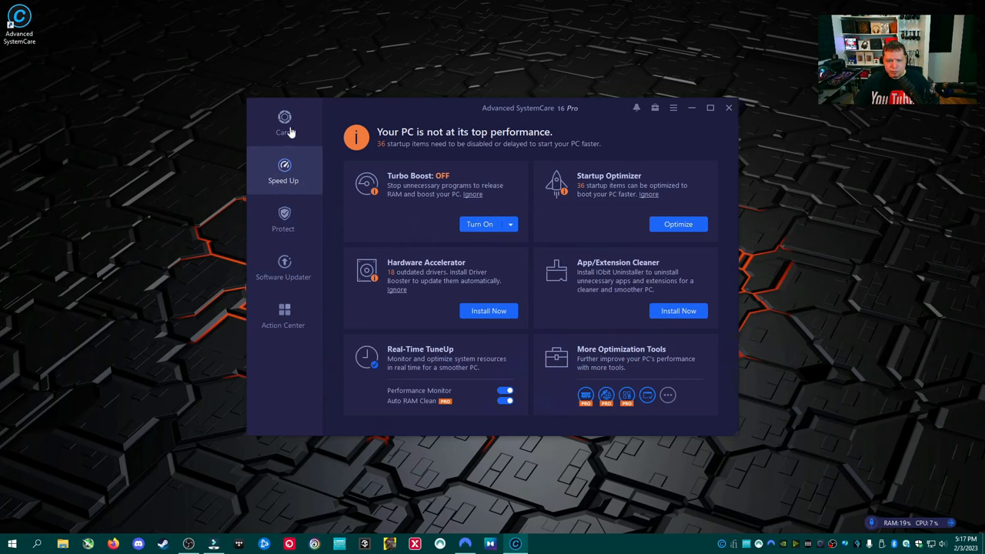
{"action": "left_click", "coordinate": [283, 121]}
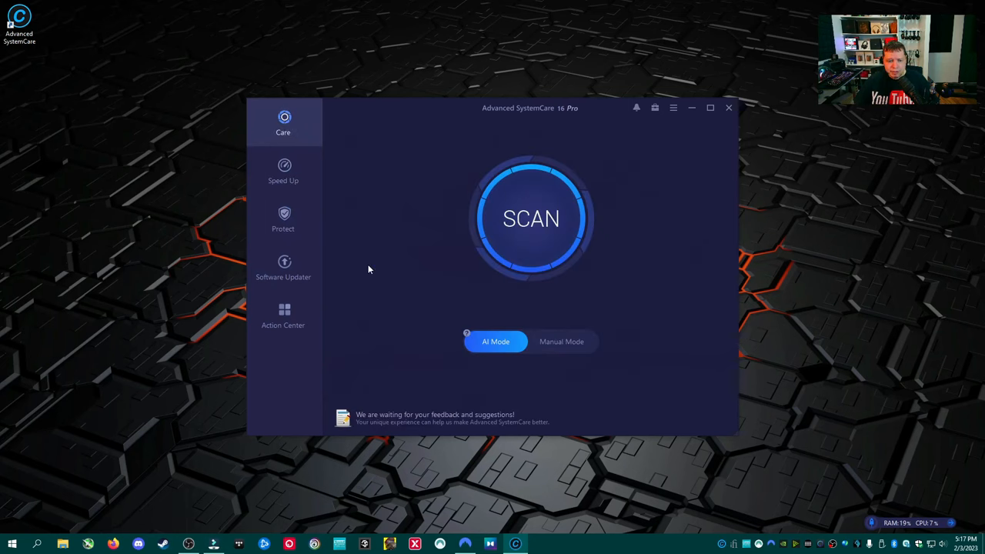
{"action": "left_click", "coordinate": [283, 169]}
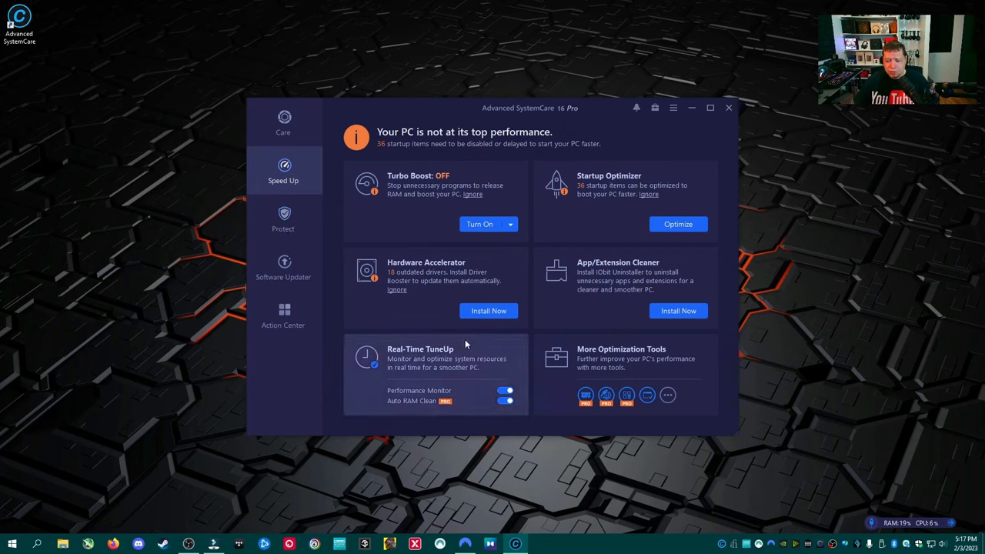
{"action": "mouse_move", "coordinate": [847, 477]}
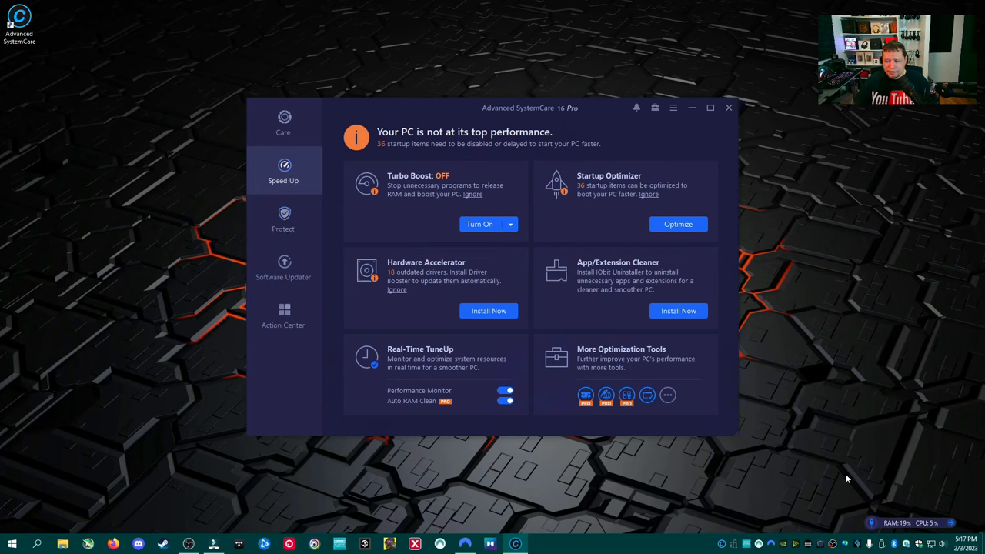
{"action": "mouse_move", "coordinate": [540, 379]}
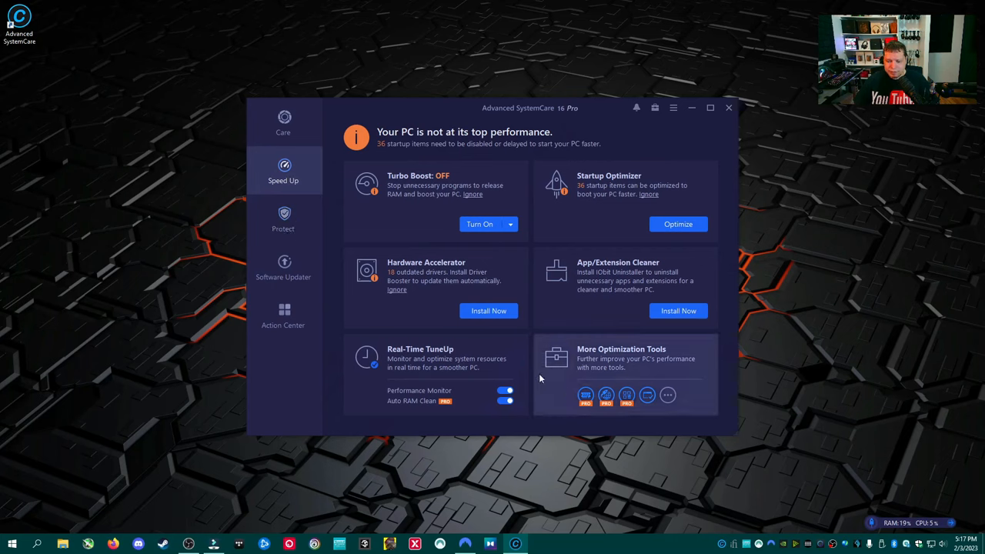
{"action": "mouse_move", "coordinate": [795, 434]}
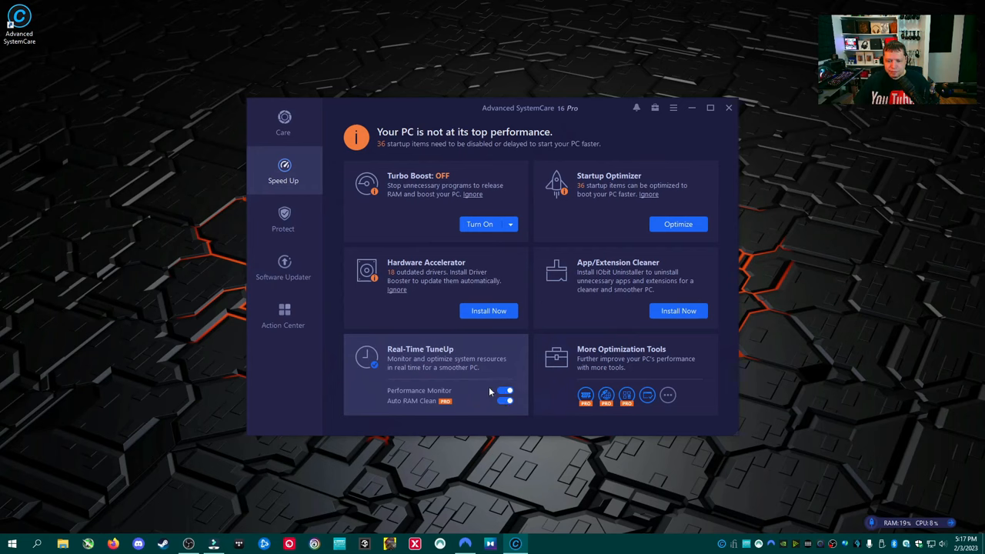
{"action": "mouse_move", "coordinate": [432, 406]}
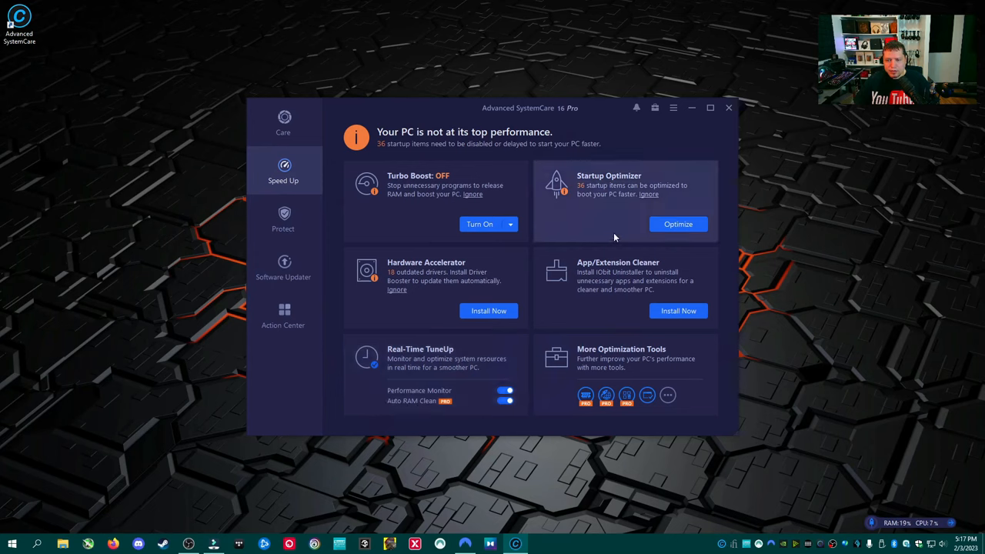
{"action": "left_click", "coordinate": [283, 219]}
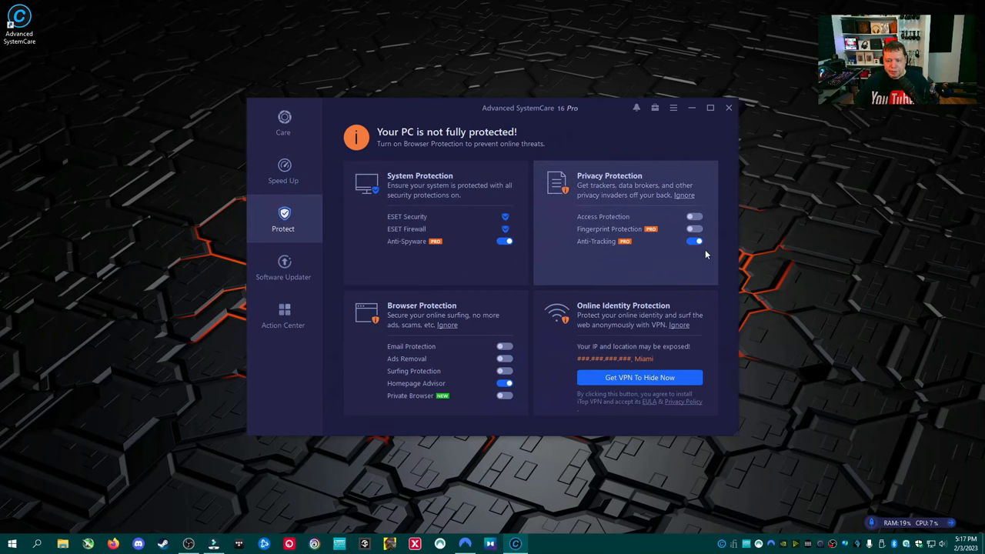
{"action": "mouse_move", "coordinate": [681, 256]}
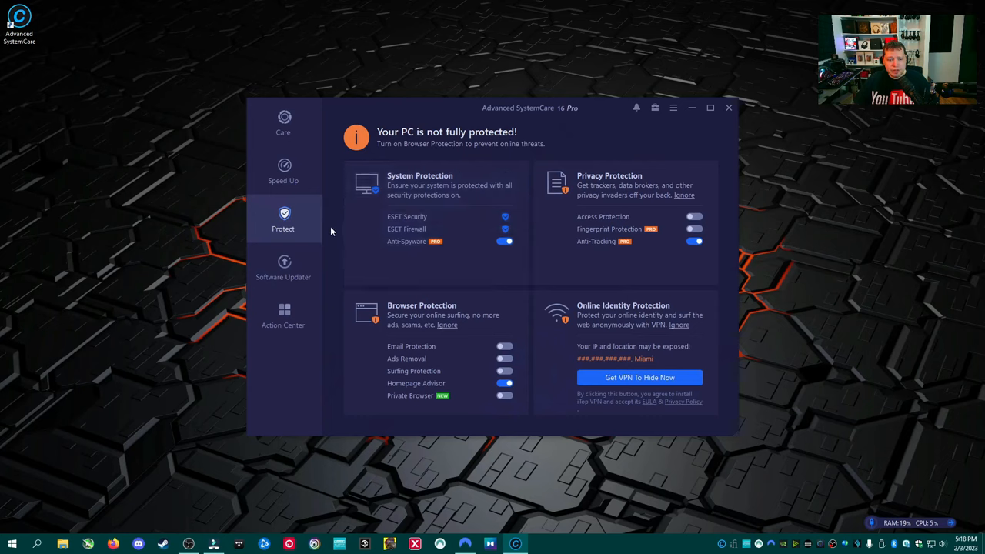
- Pass through the Care and Protect pages, then open the More Optimization Tools collection
{"action": "left_click", "coordinate": [283, 122]}
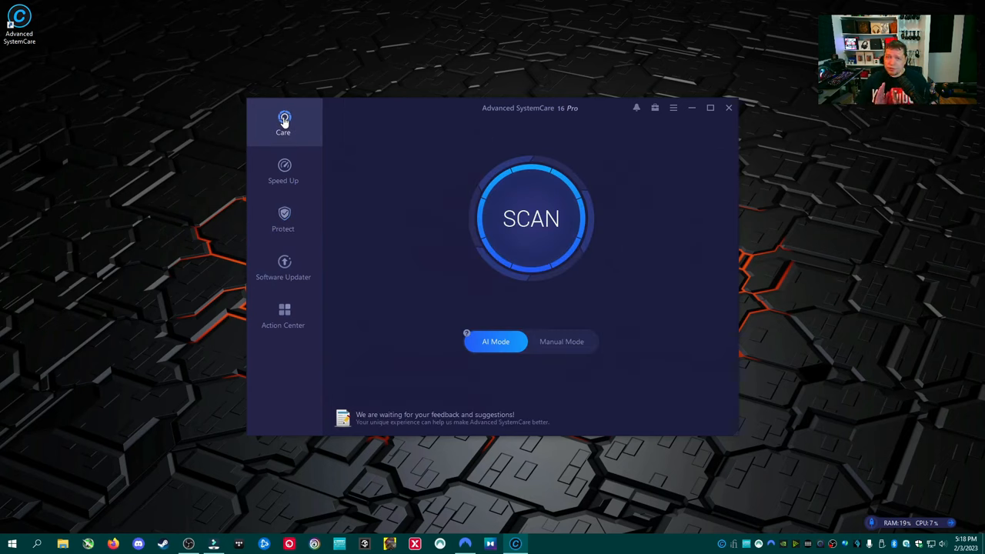
{"action": "mouse_move", "coordinate": [275, 161]}
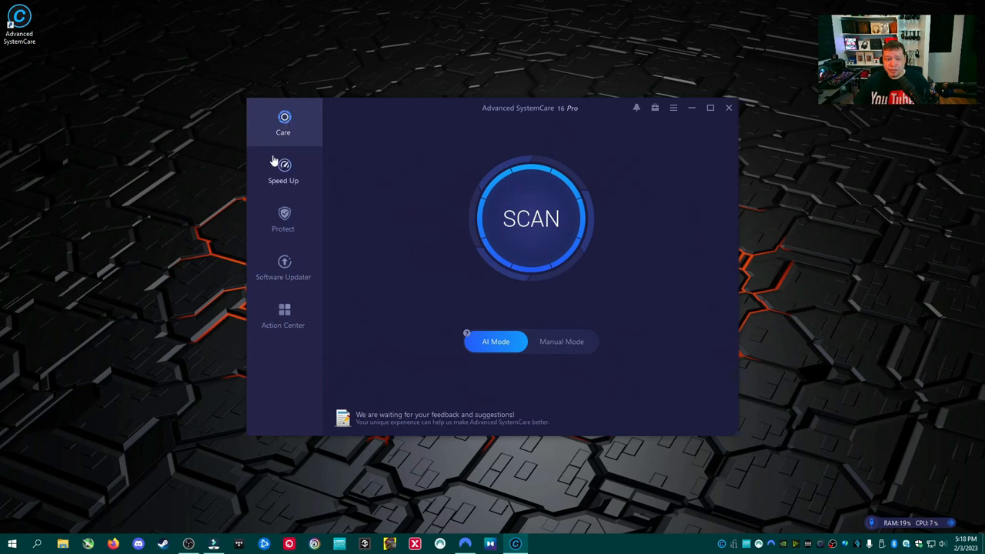
{"action": "left_click", "coordinate": [283, 219]}
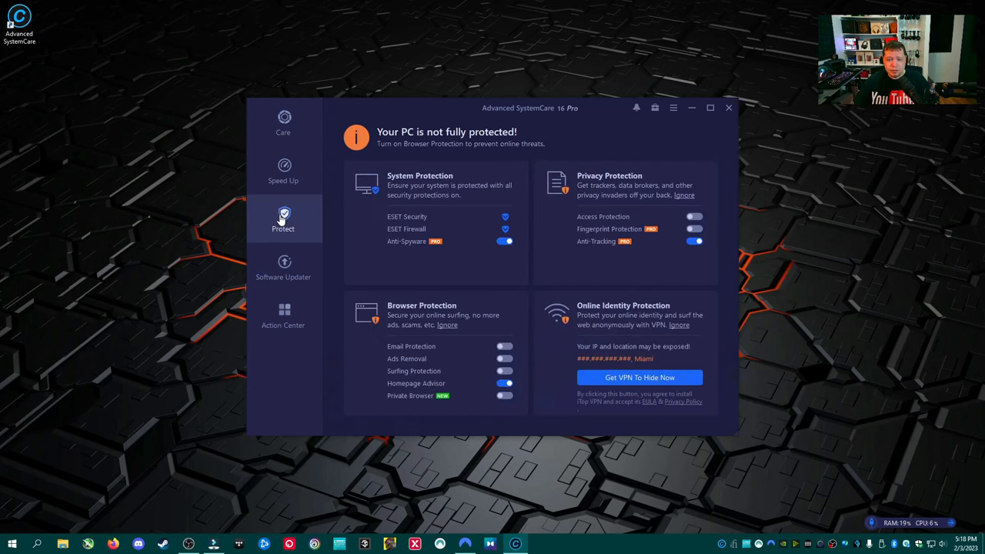
{"action": "left_click", "coordinate": [283, 171]}
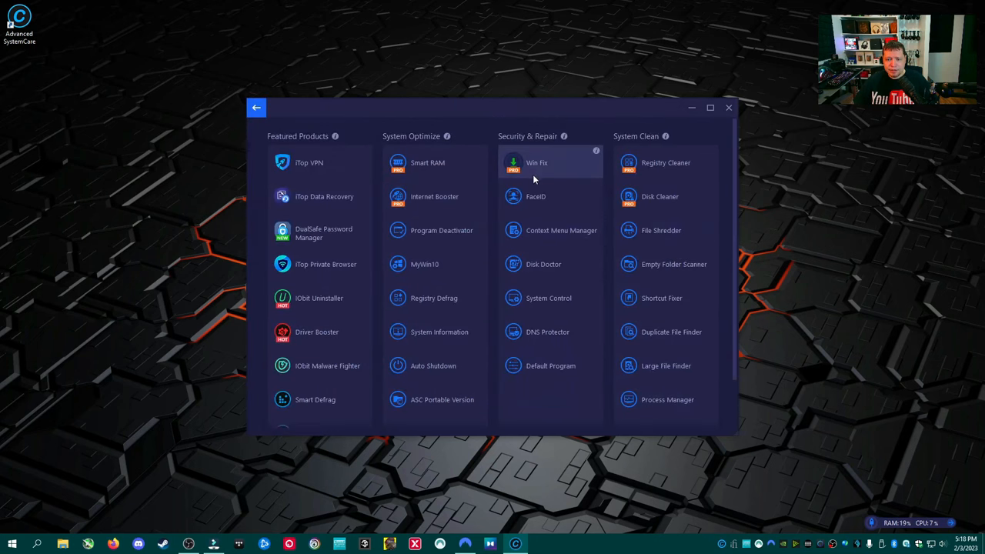
{"action": "mouse_move", "coordinate": [542, 167]}
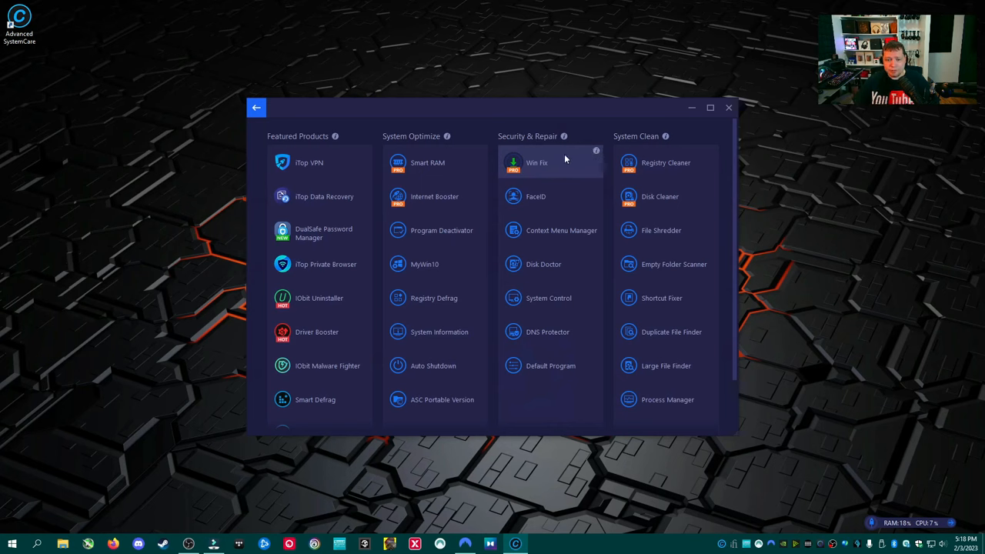
- Leave the tools collection, glance at the Software Updater list, then return to Speed Up
{"action": "left_click", "coordinate": [256, 108]}
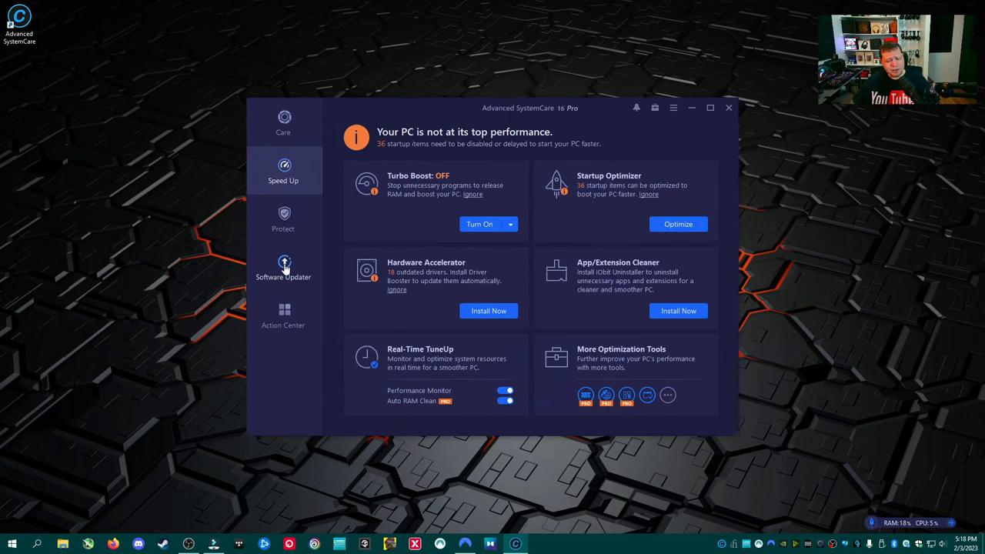
{"action": "left_click", "coordinate": [284, 268]}
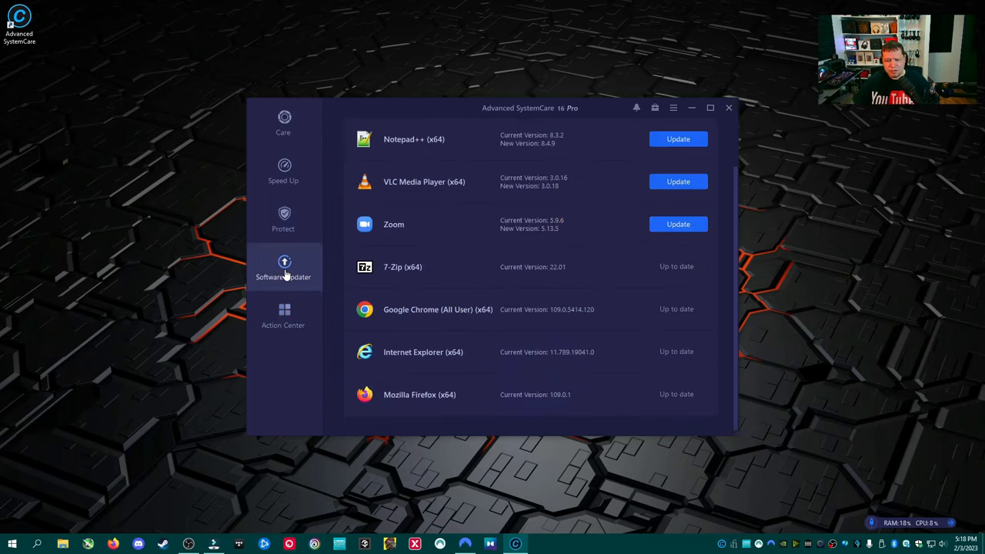
{"action": "left_click", "coordinate": [284, 171]}
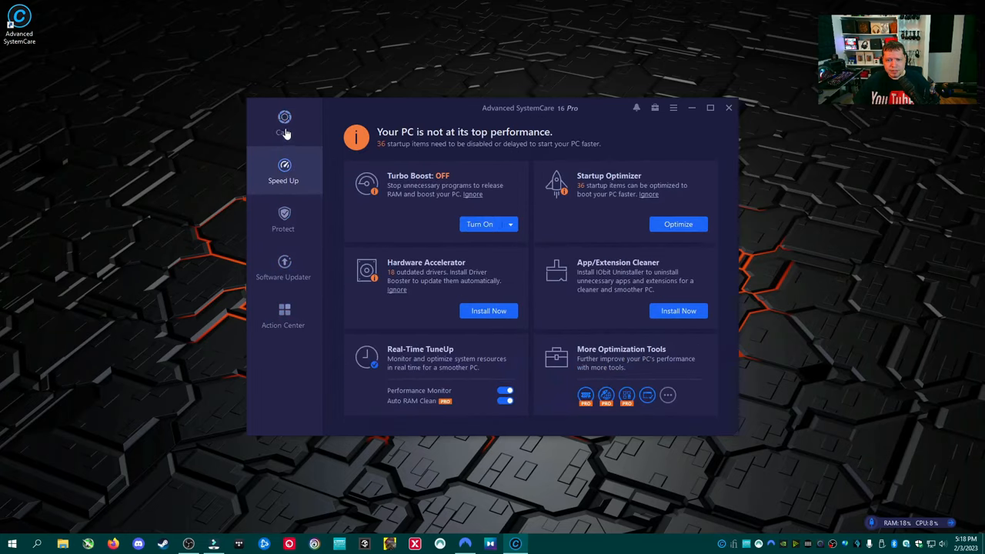